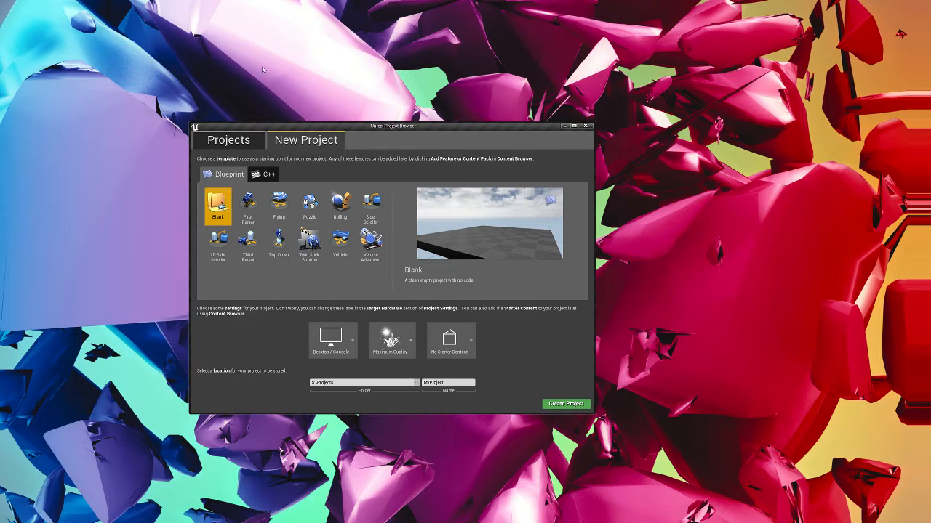
mouse_move(383, 167)
text(TestUnrealJs)
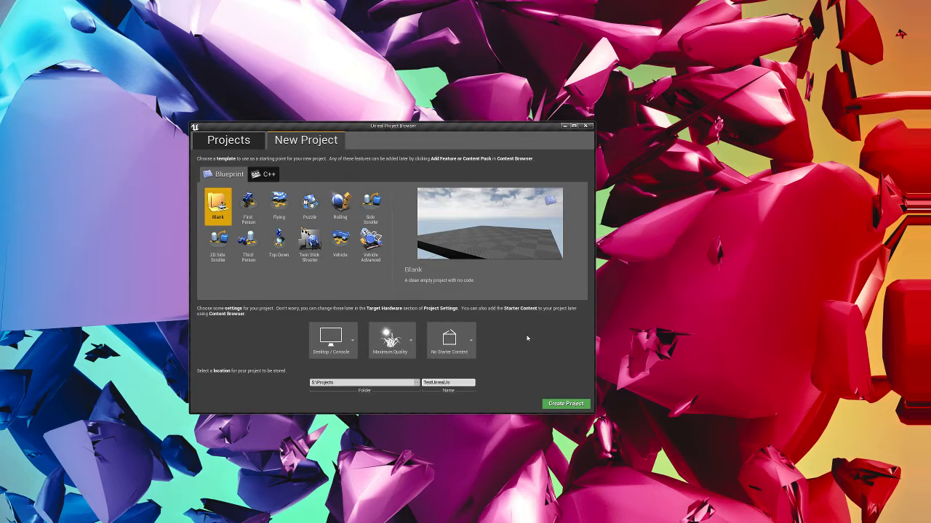
Create the blank Blueprint project TestUnrealJs in the Projects folder.
click(566, 403)
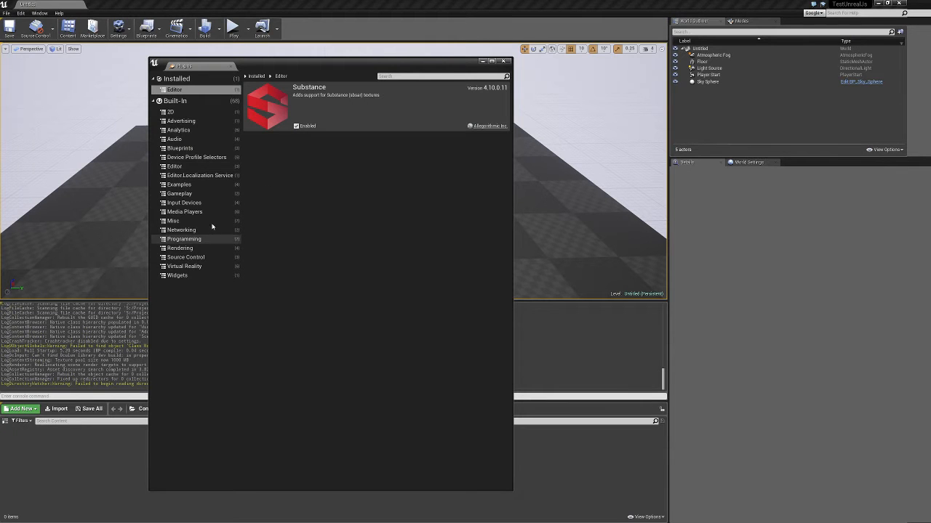
Browse the Installed and Built-In categories in the Plugins window.
click(503, 61)
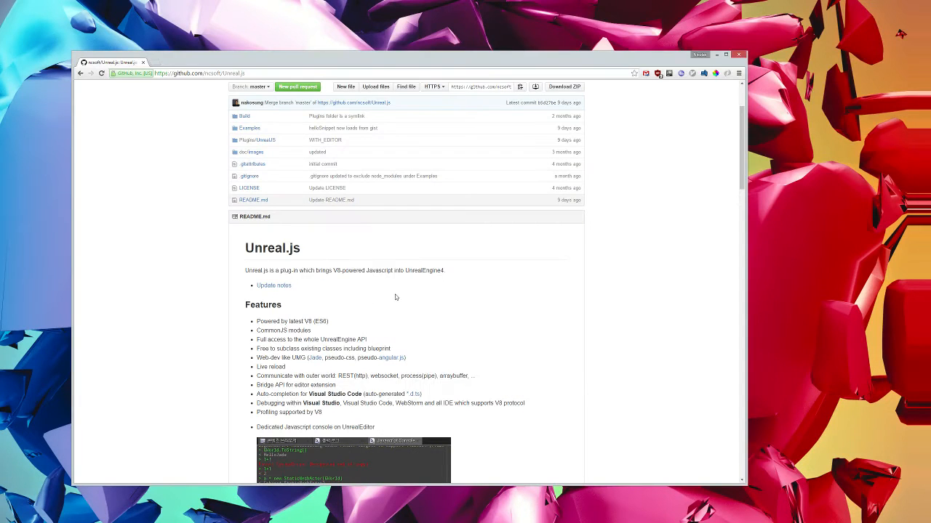
Download UnrealJS.Prebuilt.4.10.4-20160305-1.zip from the Unreal.js prebuilt plugin releases.
scroll(down, 3)
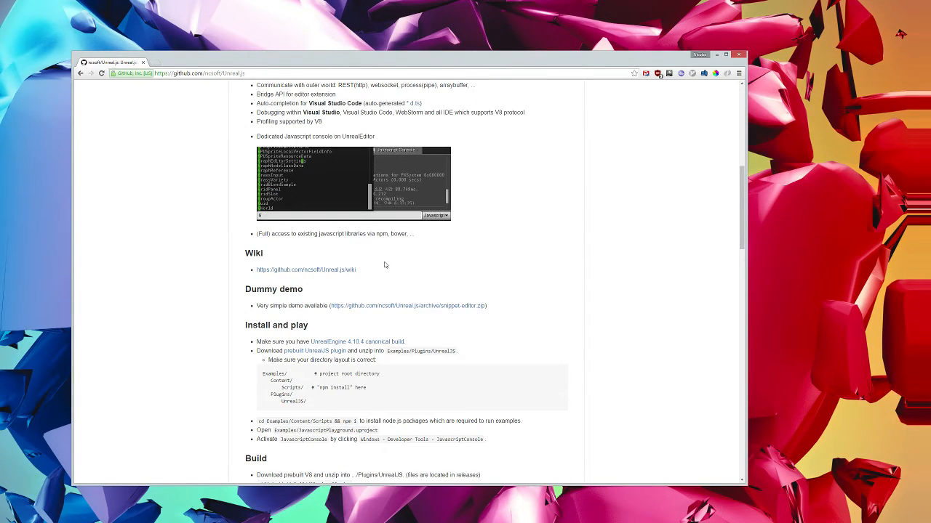
scroll(up, 3)
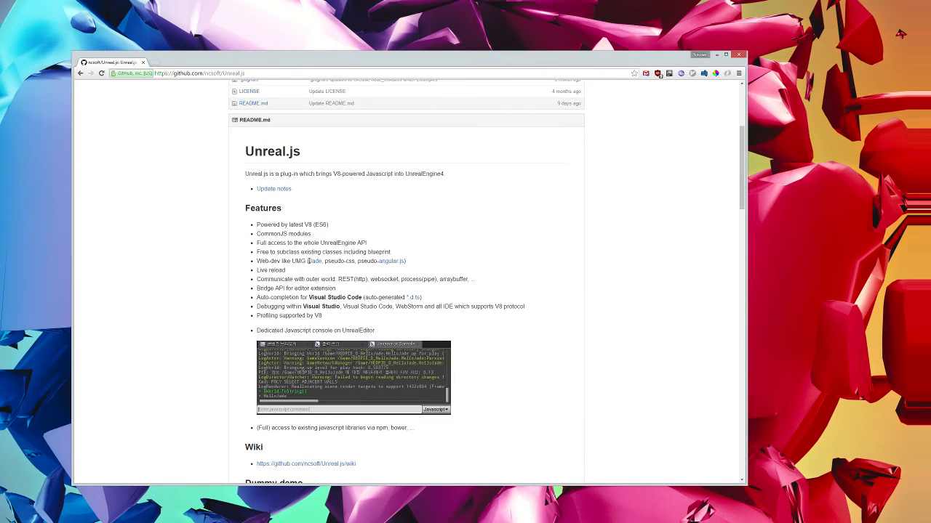
scroll(down, 3)
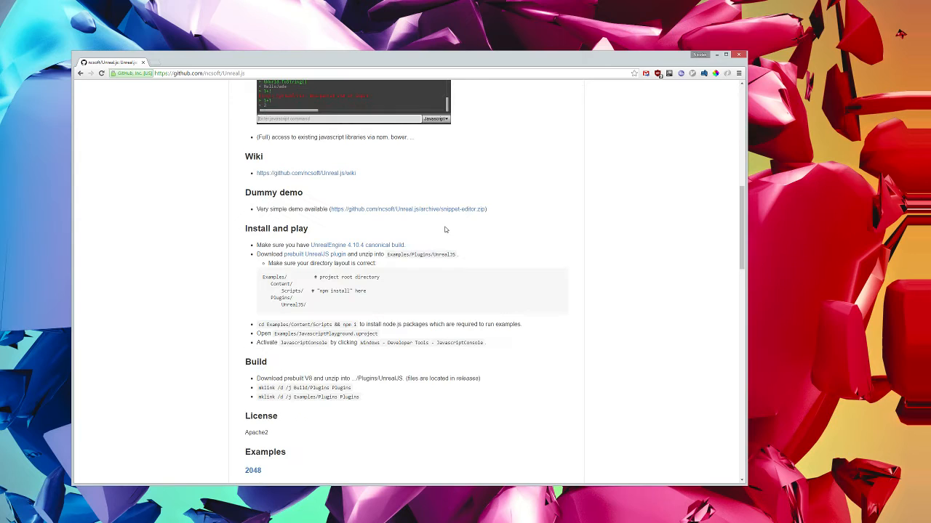
click(314, 254)
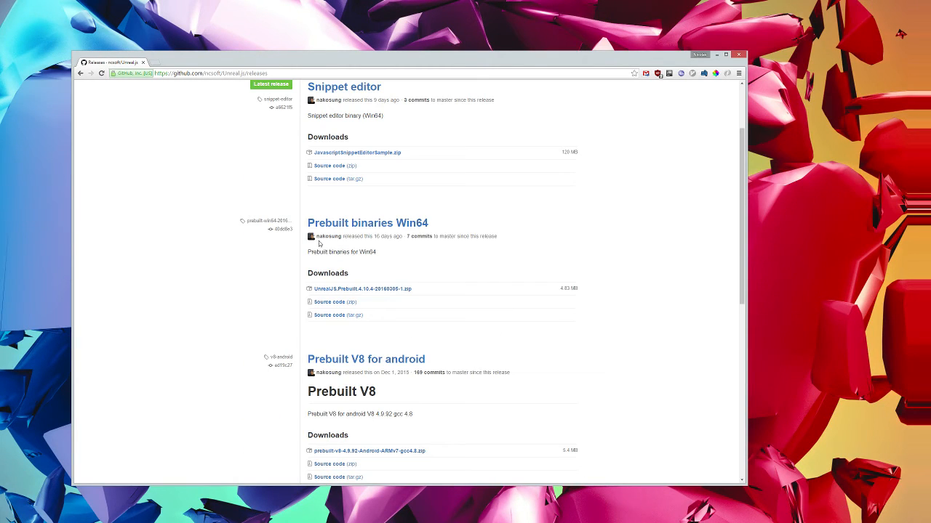
double_click(368, 222)
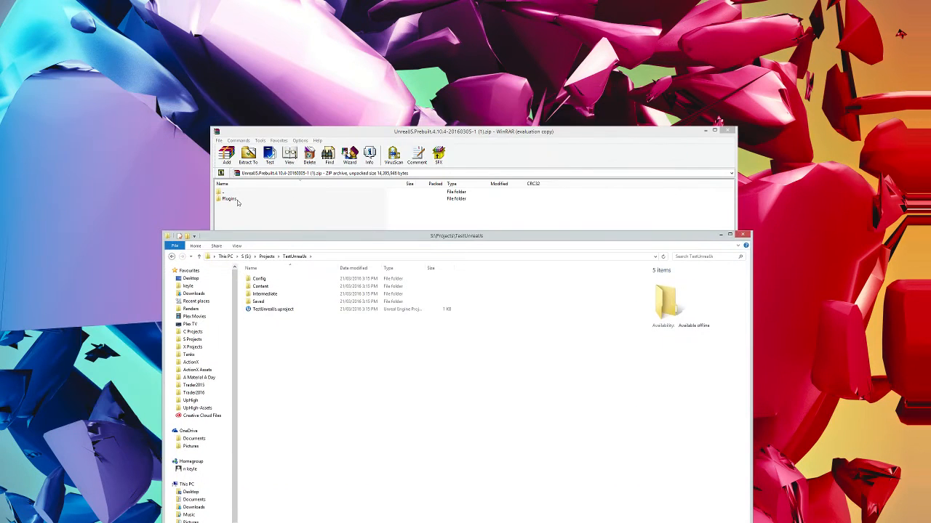
Extract the archive's Plugins folder into TestUnrealJs and browse to UnrealJS Content\Scripts.
click(248, 153)
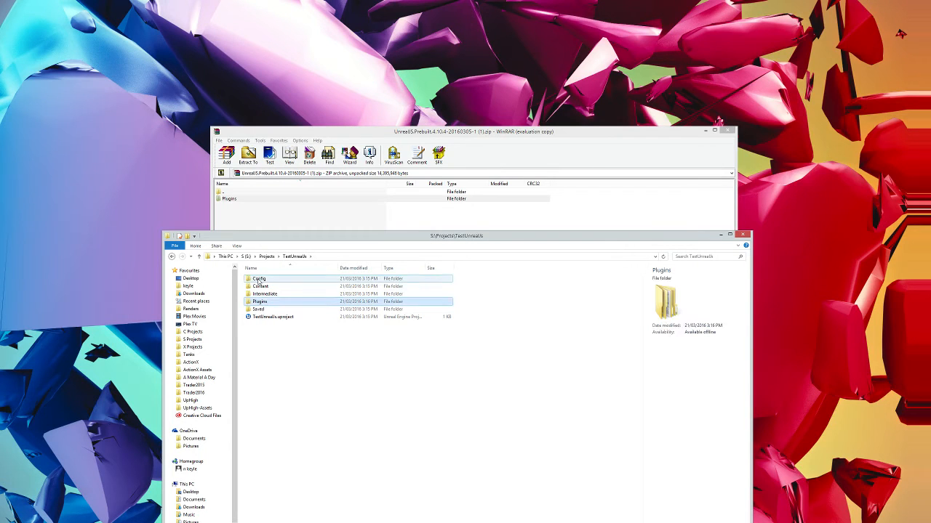
click(259, 301)
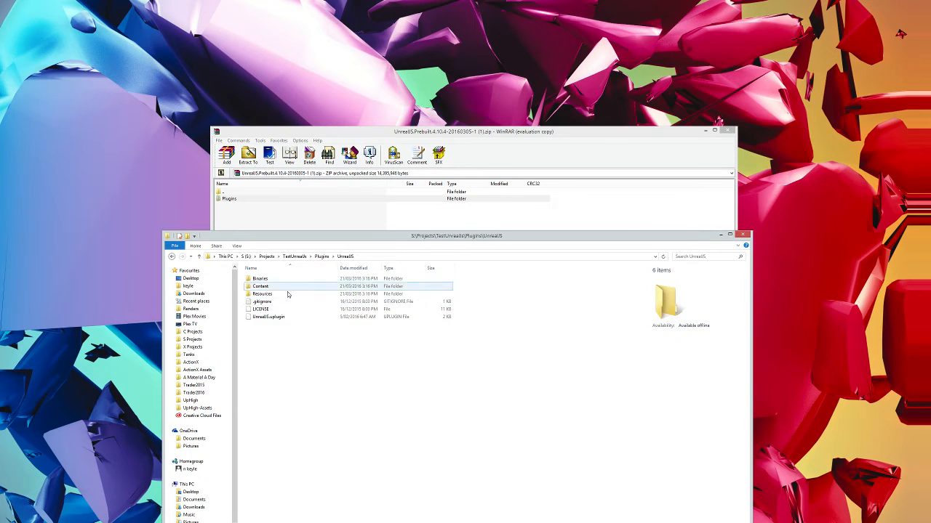
click(284, 294)
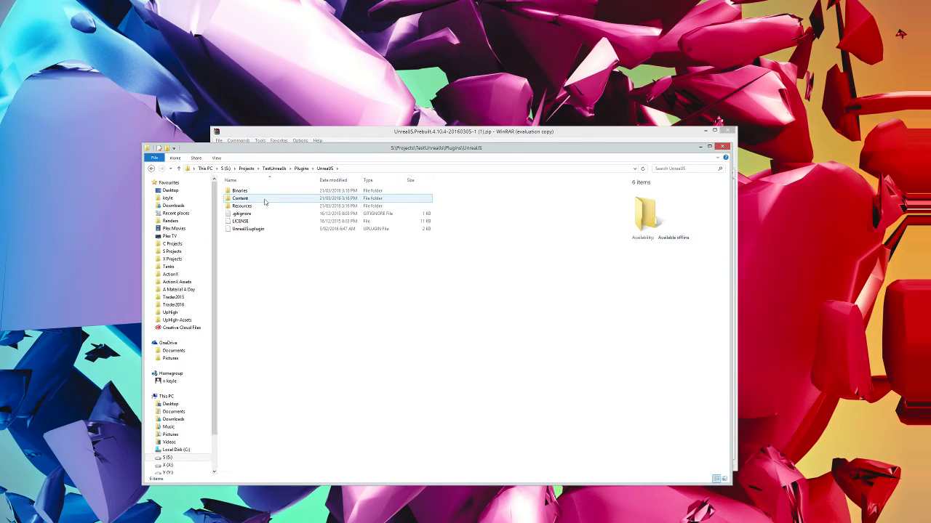
double_click(240, 197)
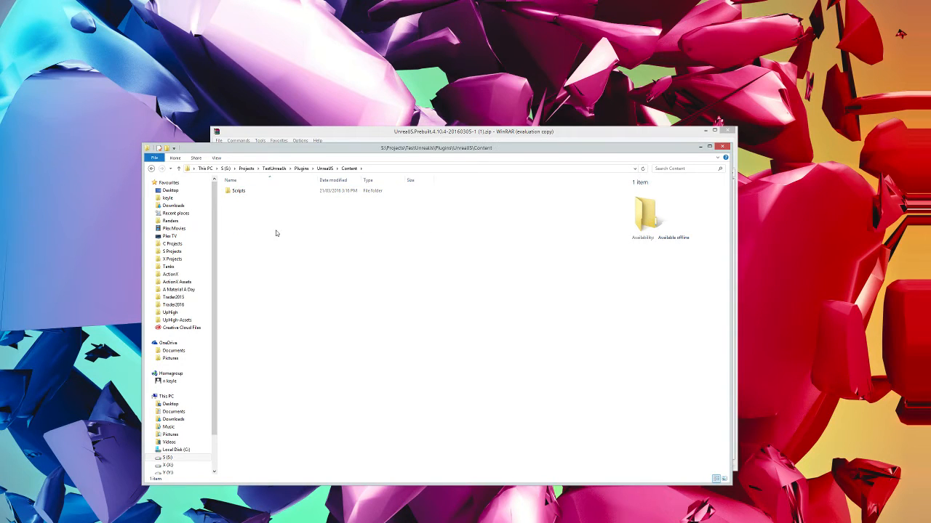
double_click(239, 190)
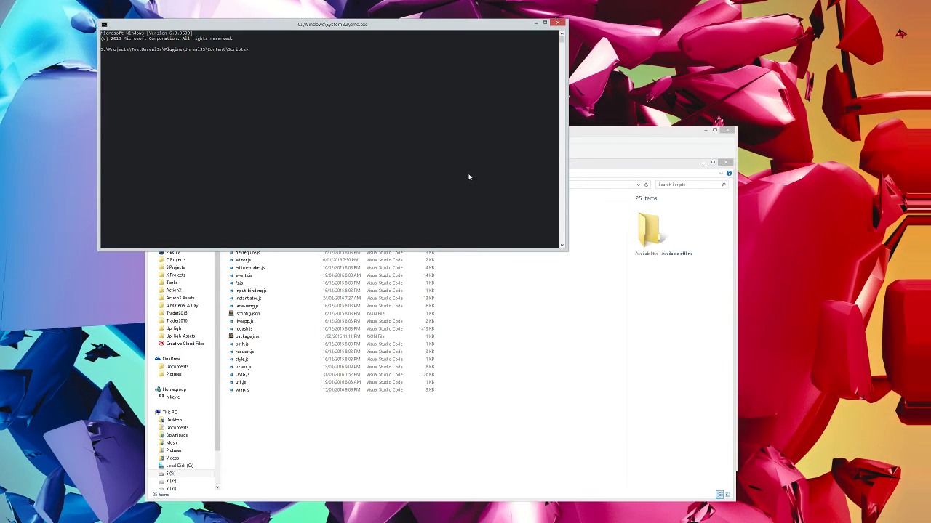
Run npm install in the plugin's Scripts folder.
text(npm install)
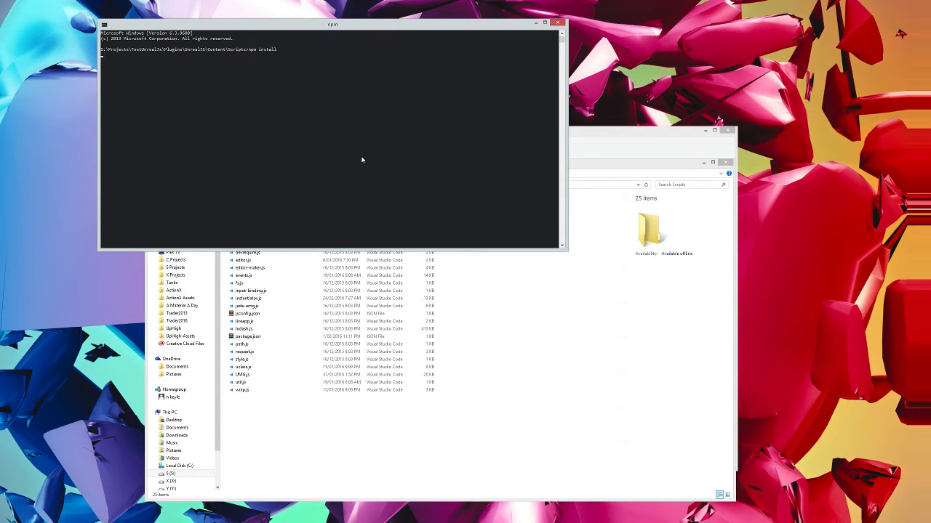
key(Return)
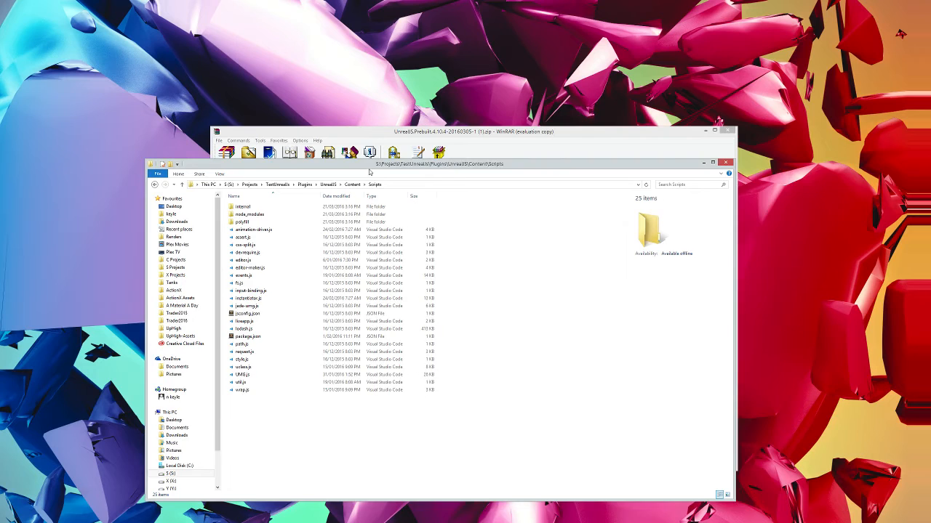
Return to the TestUnrealJs folder and relaunch TestUnrealJs.uproject in Unreal Engine.
click(328, 183)
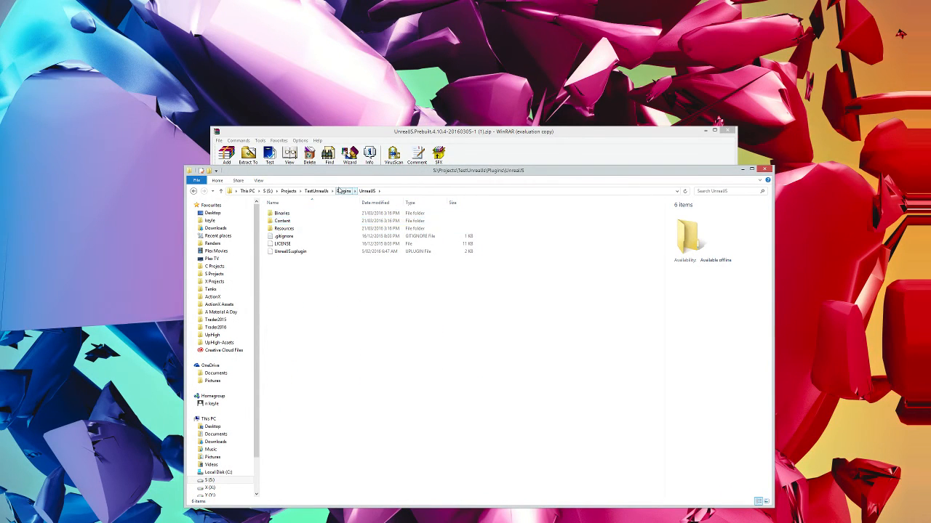
click(316, 191)
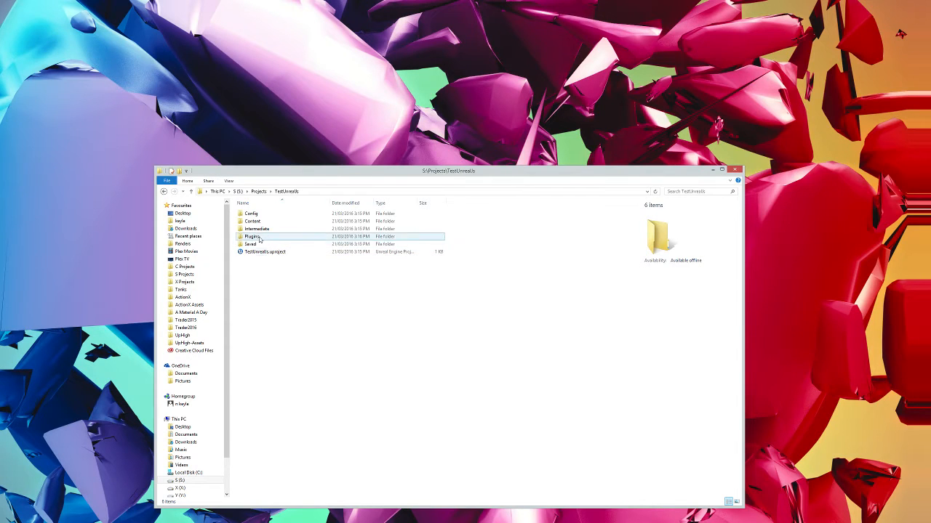
double_click(252, 221)
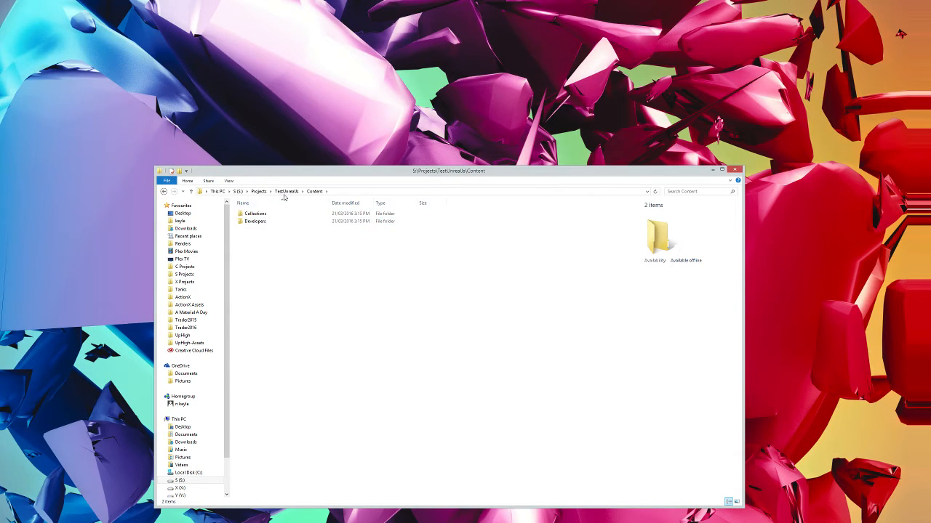
click(286, 192)
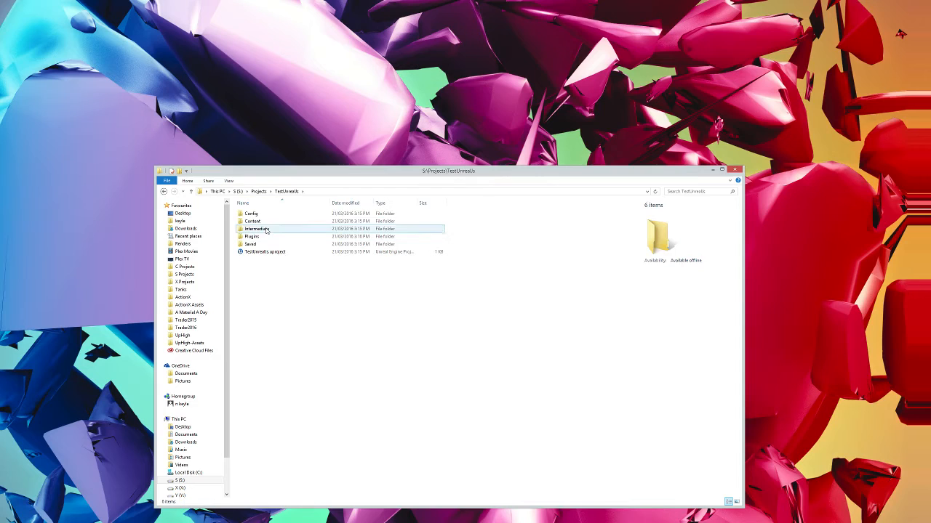
double_click(252, 221)
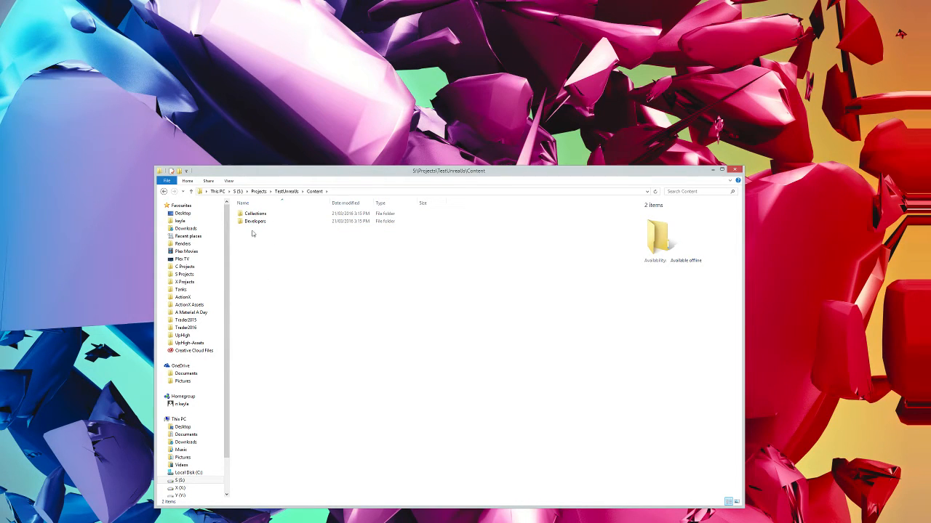
mouse_move(69, 207)
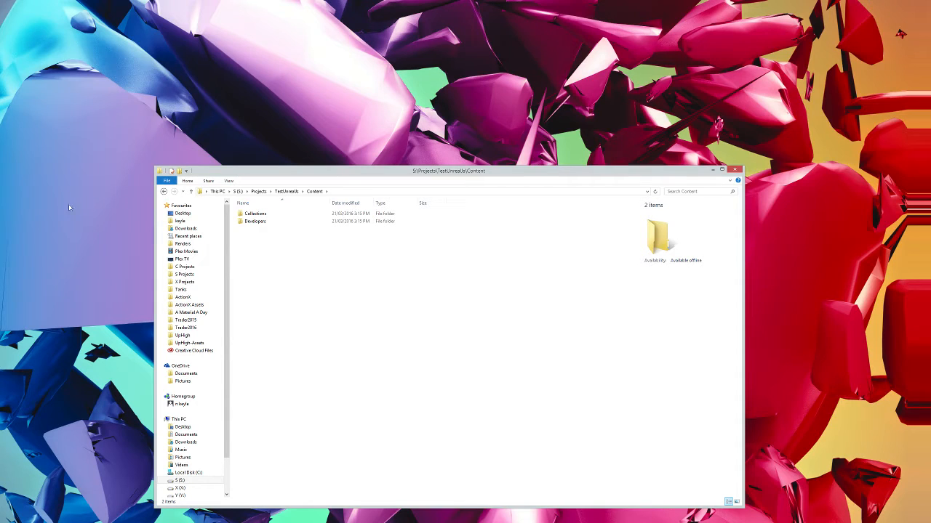
mouse_move(24, 214)
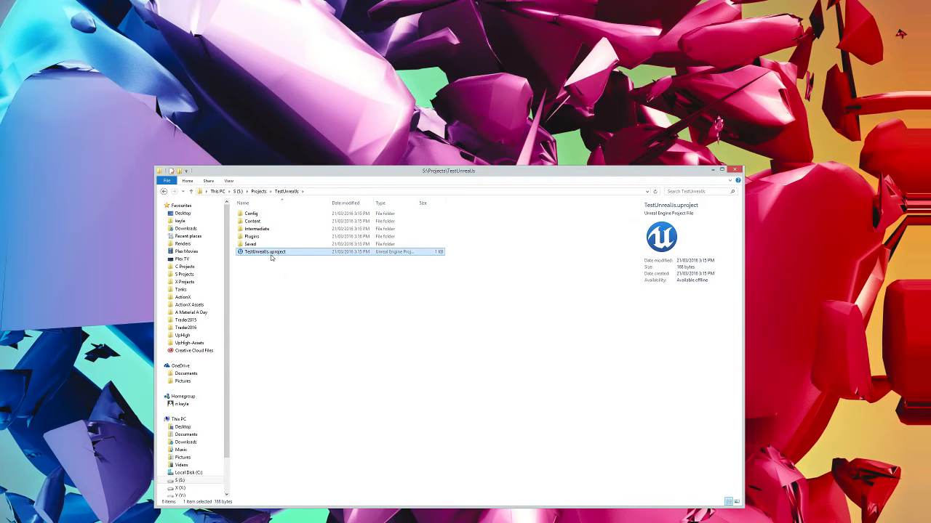
double_click(265, 252)
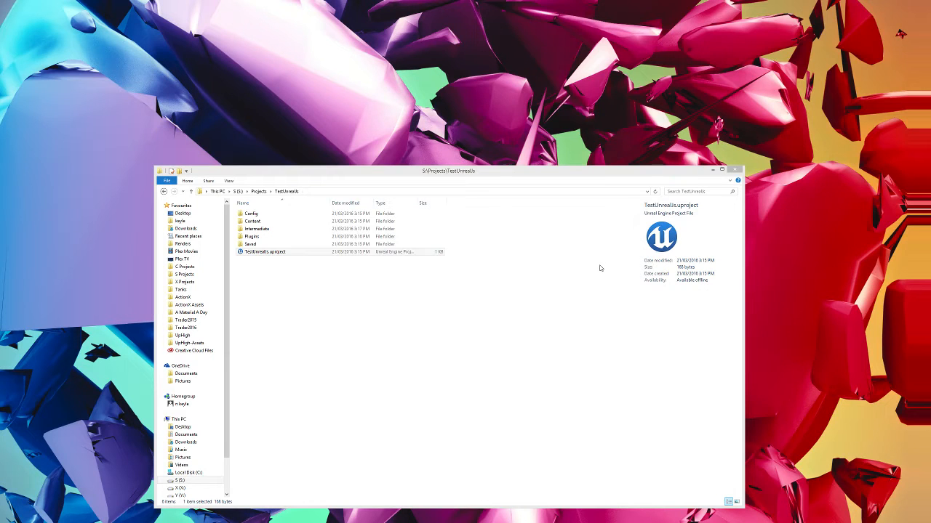
double_click(264, 251)
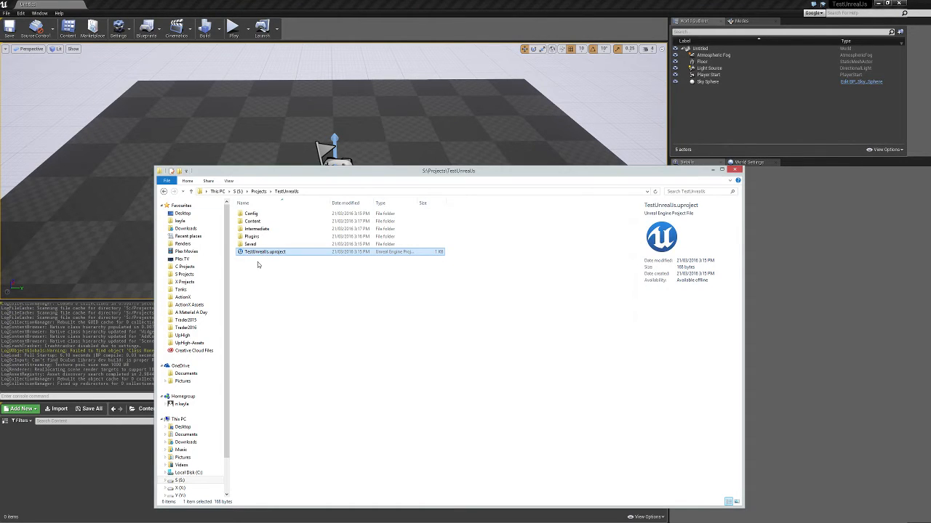
Browse to the project's Content\Scripts folder and open aliases.js.
double_click(252, 221)
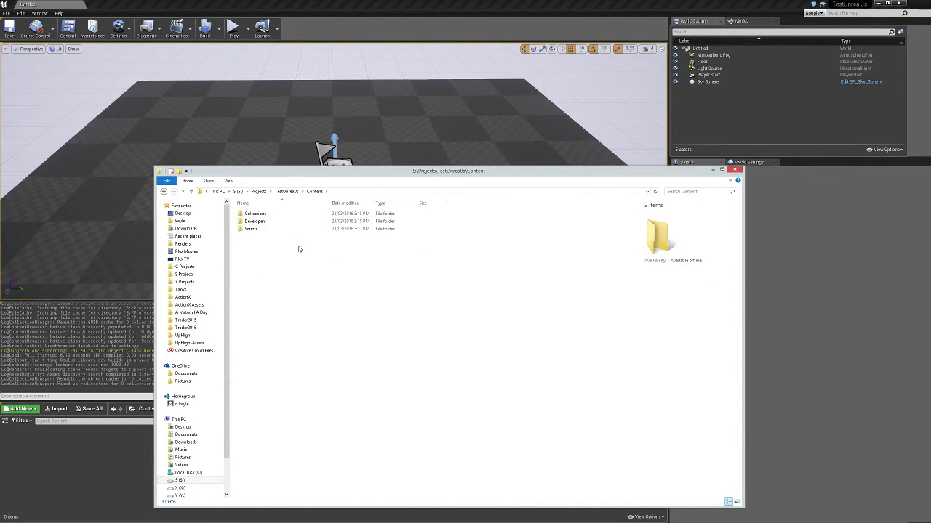
click(252, 228)
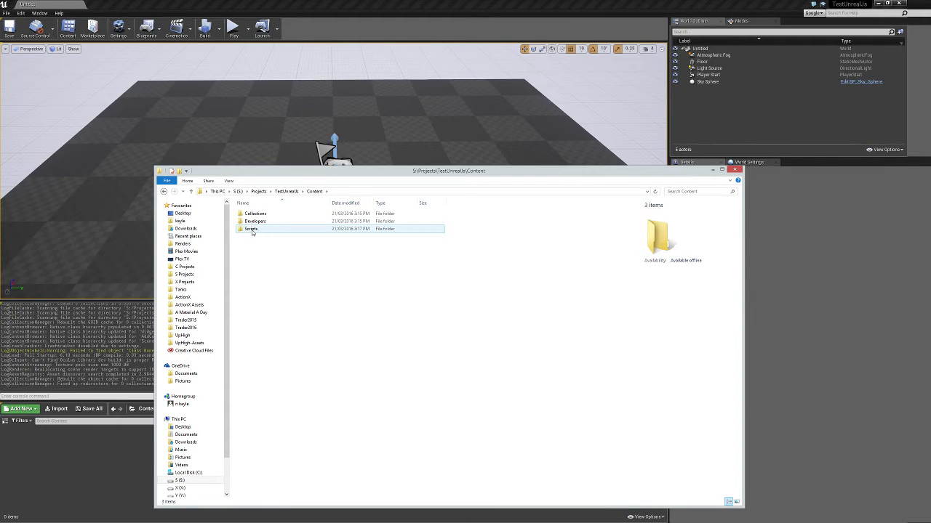
double_click(251, 229)
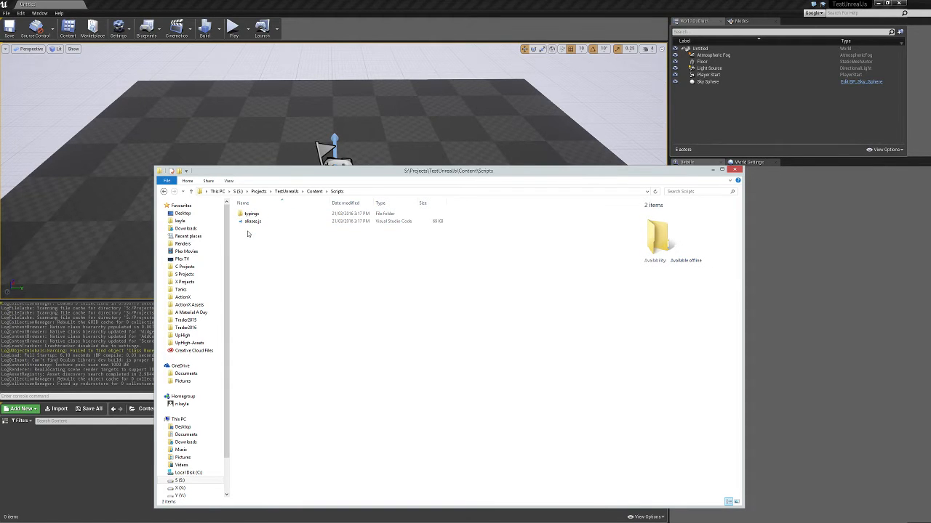
click(252, 221)
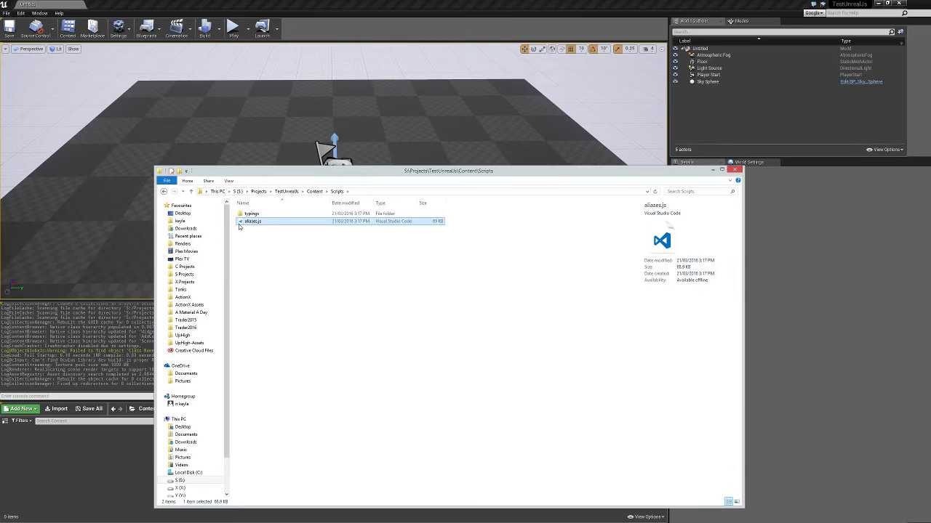
double_click(251, 213)
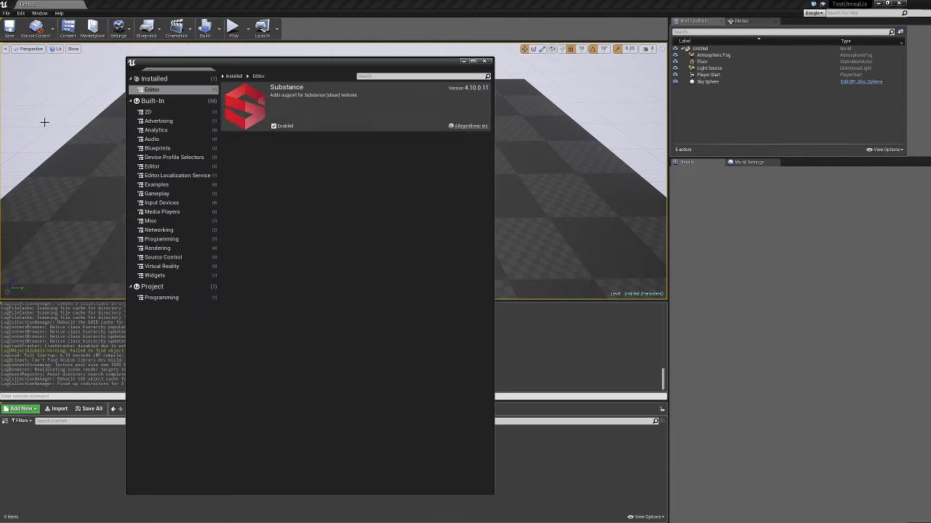
Confirm Unreal.js JavaScript Runtime is enabled under Project > Programming, then close Plugins.
click(160, 298)
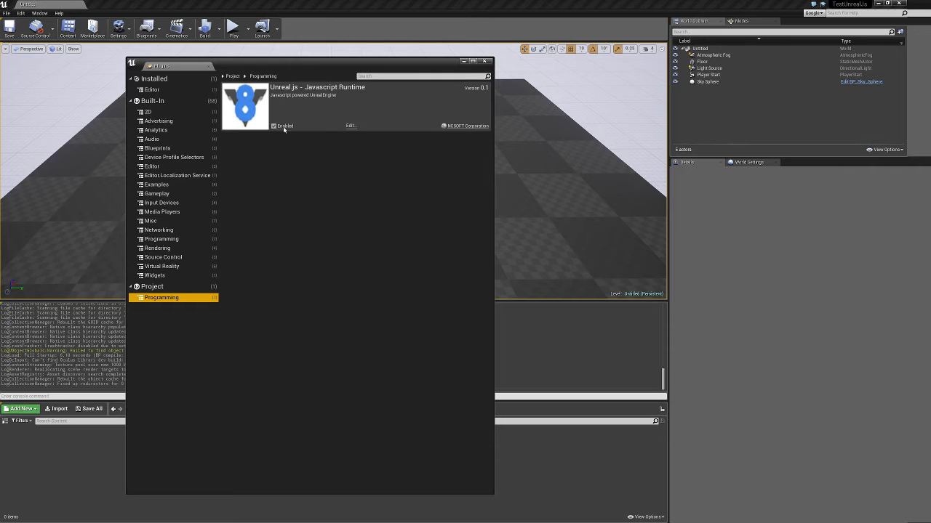
click(486, 61)
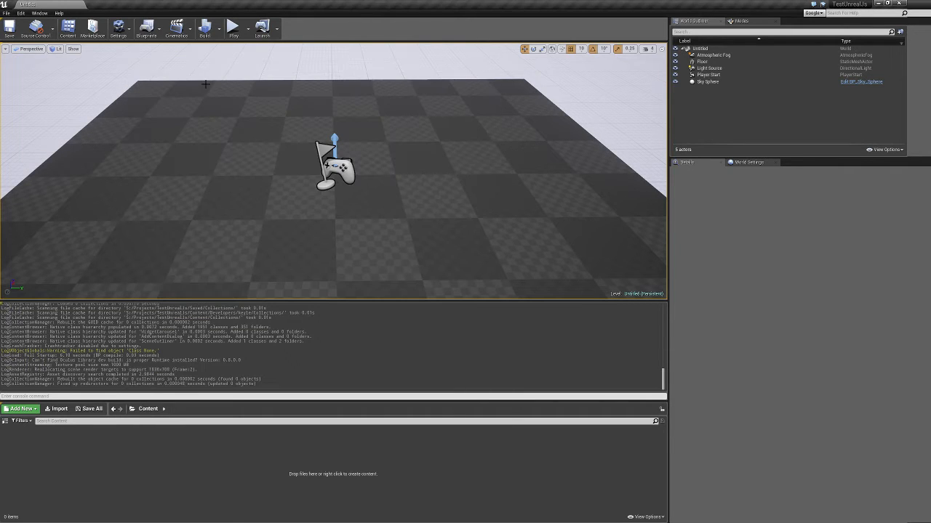
Run 2+2 and process.platform in the Javascript Console, then close the floating log.
click(20, 13)
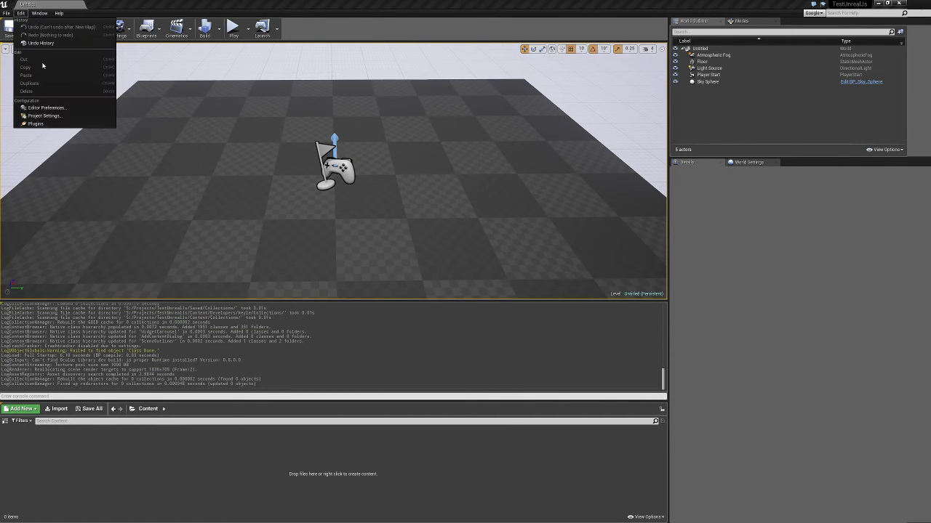
click(40, 13)
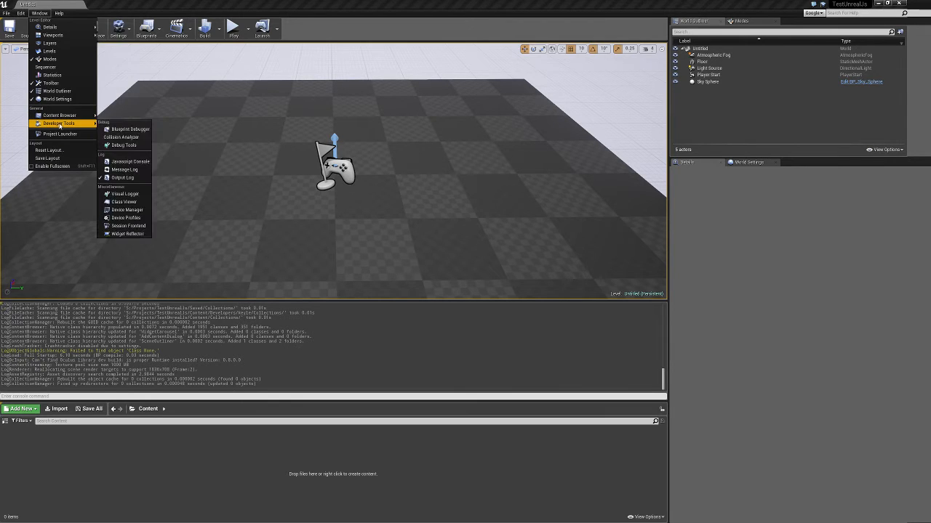
mouse_move(129, 161)
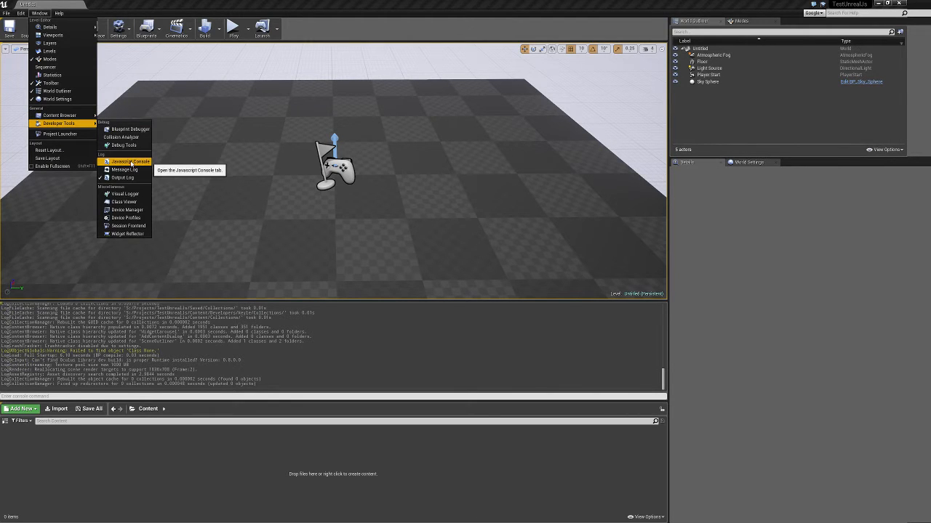
click(129, 161)
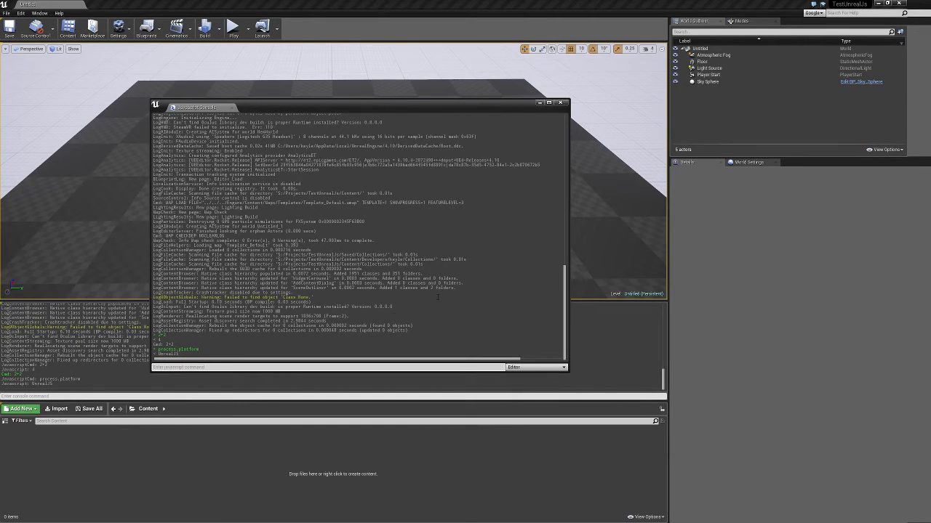
click(560, 102)
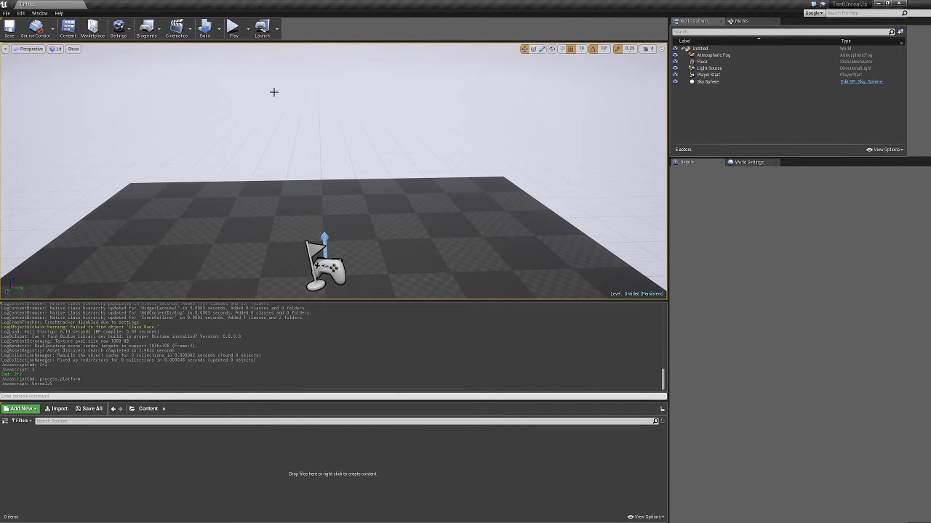
mouse_move(377, 129)
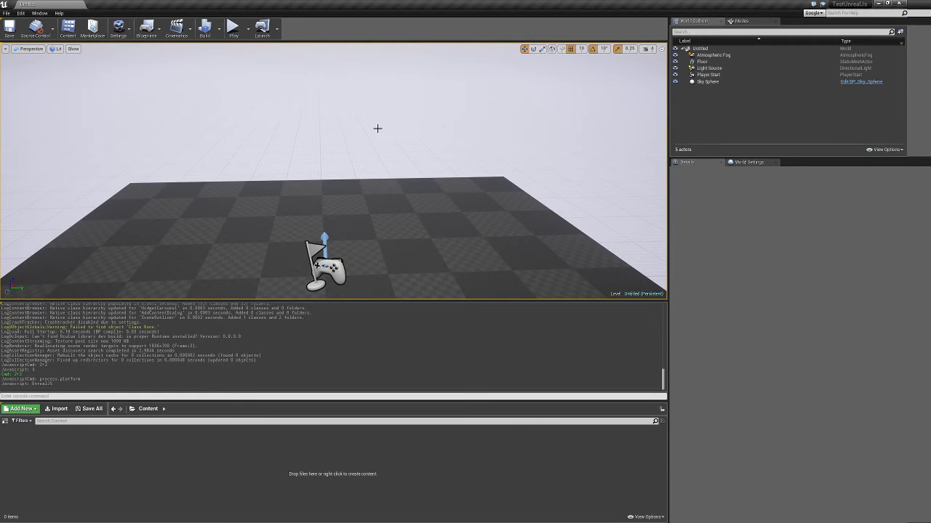
mouse_move(468, 113)
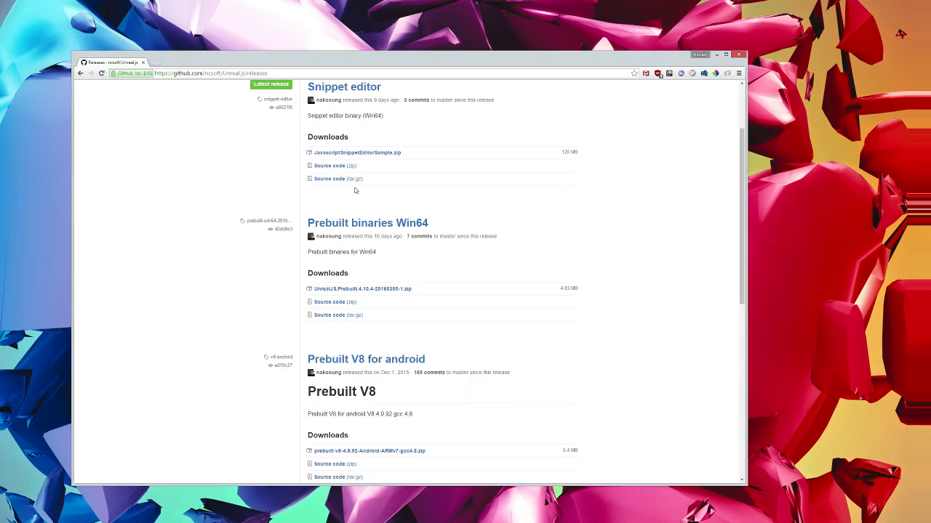
Download the ncsoft/Unreal.js master branch zip and open it from the download bar.
scroll(up, 3)
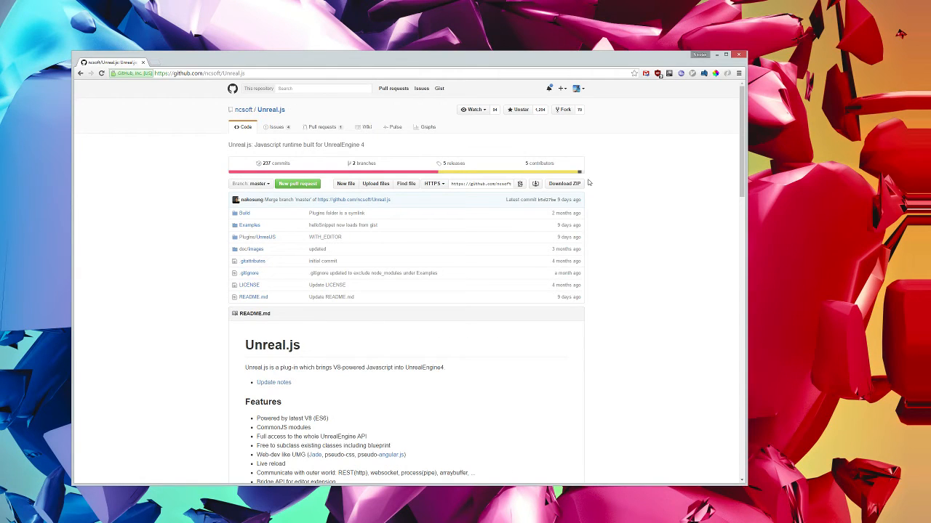
mouse_move(488, 236)
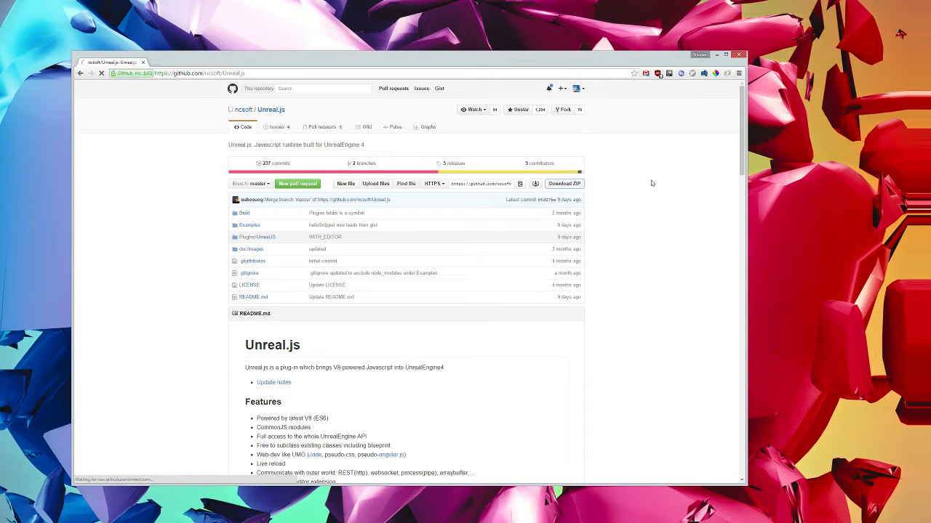
click(564, 183)
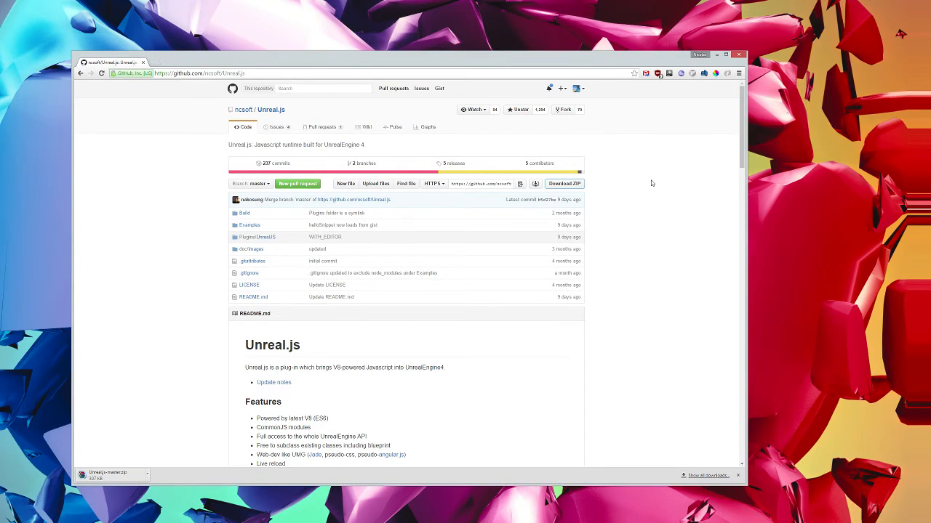
click(564, 183)
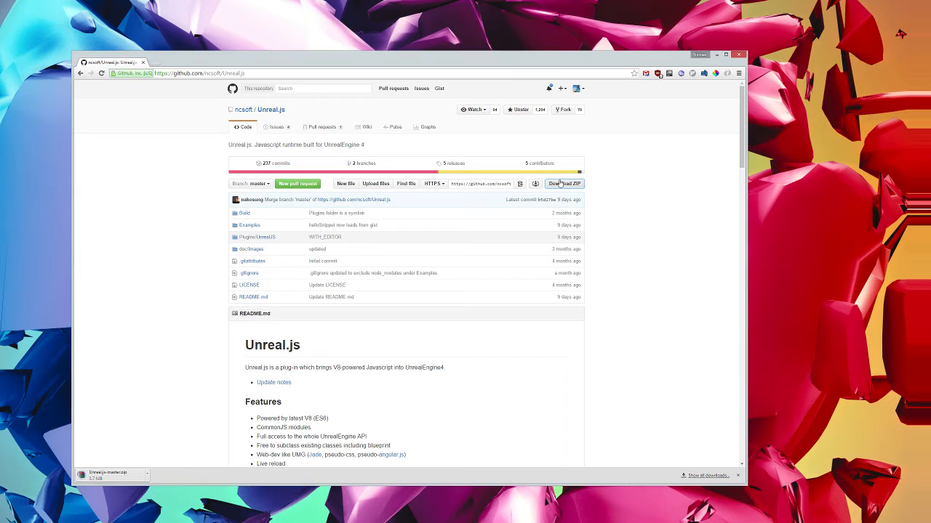
click(564, 183)
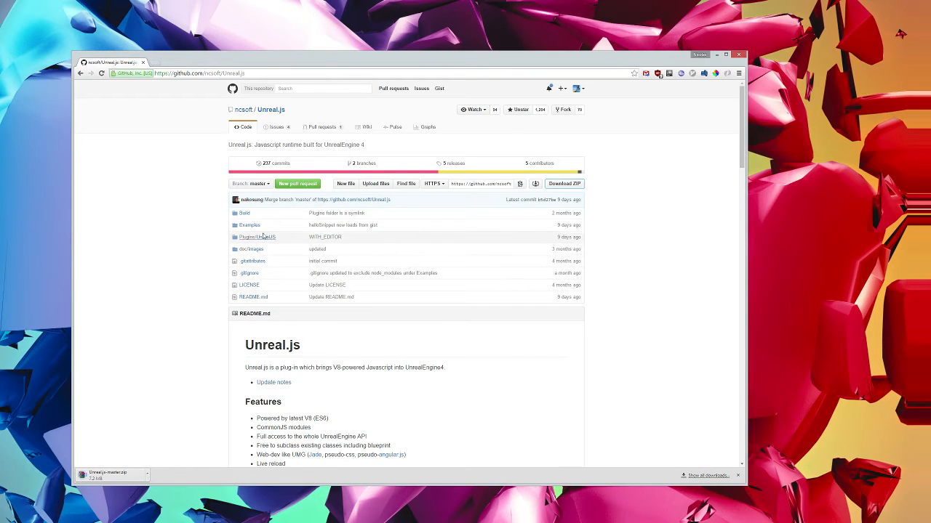
click(564, 183)
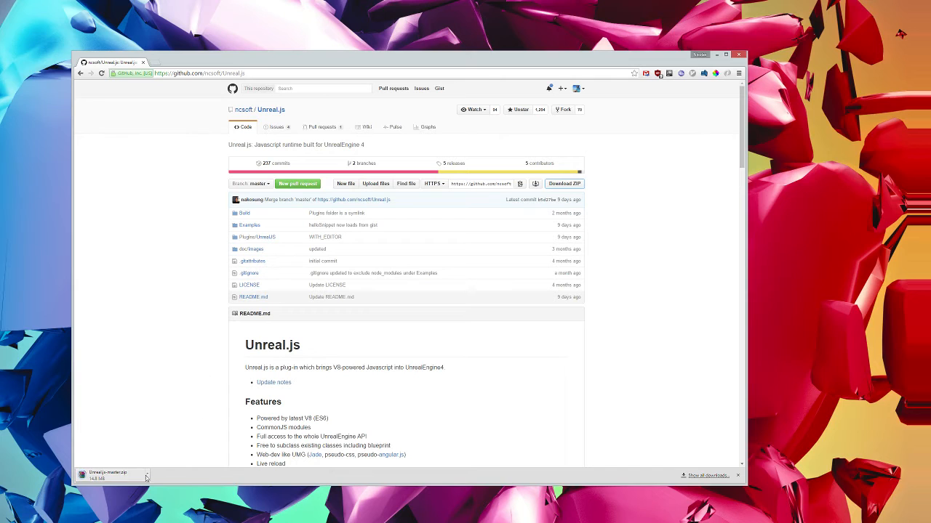
mouse_move(176, 433)
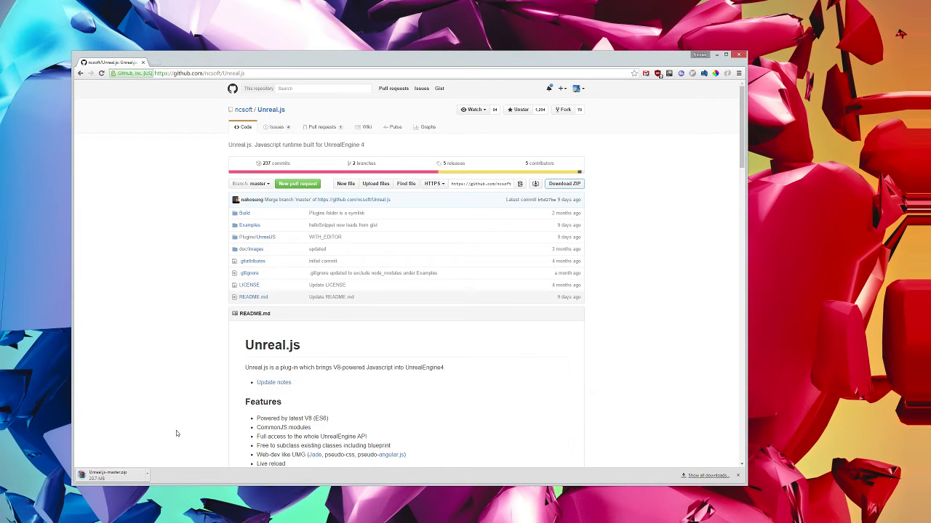
mouse_move(172, 363)
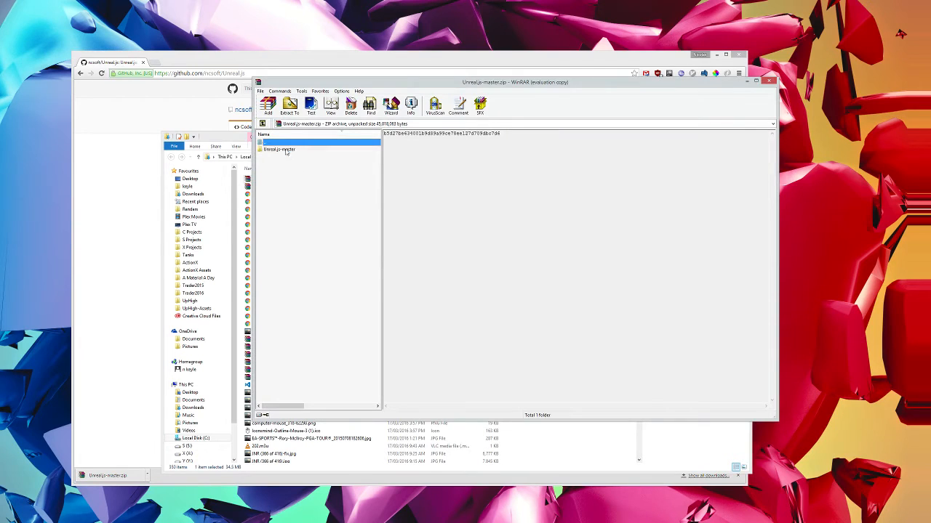
Dismiss the WinRAR license reminder and look into the TestUnrealJs project folder under Projects.
double_click(280, 149)
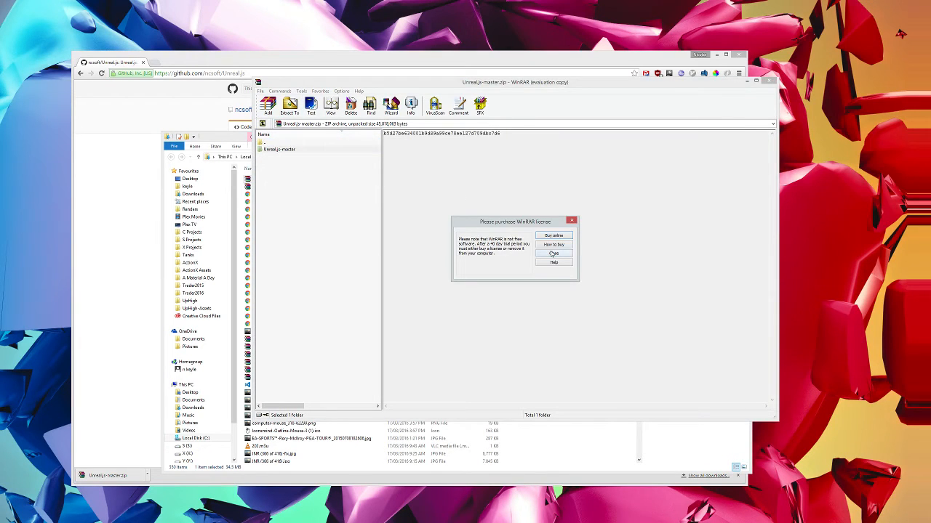
click(554, 254)
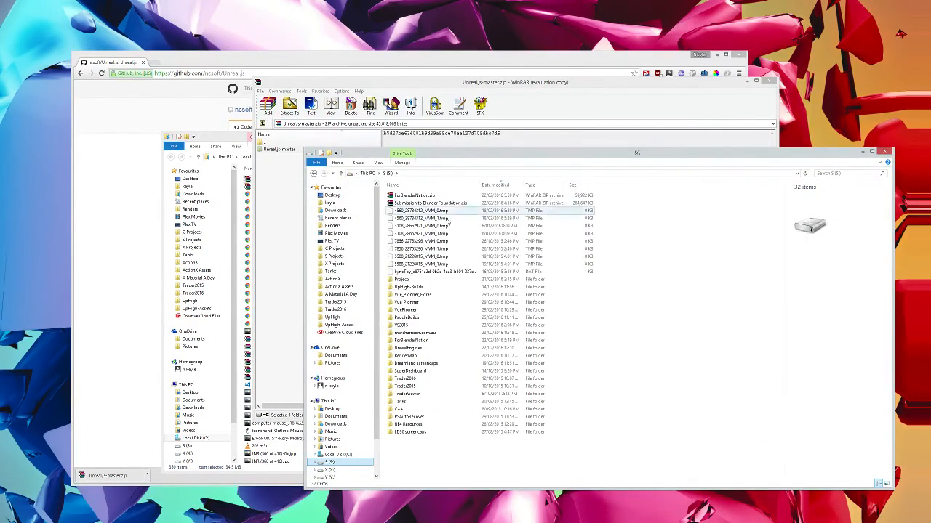
double_click(402, 280)
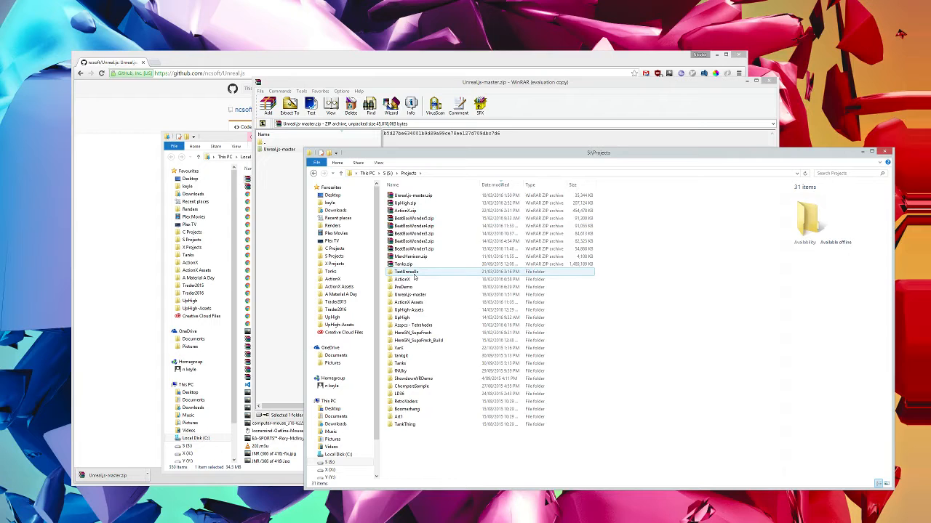
double_click(405, 271)
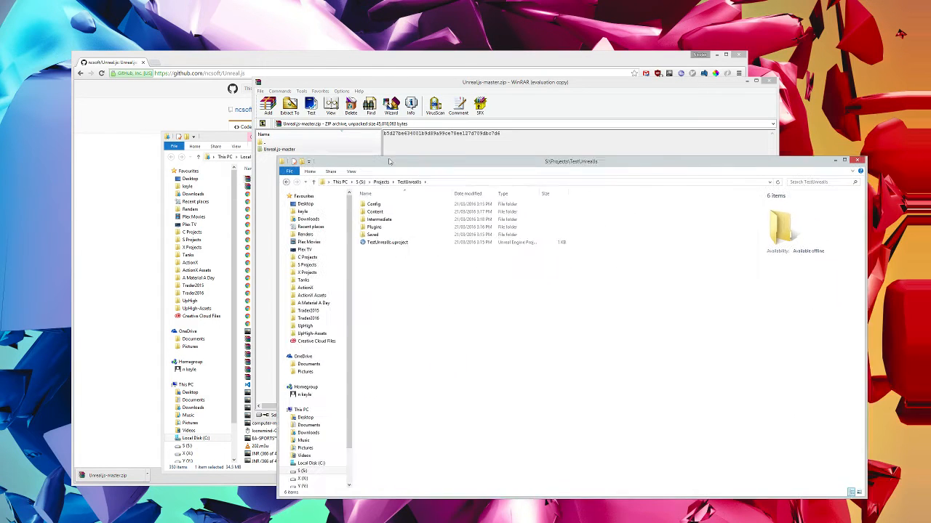
click(346, 170)
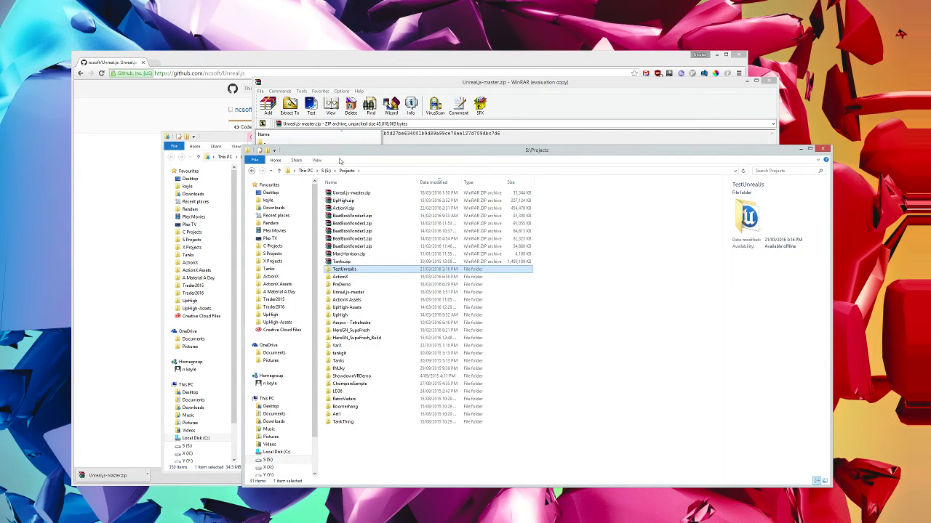
Browse Unreal.js-master\Examples\Content\Scripts and select bootstrap.js.
click(357, 291)
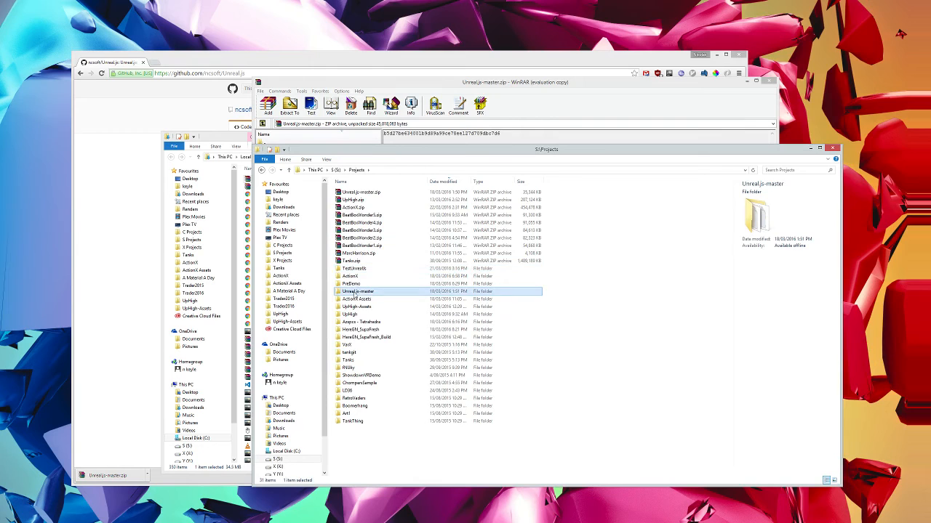
double_click(358, 291)
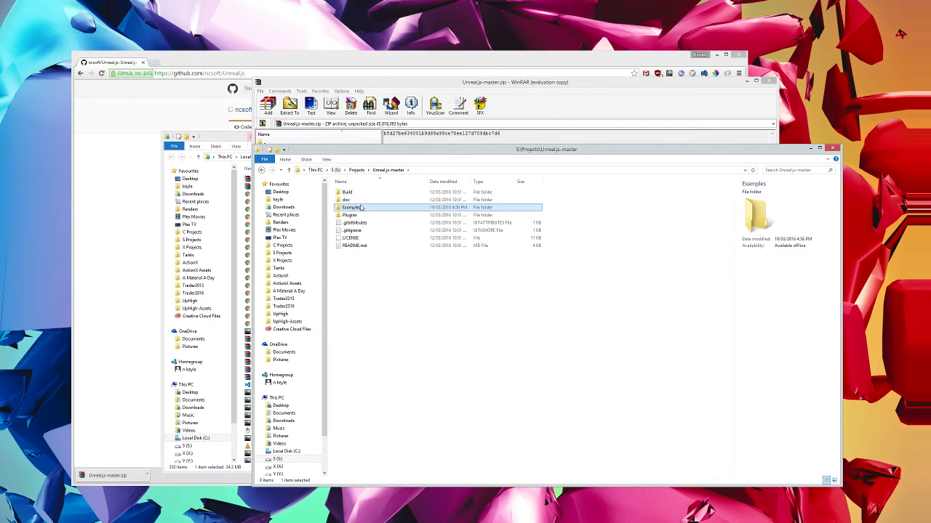
double_click(352, 207)
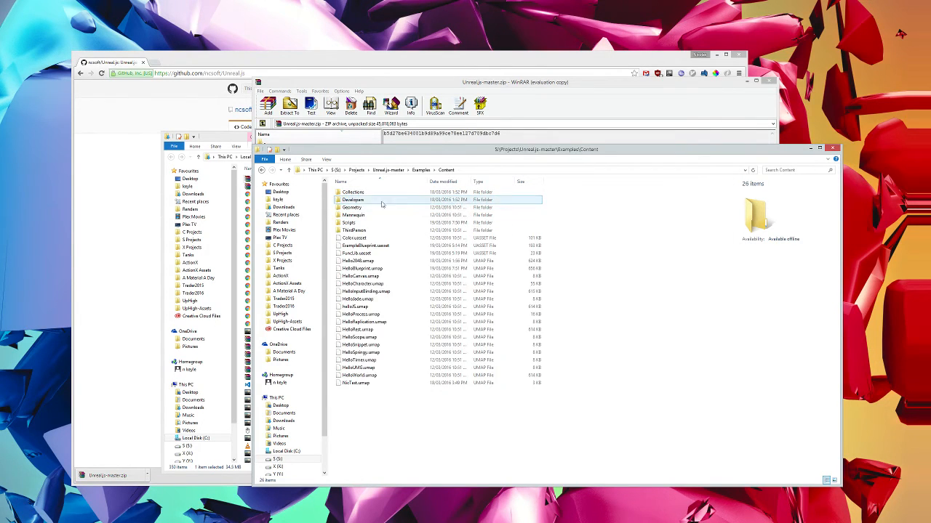
click(351, 207)
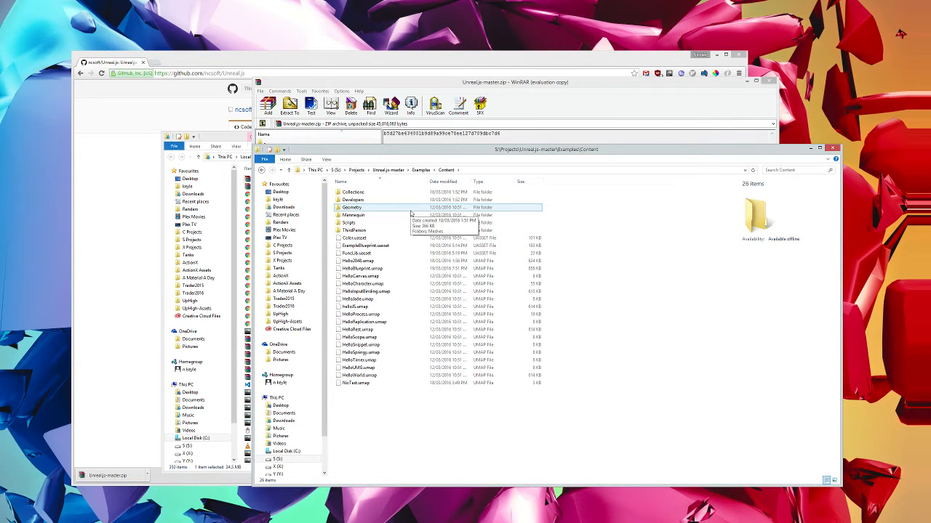
double_click(349, 231)
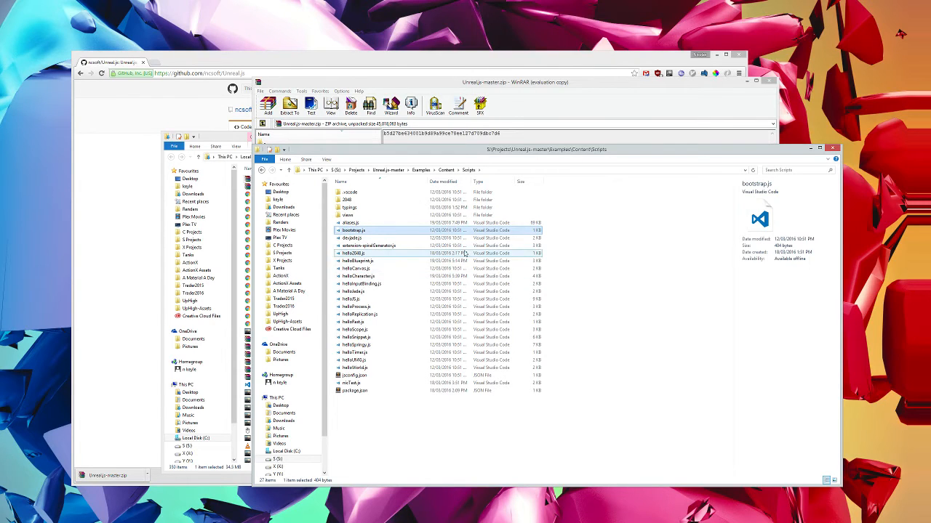
click(353, 223)
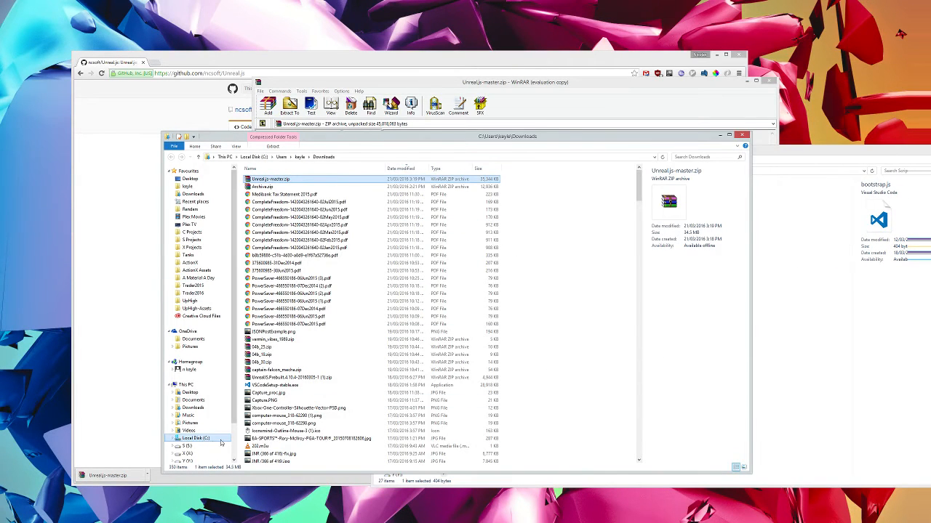
Open TestUnrealJs's Content\Scripts folder and select bootstrap.js.
click(188, 446)
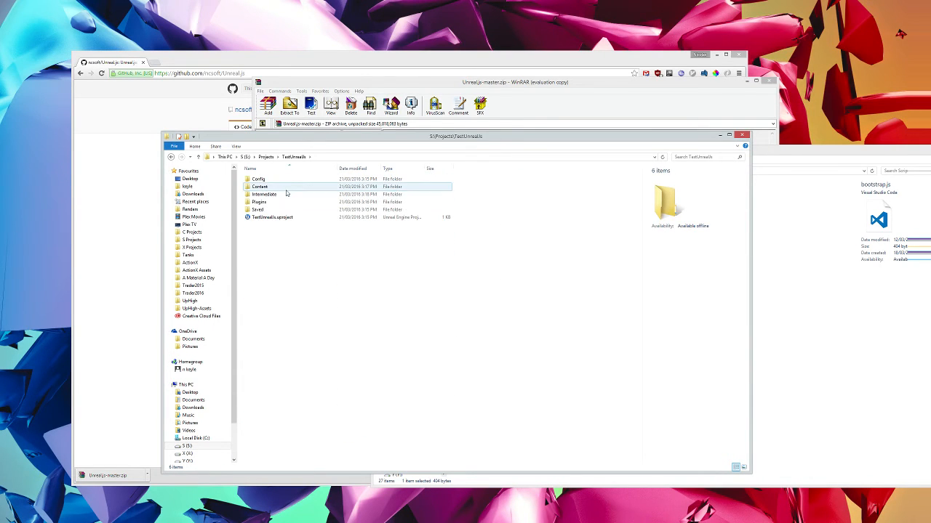
double_click(260, 187)
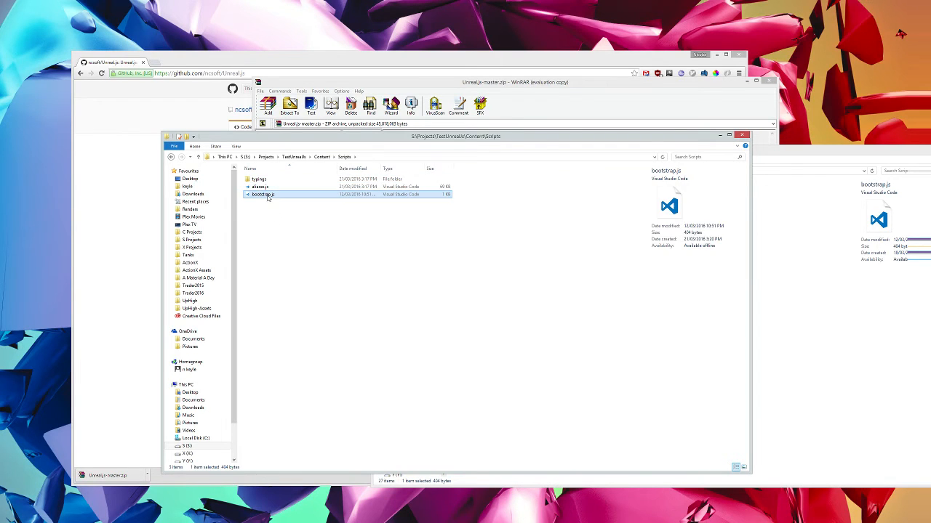
click(275, 218)
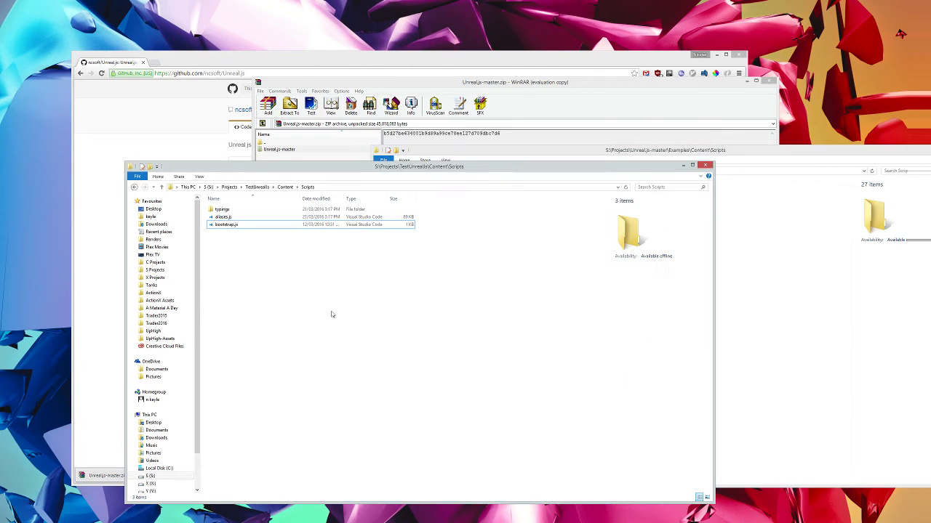
mouse_move(256, 243)
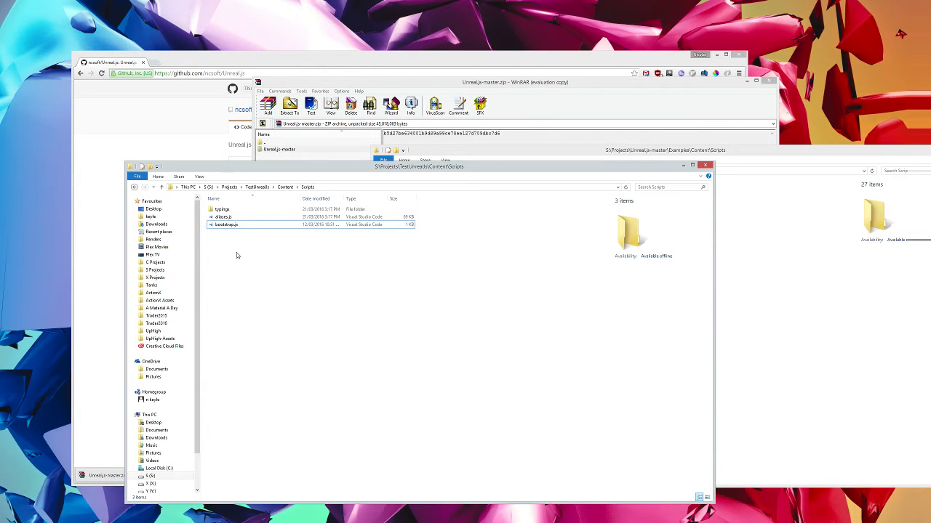
double_click(221, 209)
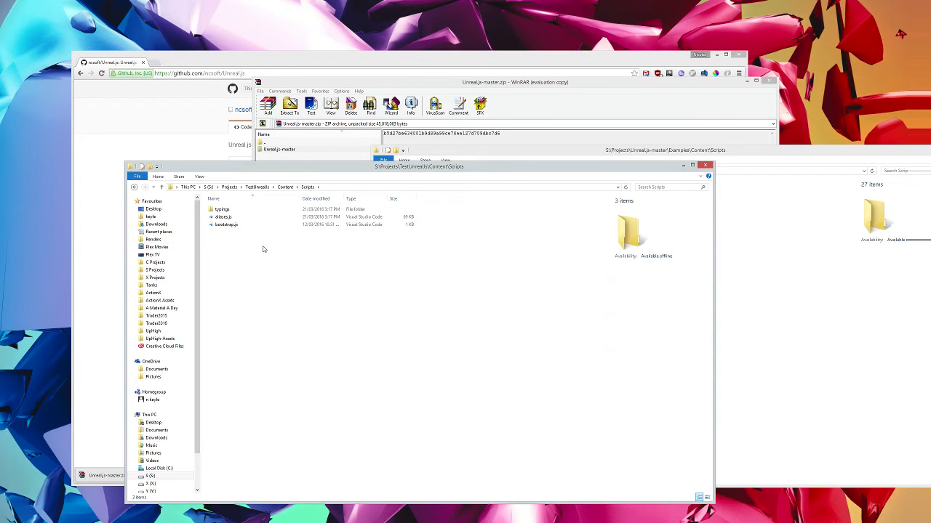
mouse_move(266, 262)
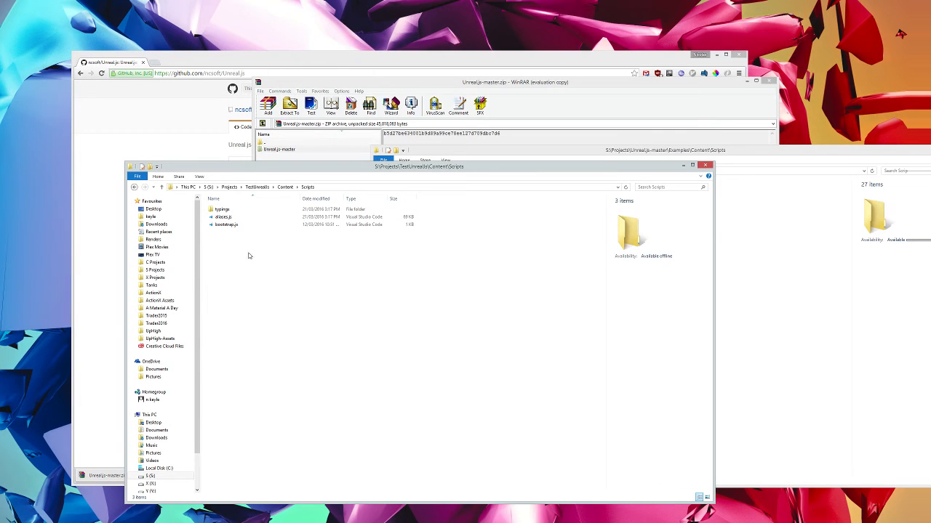
click(226, 224)
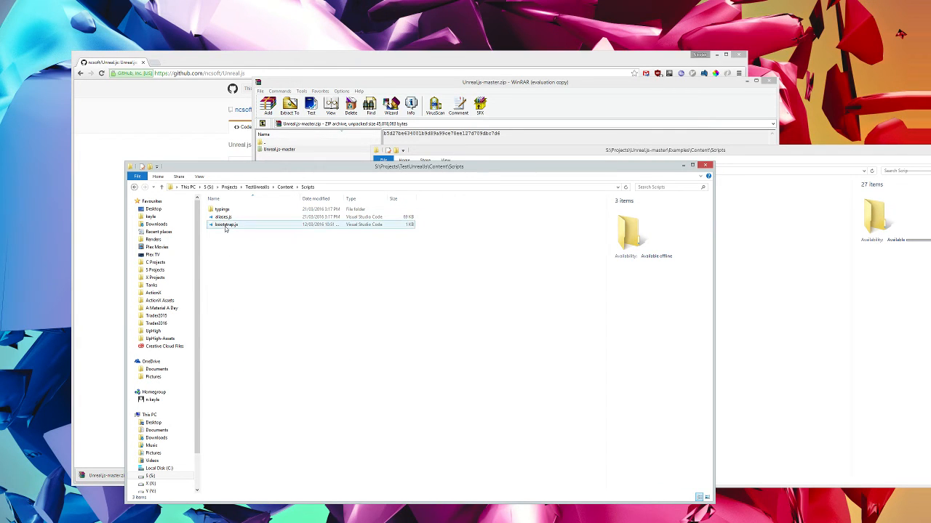
Open bootstrap.js in VS Code, then open Projects > TestUnrealJs > Content > Scripts as the workspace.
double_click(226, 224)
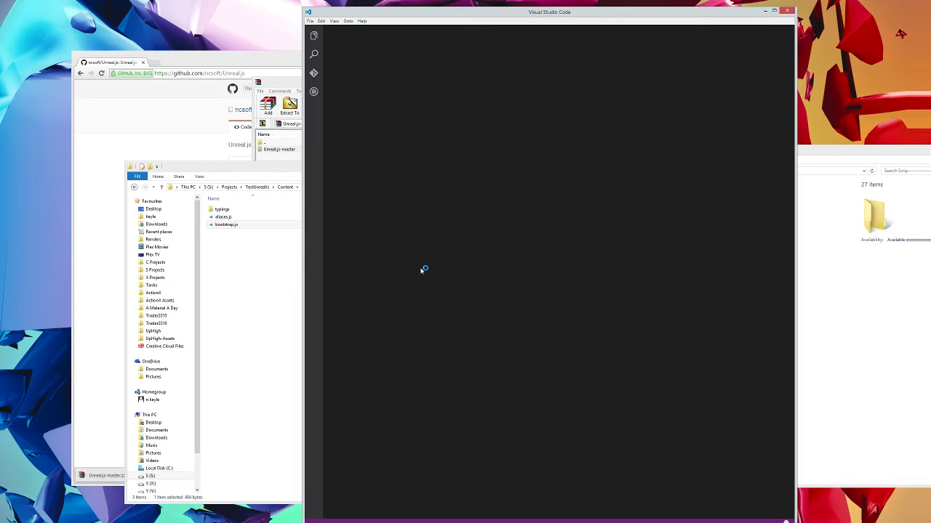
double_click(226, 225)
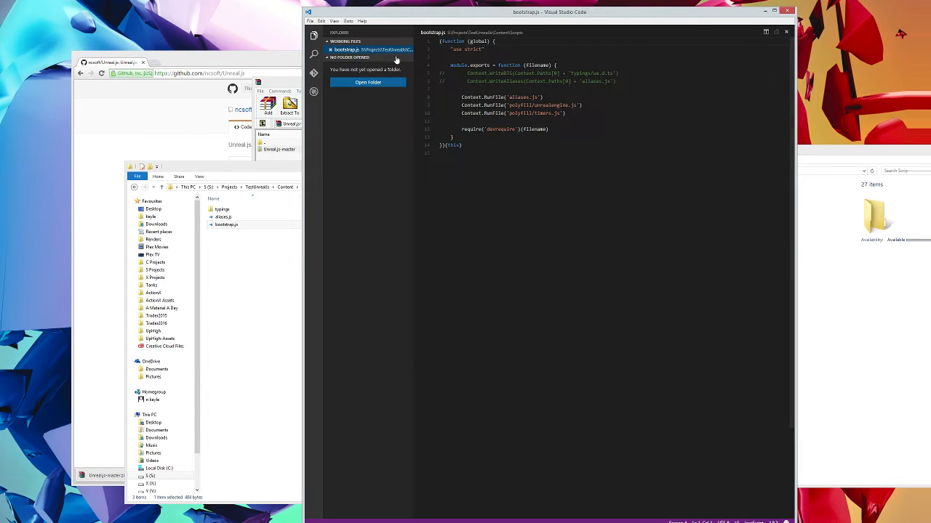
click(368, 83)
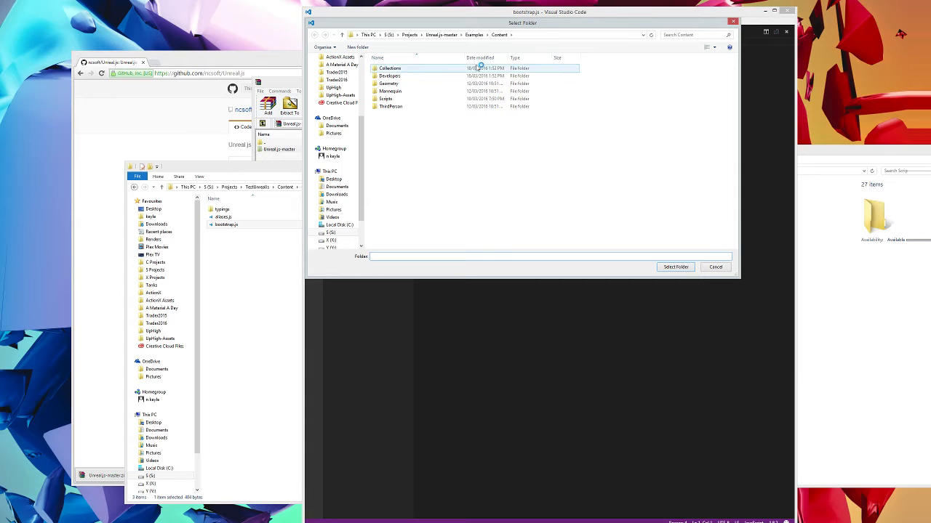
click(385, 98)
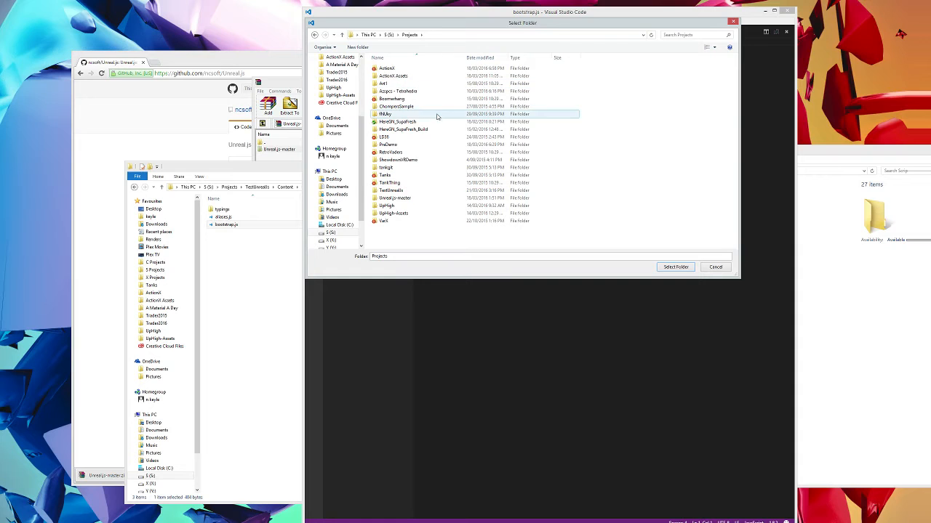
double_click(395, 198)
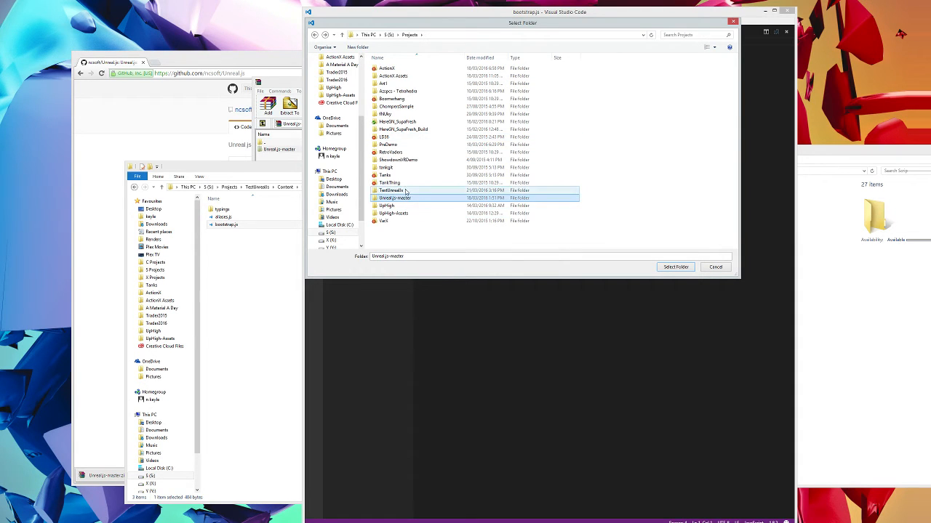
double_click(391, 190)
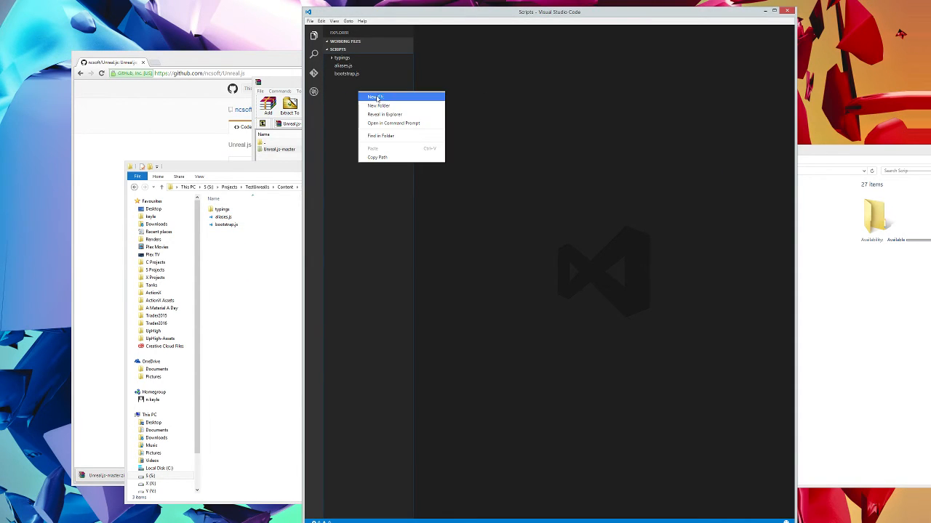
Create test.js in the Scripts folder containing console.log("test") and save it.
click(374, 97)
text(test.js)
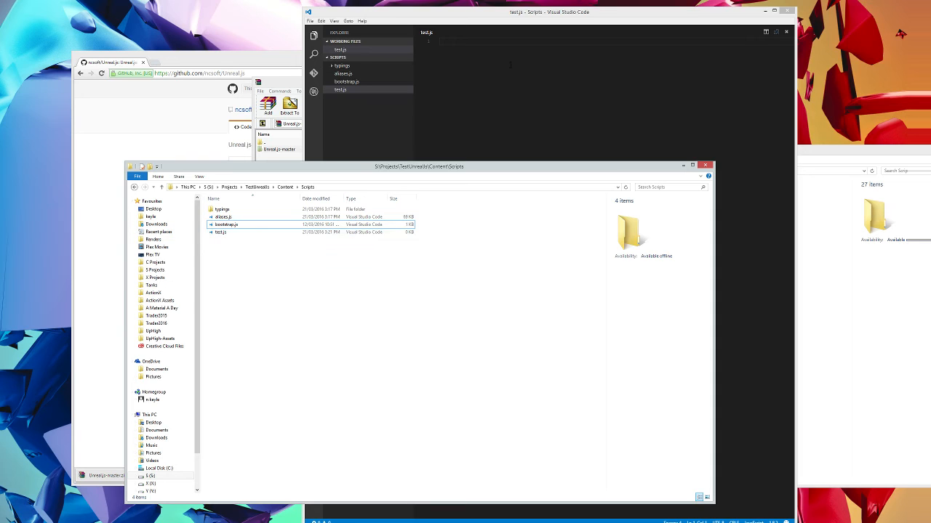
text(console.lol)
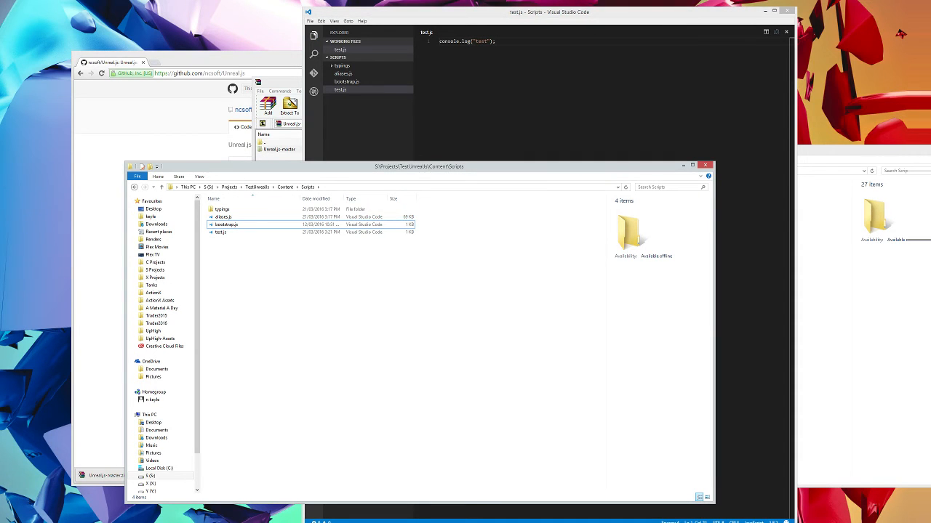
click(258, 187)
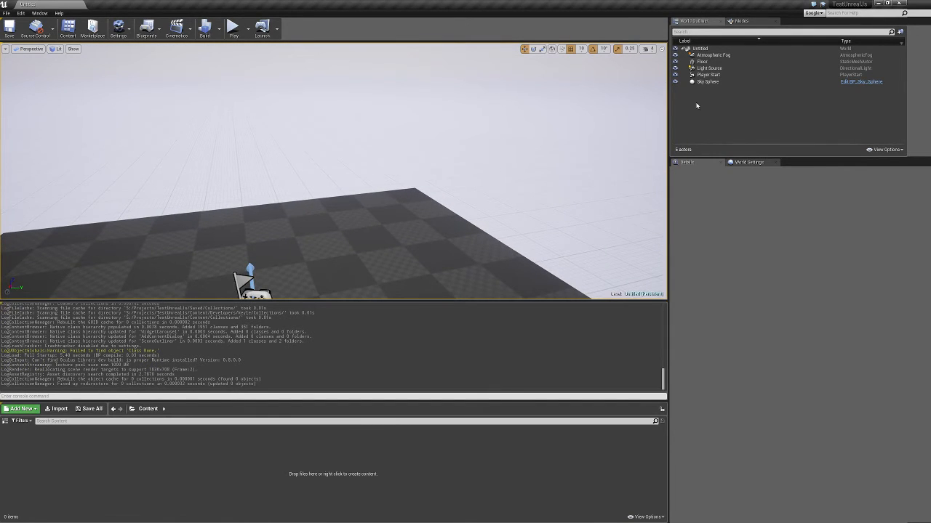
Place an Empty Actor and attach a Javascript component with Script Source File test.js.
click(740, 20)
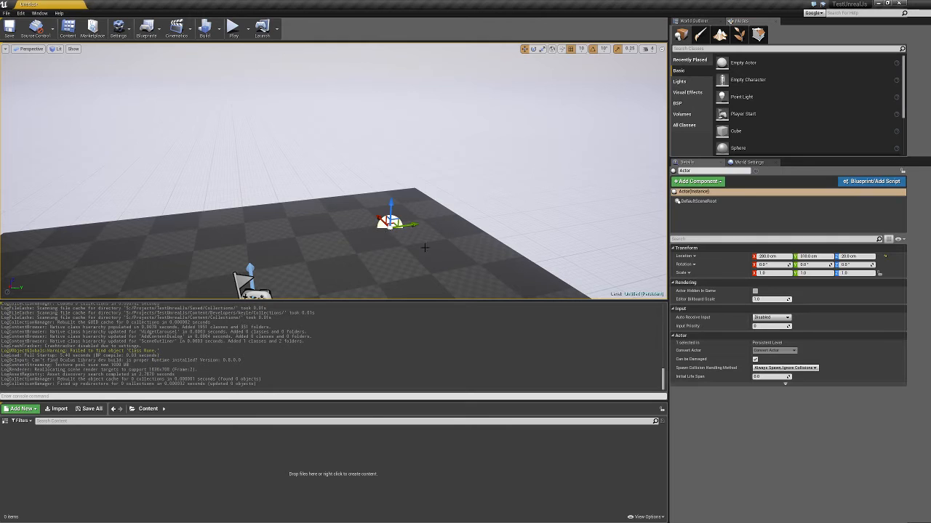
mouse_move(697, 181)
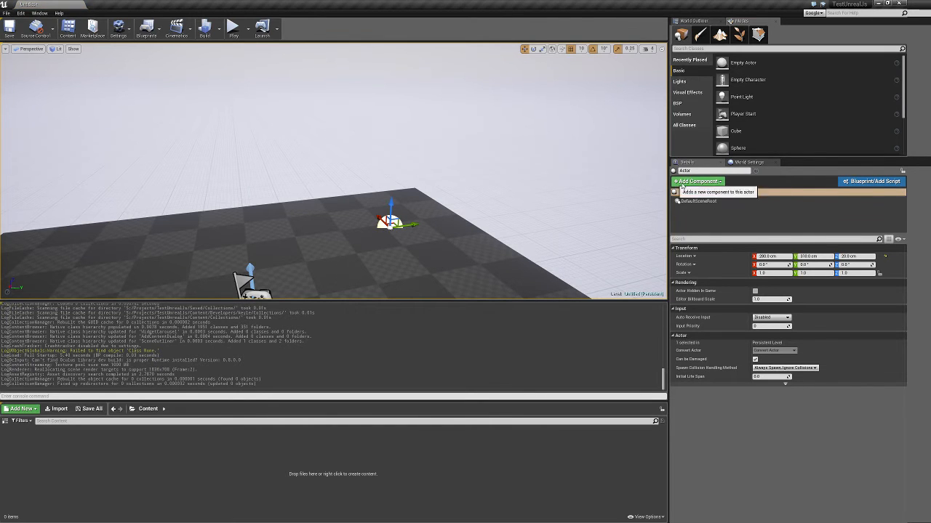
click(697, 181)
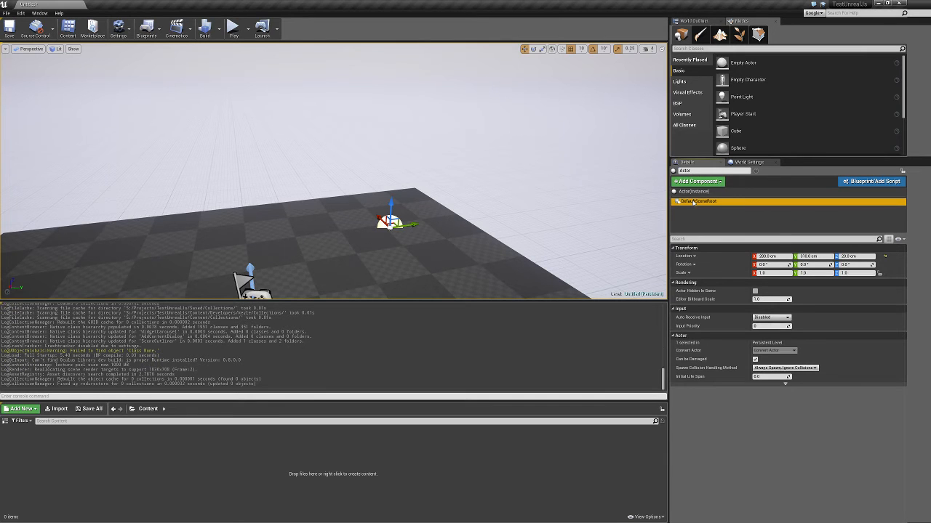
click(717, 190)
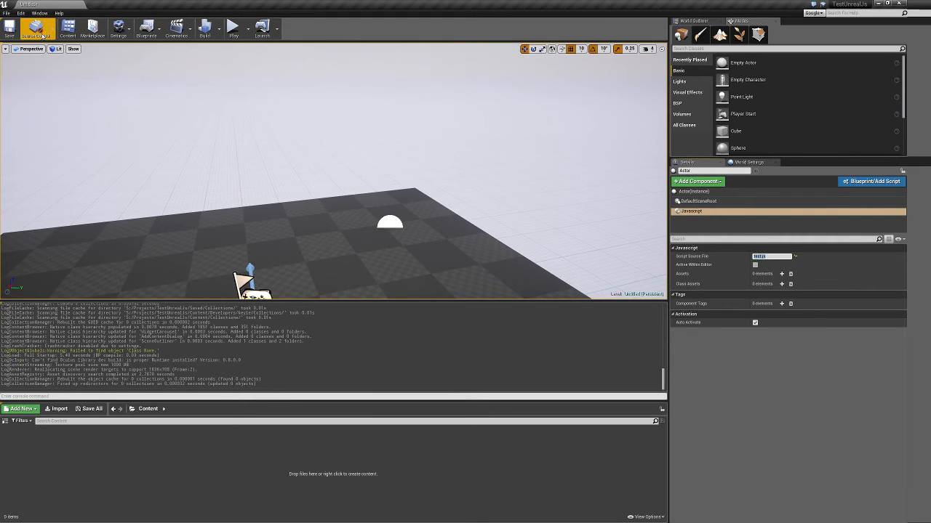
click(9, 29)
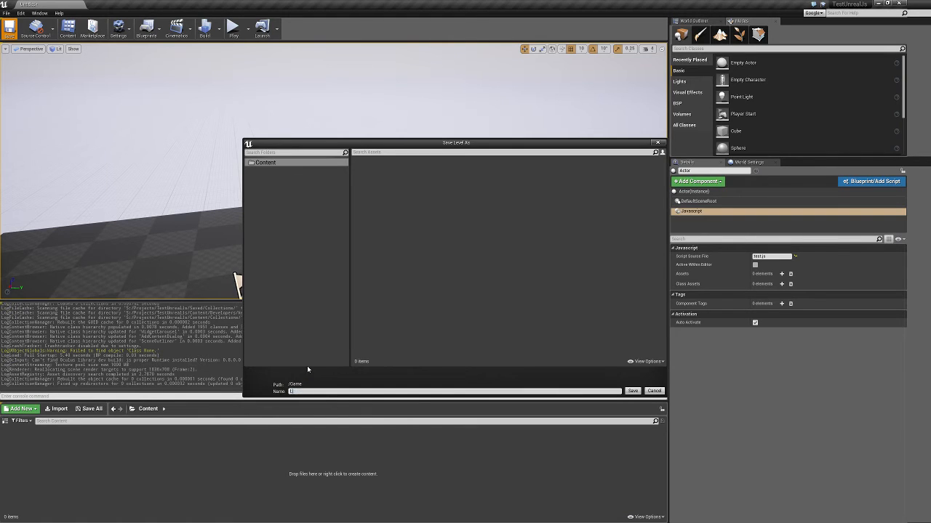
Save the level as Level1 and play it in a New Editor Window, checking the log for 'test'.
click(632, 391)
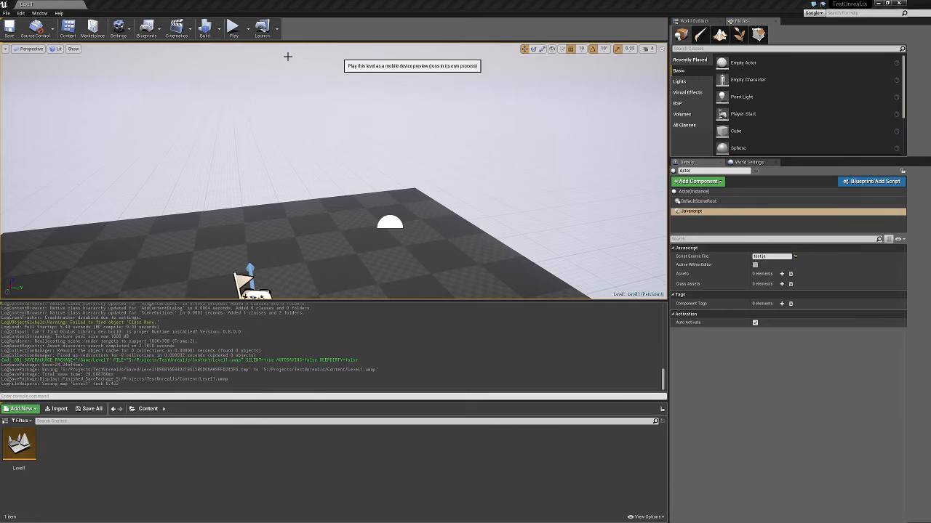
click(239, 27)
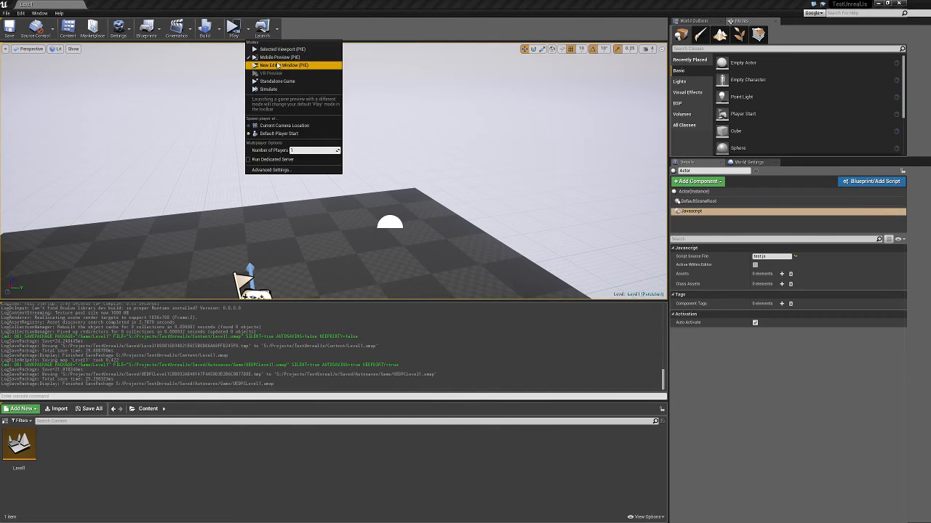
click(287, 64)
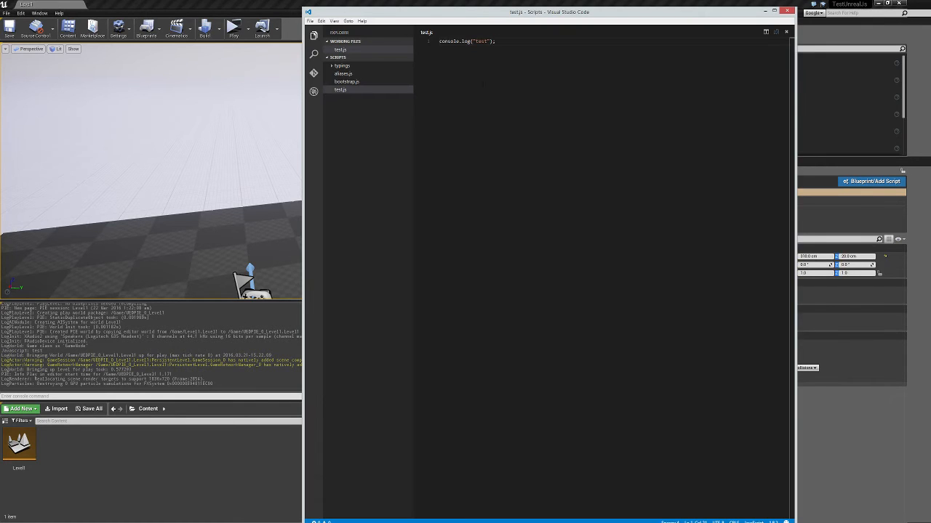
triple_click(466, 41)
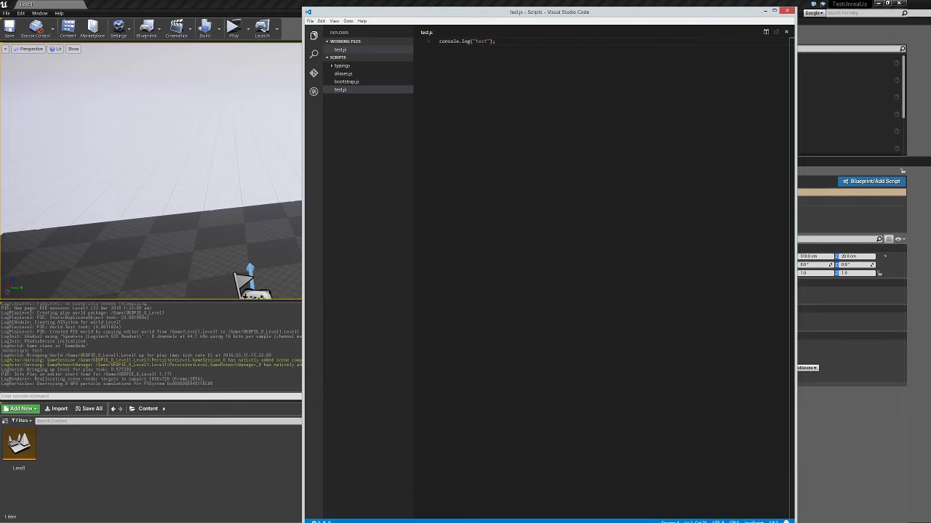
mouse_move(372, 136)
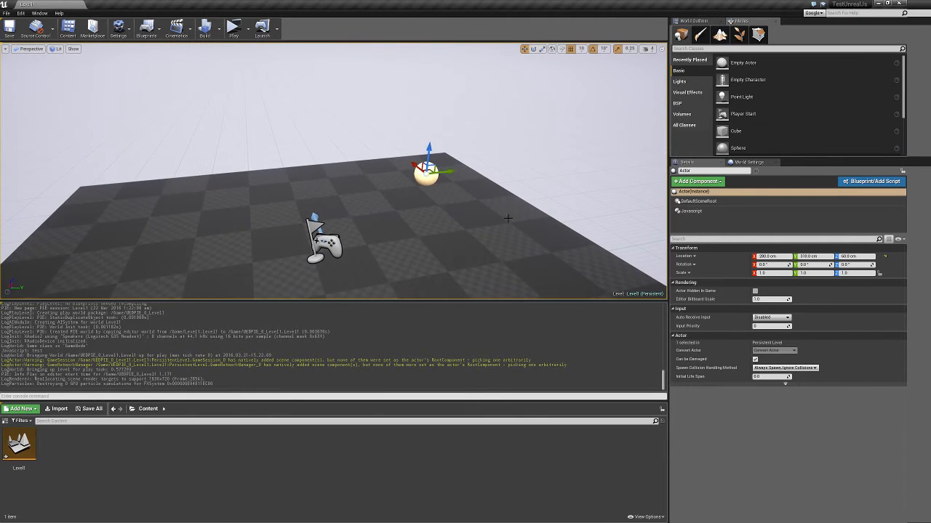
mouse_move(167, 120)
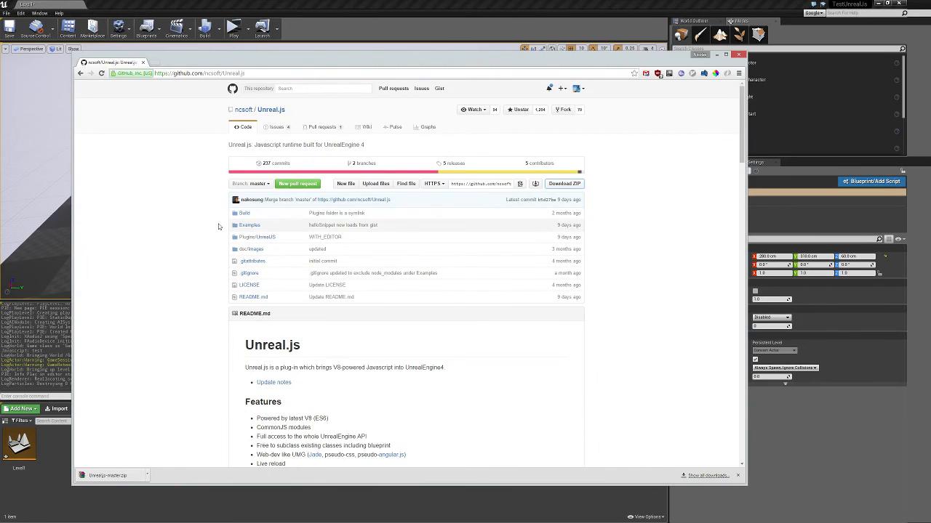
On GitHub, open Examples/Content/Scripts/helloWorld.js and copy its code.
click(249, 224)
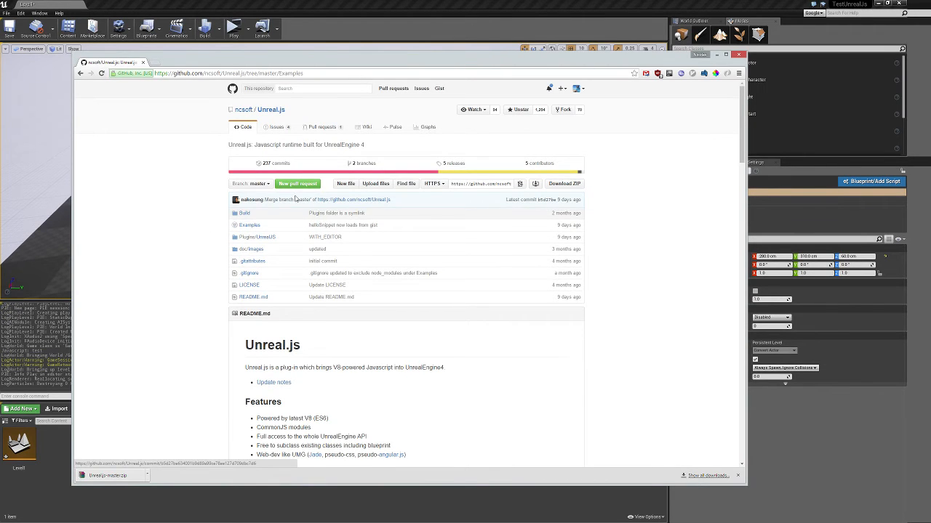
click(249, 225)
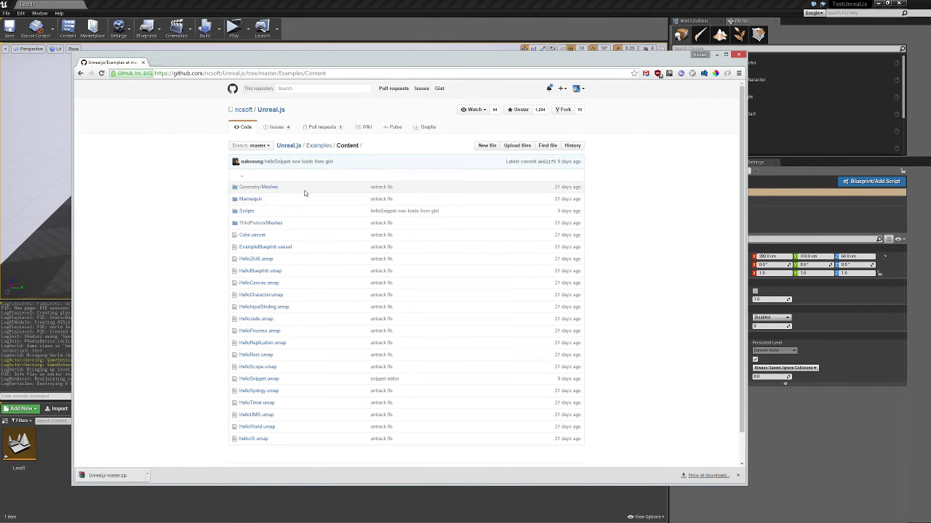
mouse_move(316, 342)
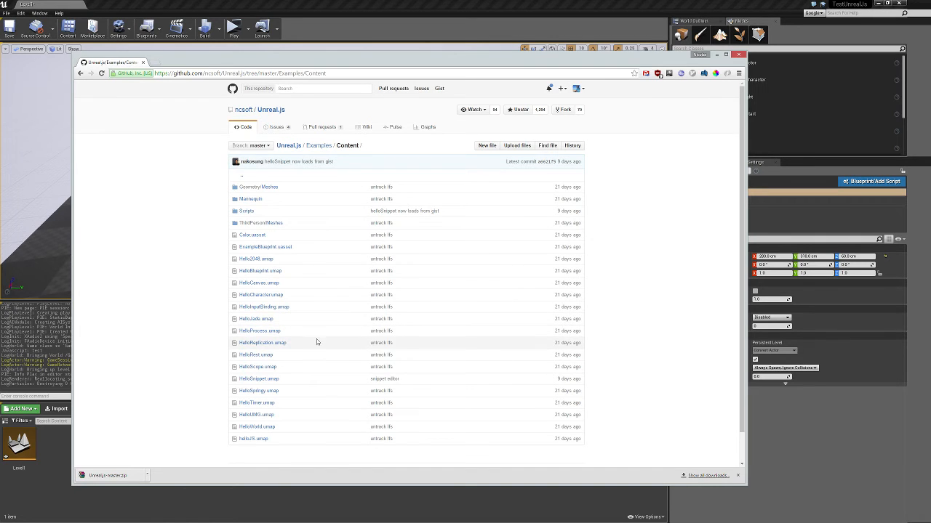
mouse_move(274, 390)
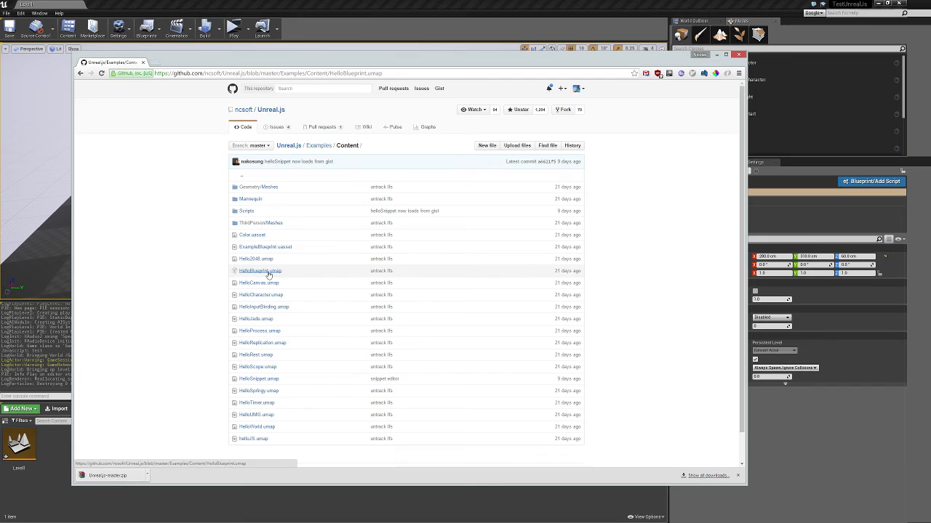
click(260, 271)
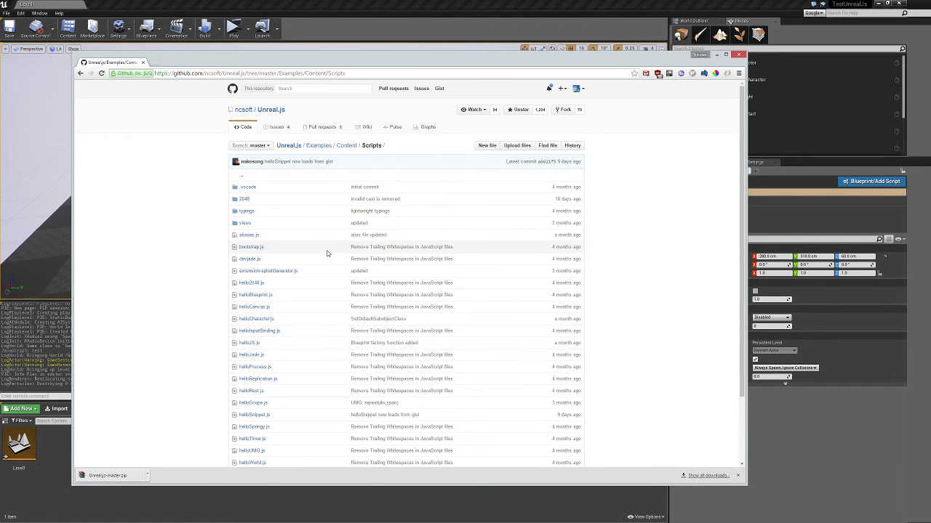
scroll(down, 3)
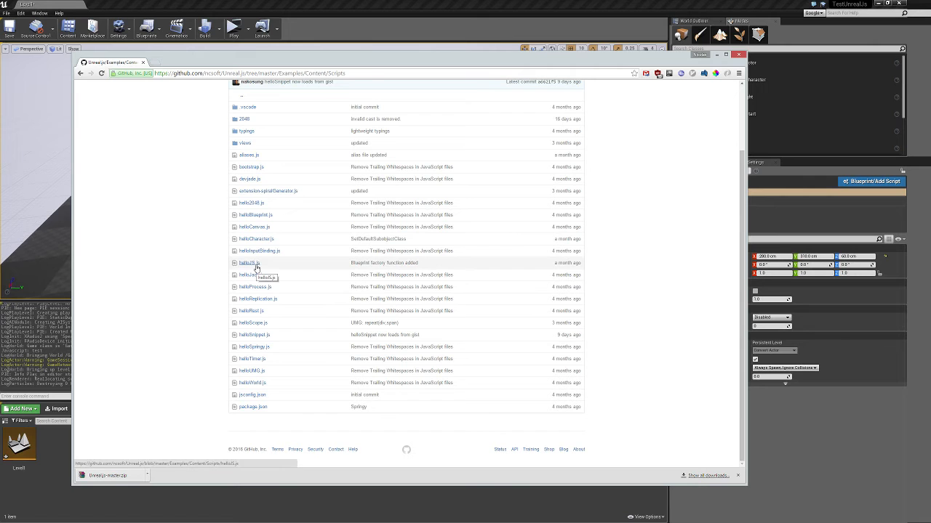
click(249, 263)
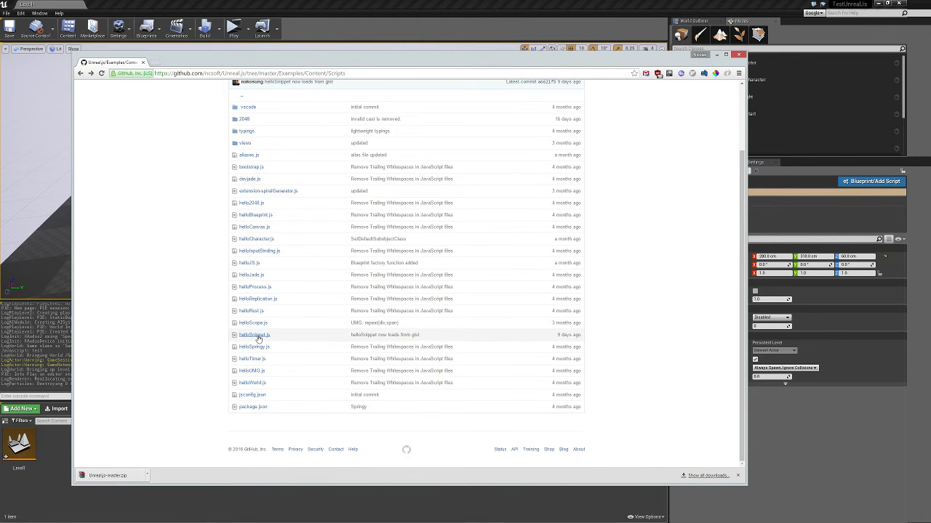
mouse_move(253, 383)
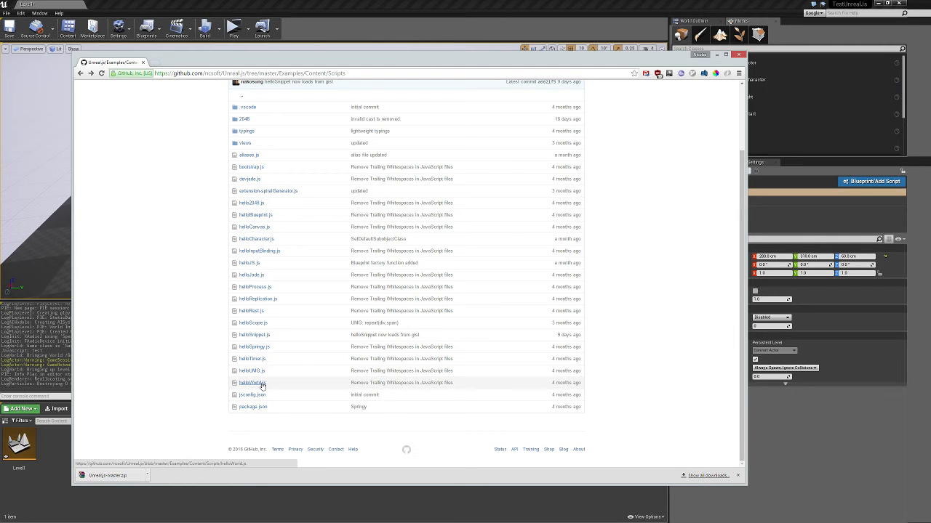
click(253, 383)
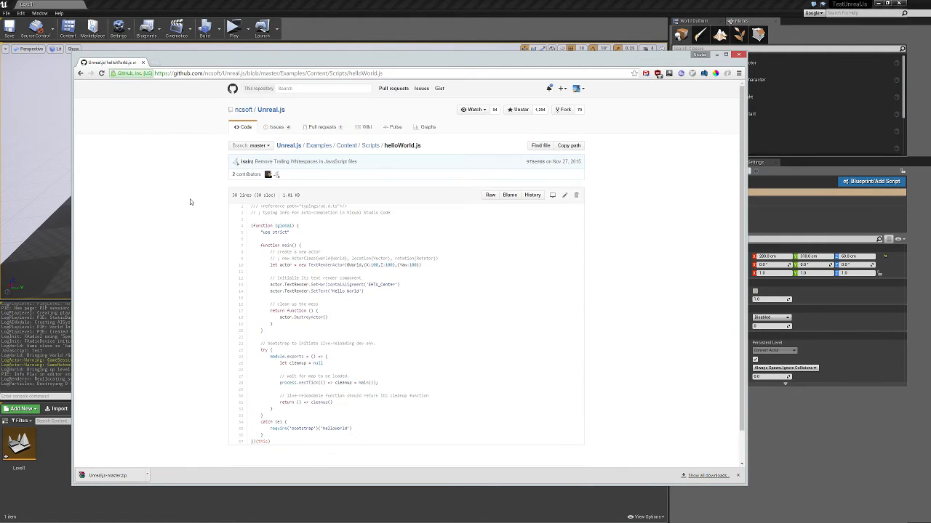
scroll(down, 3)
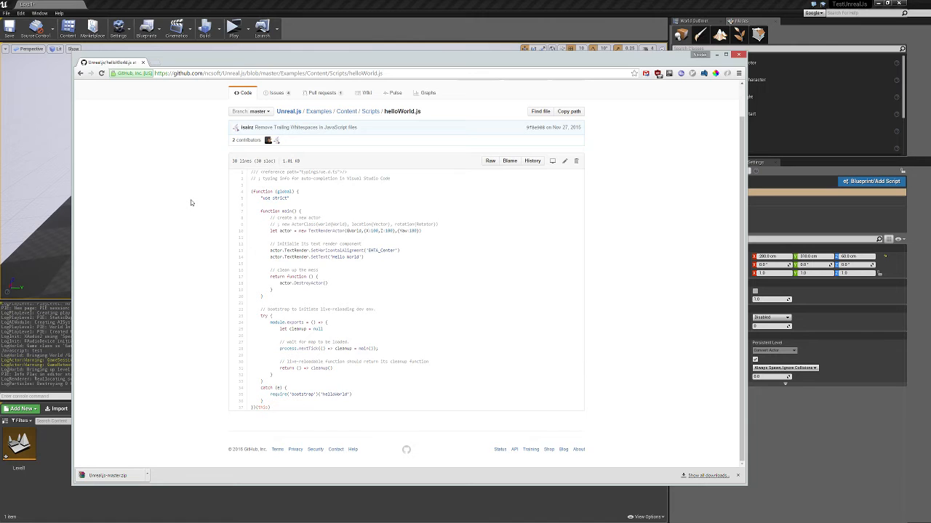
mouse_move(358, 296)
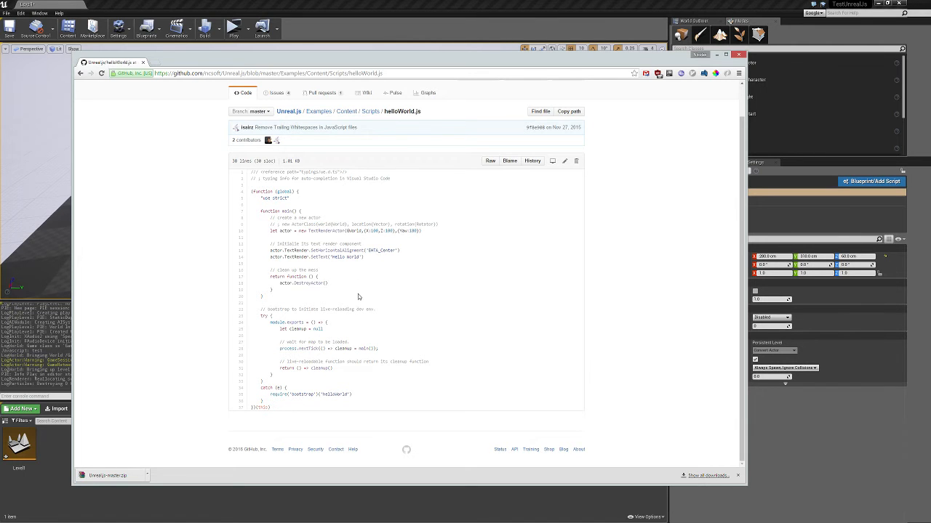
drag(251, 198, 271, 407)
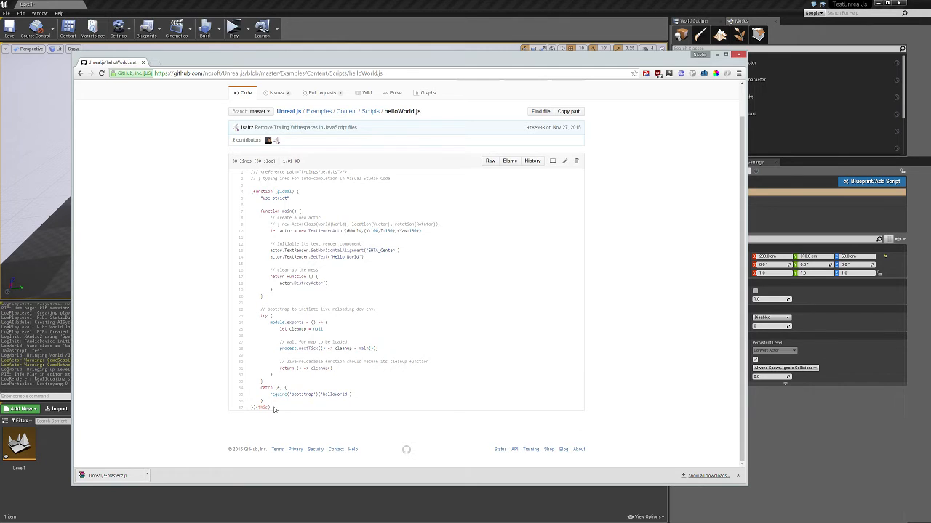
key(ctrl+a)
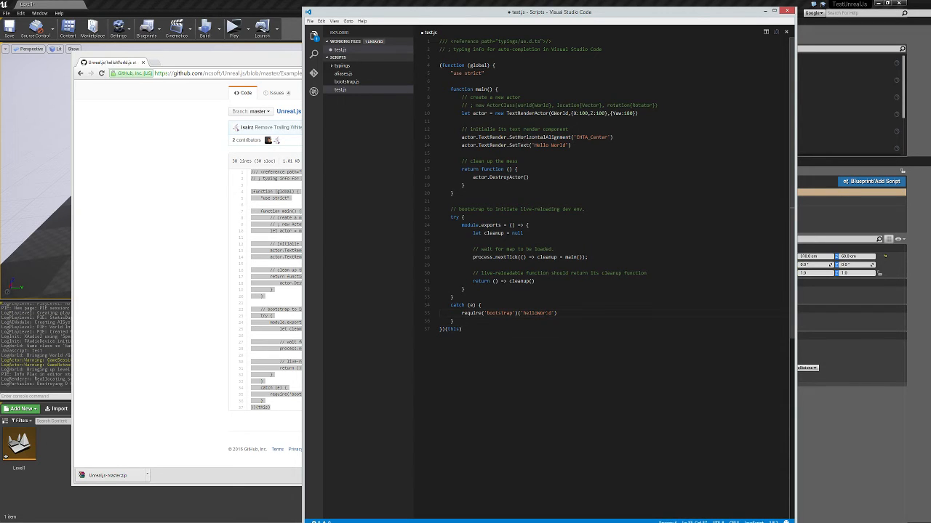
Paste the helloWorld code into test.js, change the bootstrap name to 'test', and expand typings.
text(test)
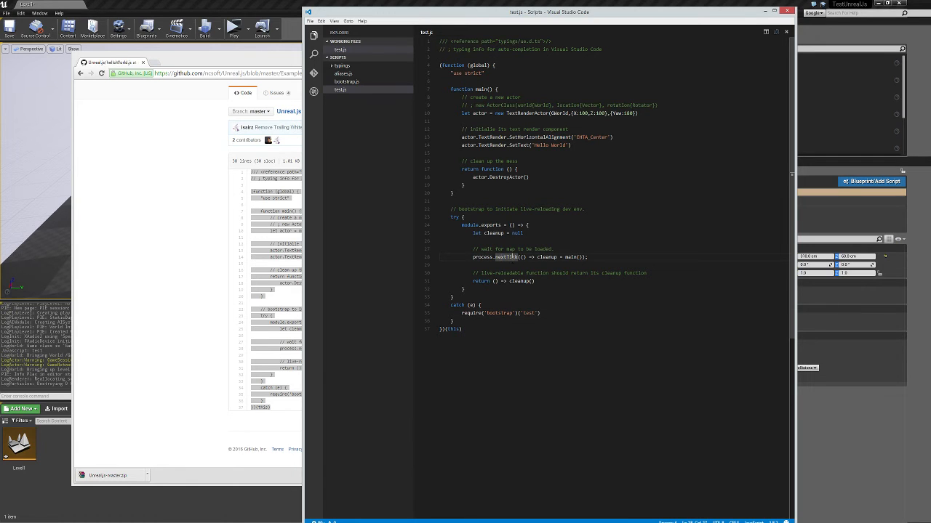
double_click(547, 257)
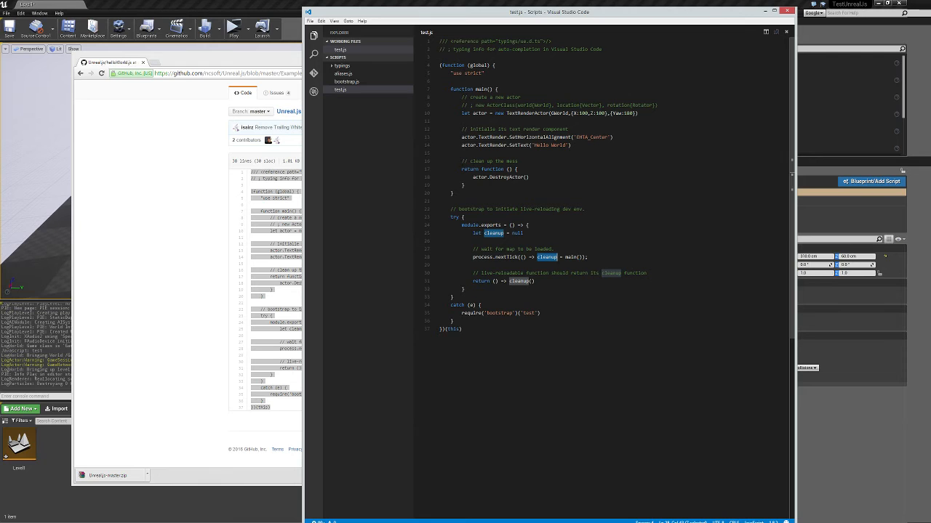
drag(471, 97, 529, 177)
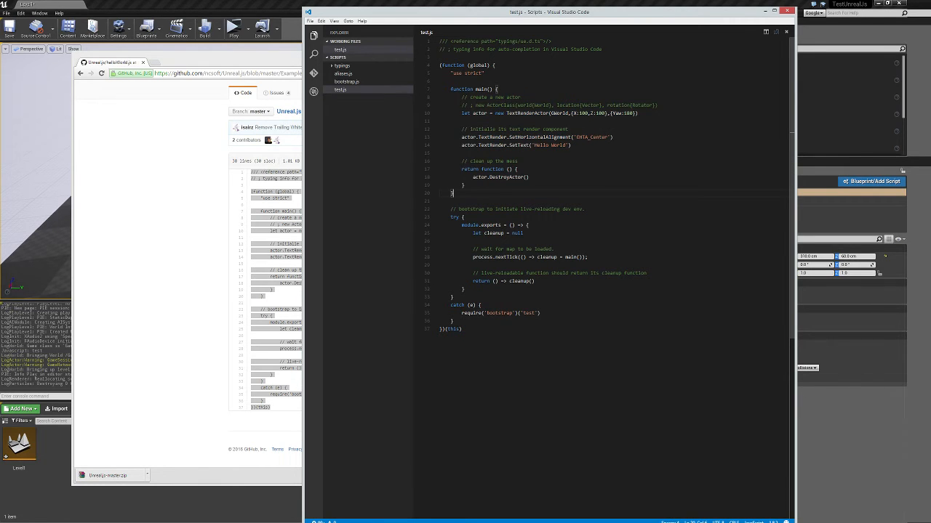
double_click(499, 313)
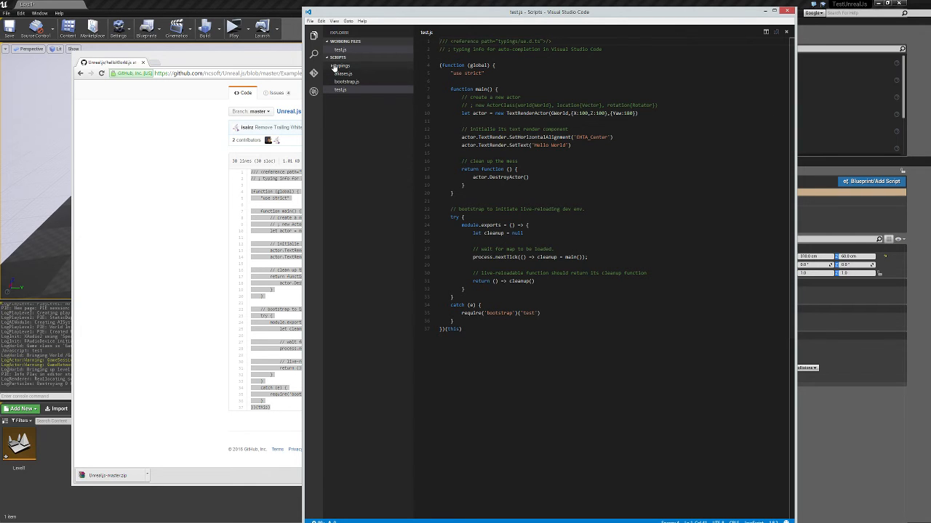
click(341, 66)
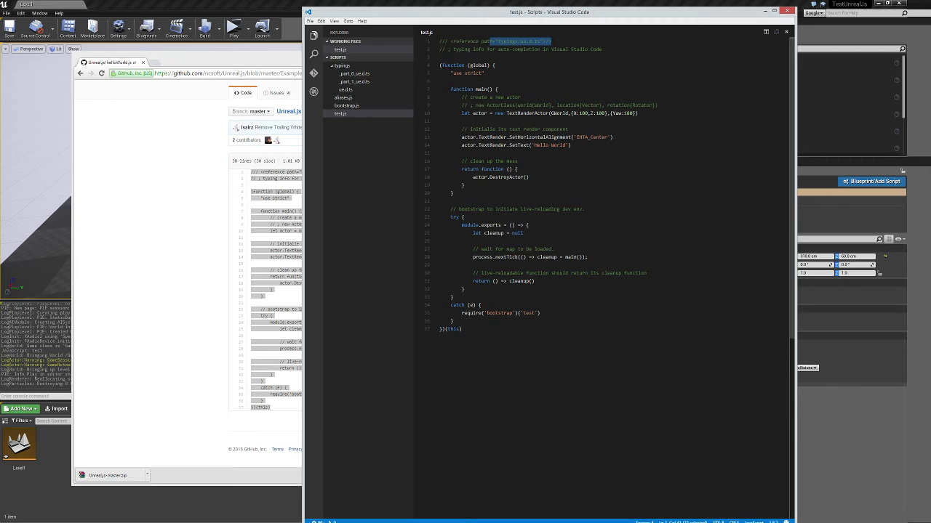
click(344, 89)
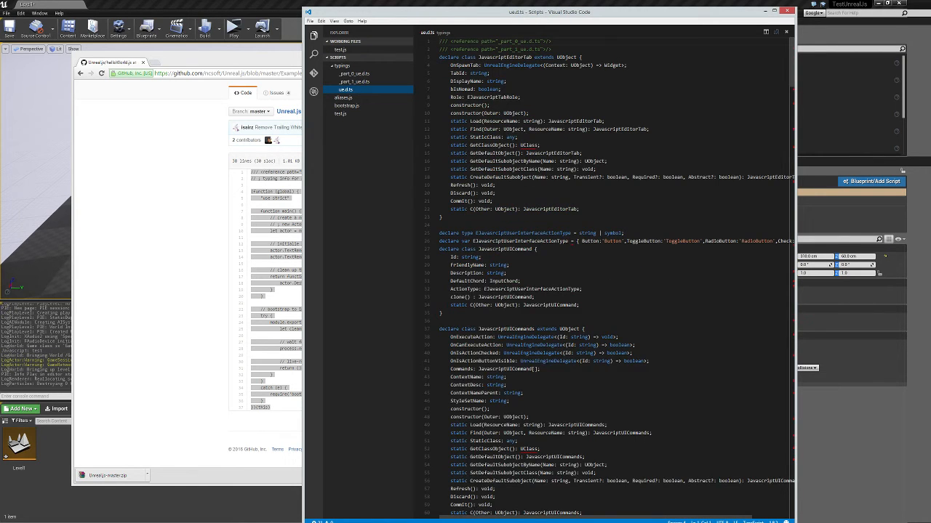
scroll(down, 3)
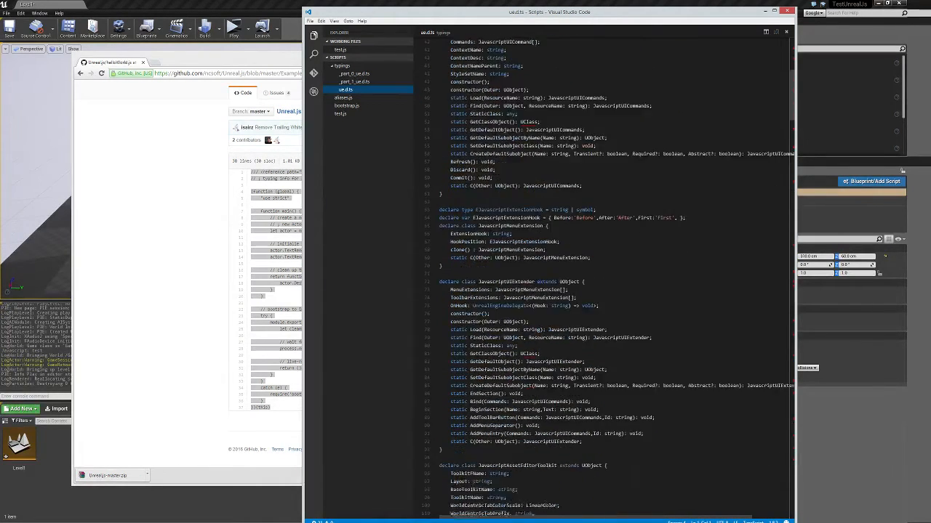
scroll(down, 3)
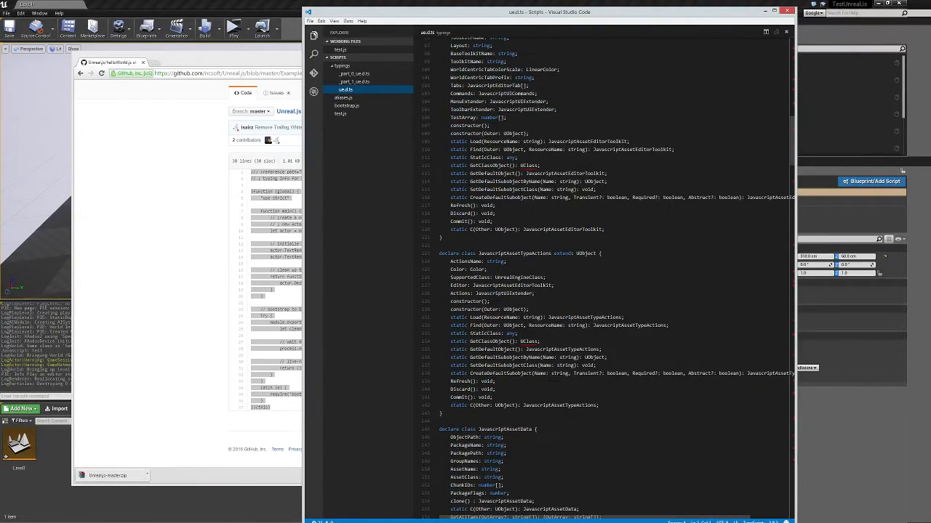
scroll(down, 3)
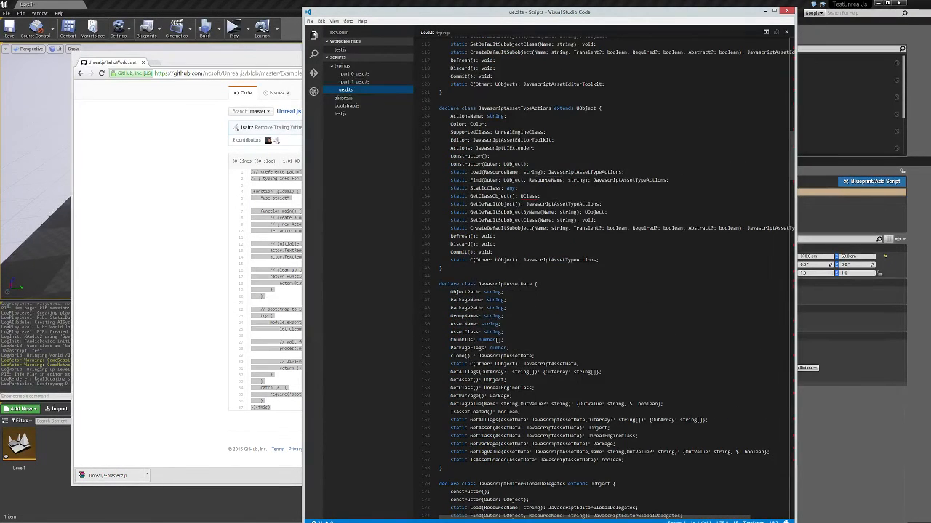
scroll(up, 3)
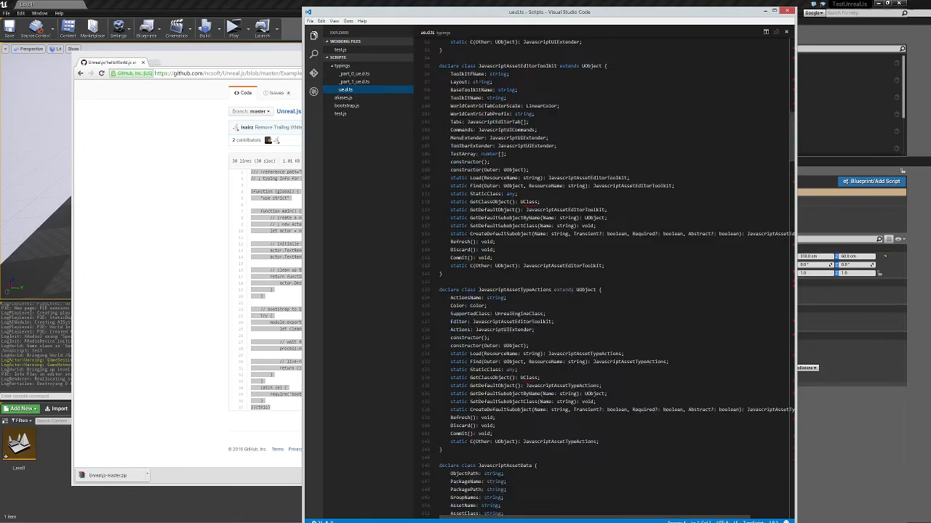
click(347, 105)
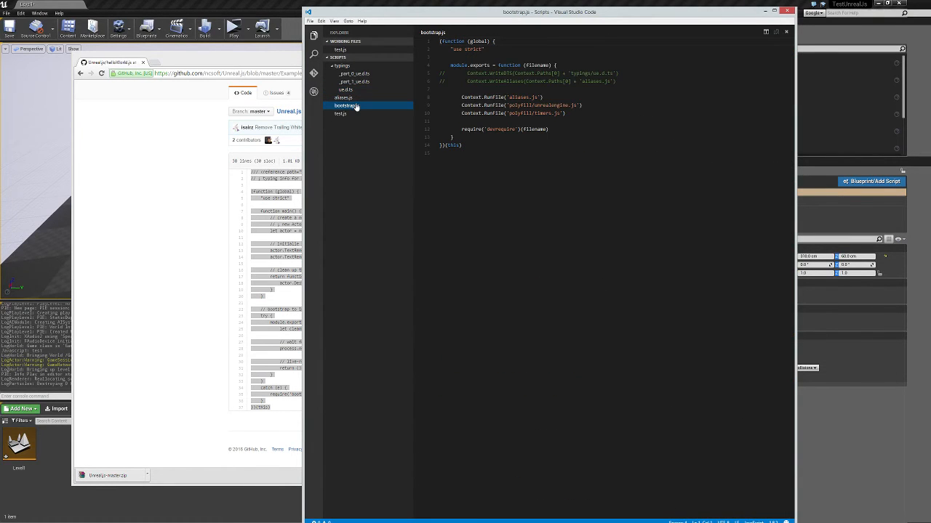
click(343, 98)
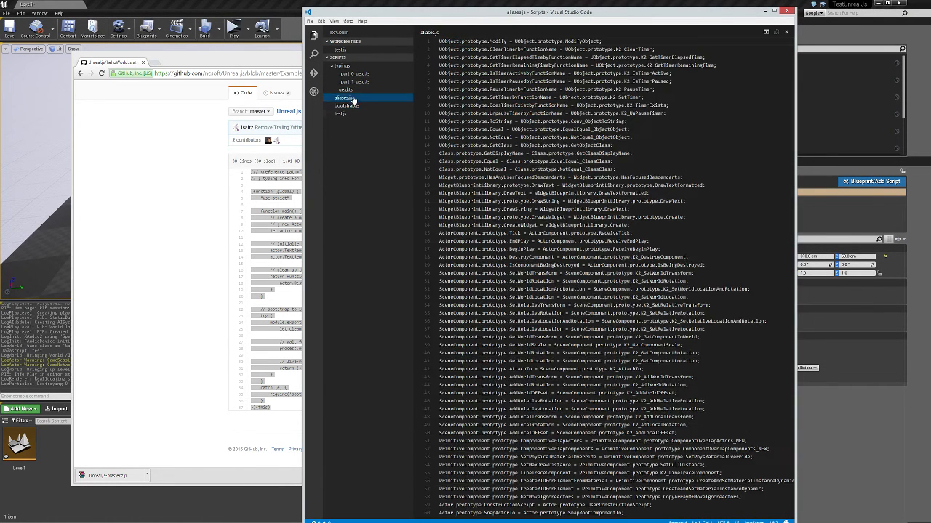
click(340, 113)
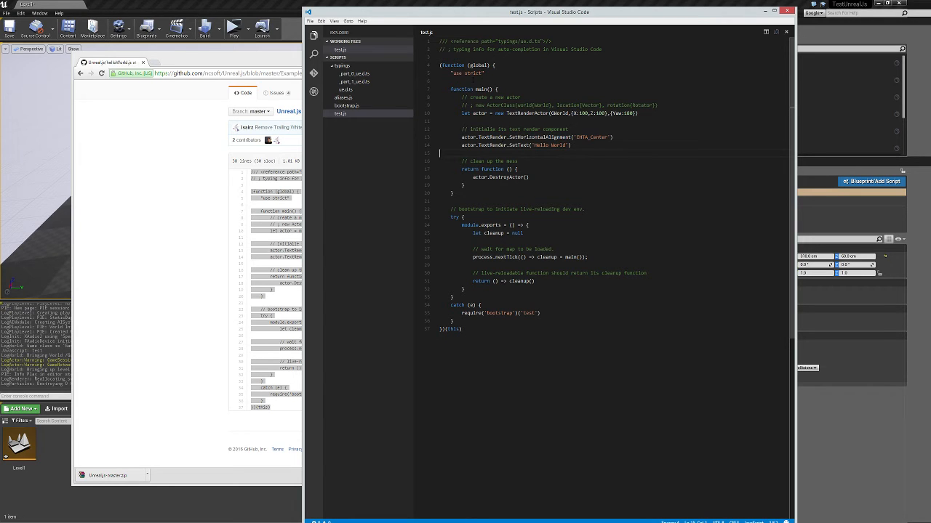
Look over test.js's cleanup block without changes, then return to the Unreal Editor.
double_click(481, 89)
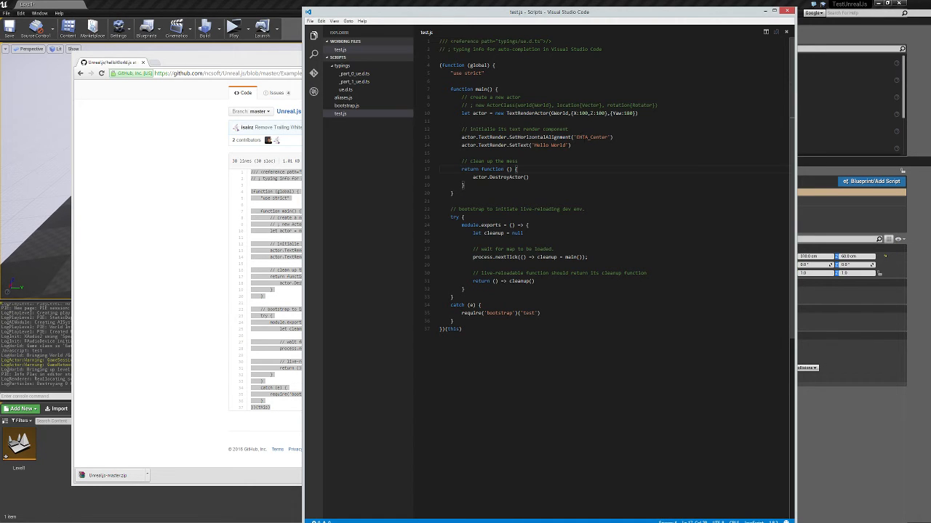
double_click(539, 137)
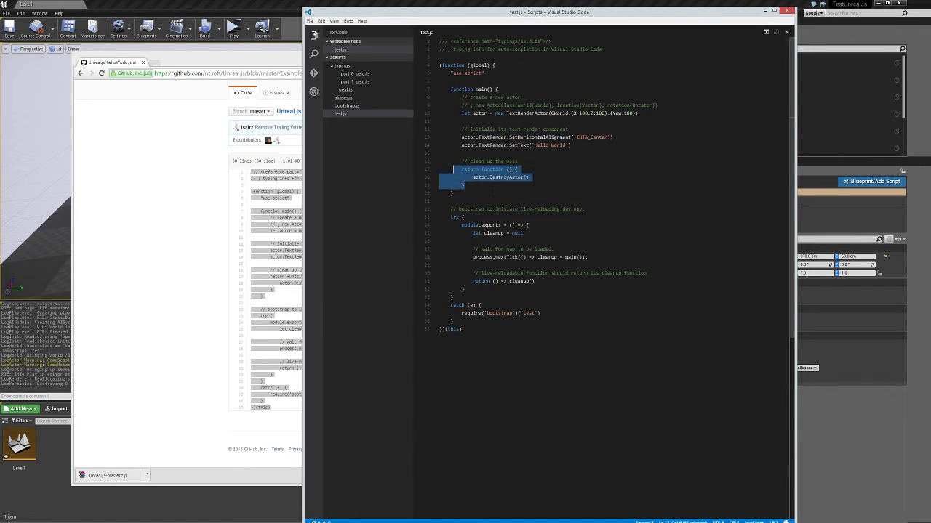
click(489, 176)
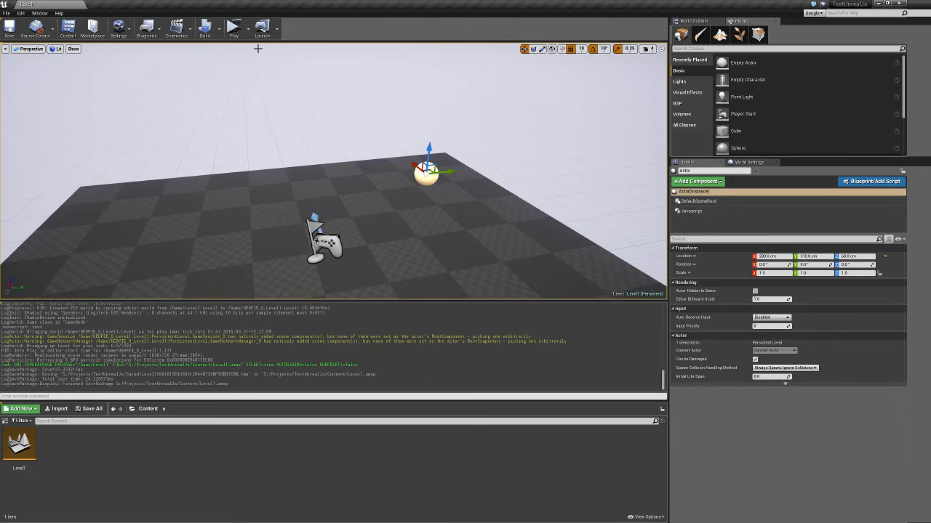
Stop the running level, then play it, stop it, and play it again.
click(234, 28)
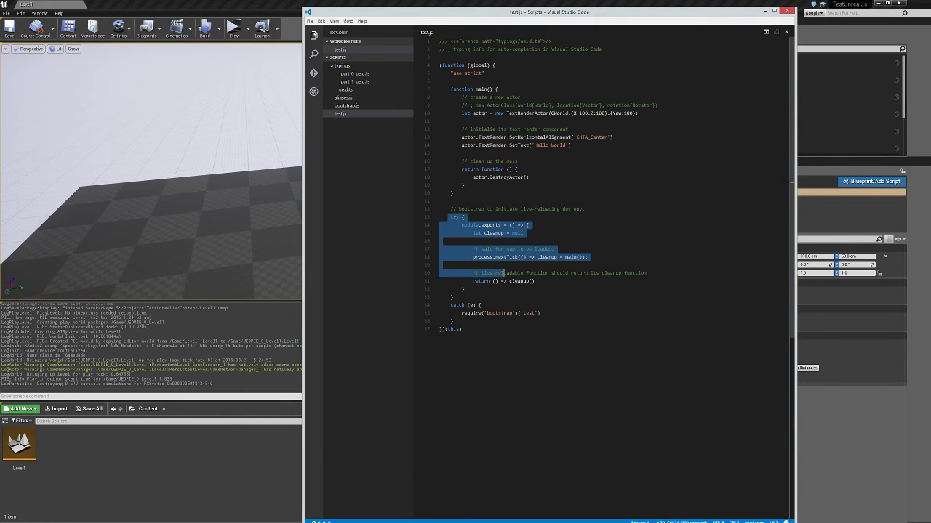
click(451, 240)
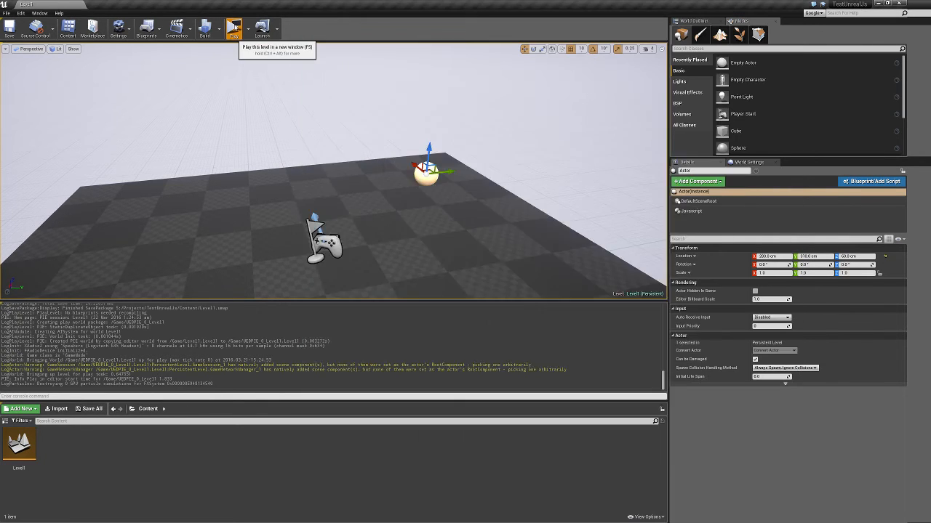
click(234, 28)
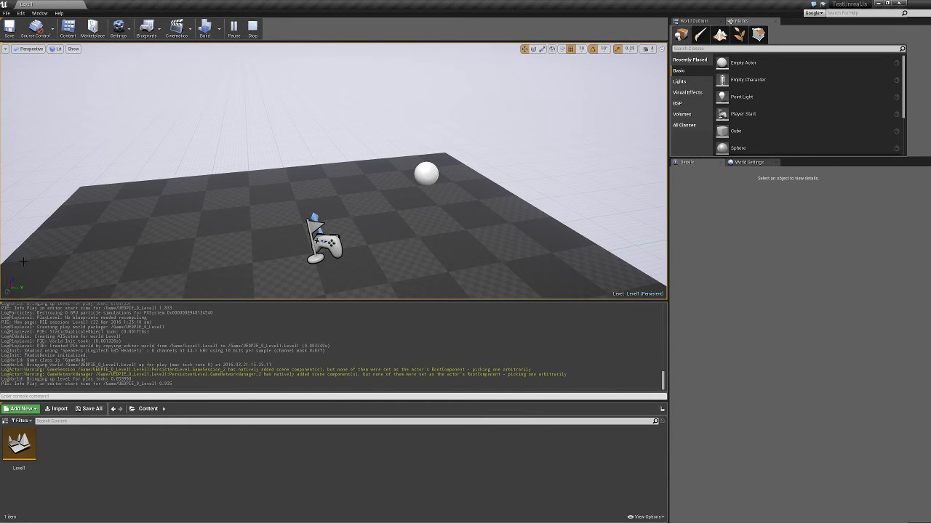
click(234, 27)
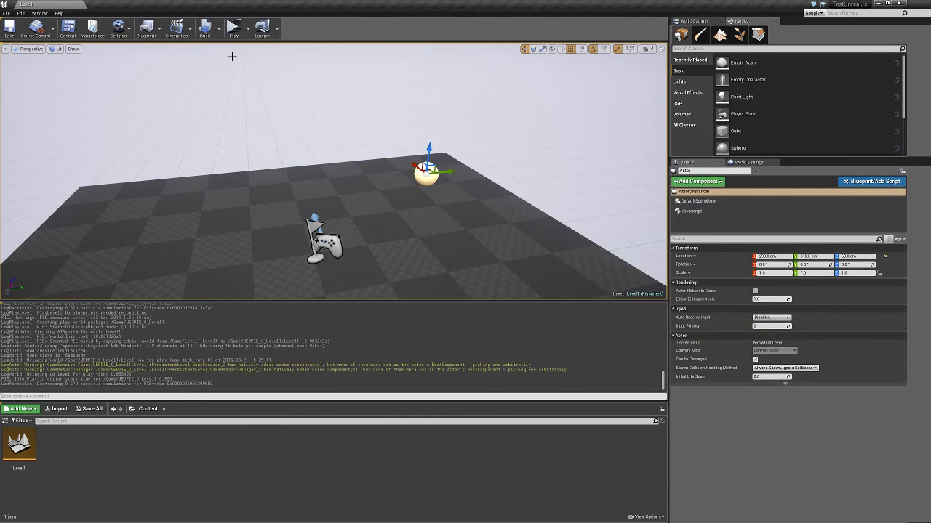
mouse_move(233, 29)
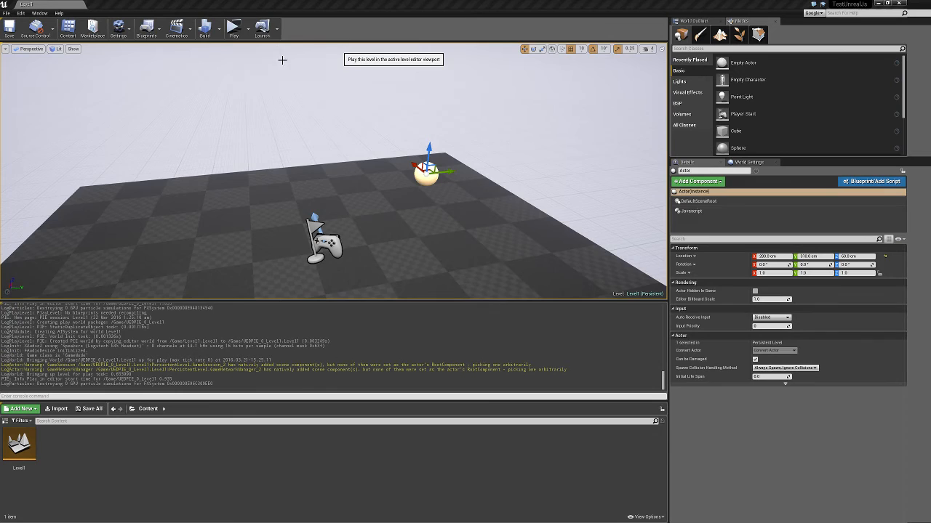
click(233, 28)
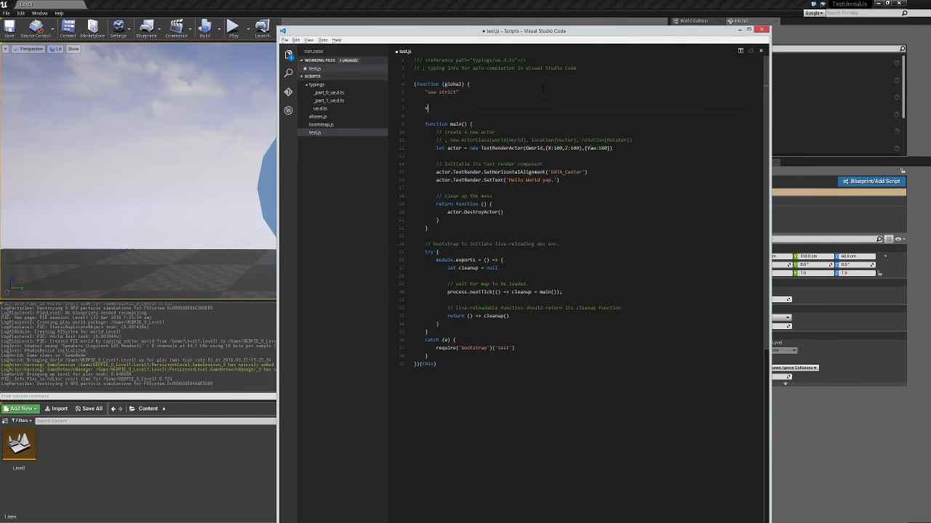
Add a 'var test;' declaration on line 7 of test.js, then scroll down the file.
text(var test;)
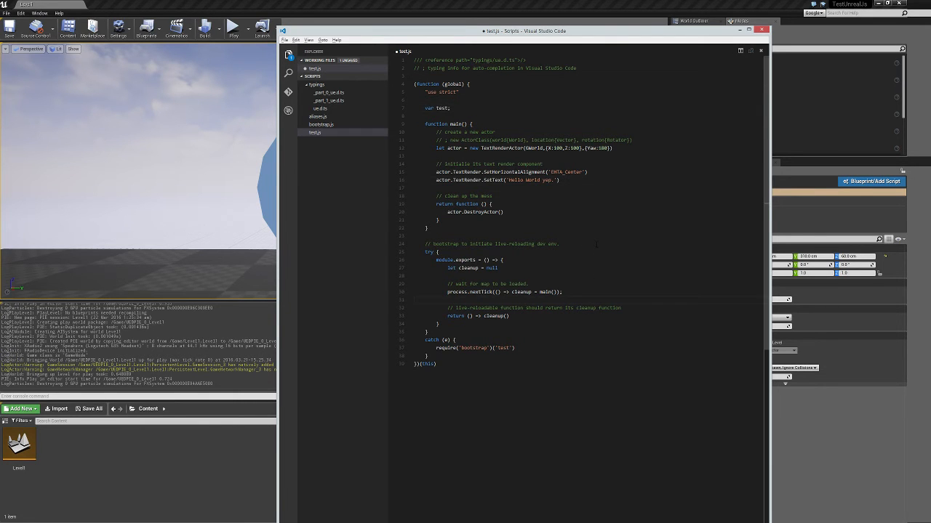
scroll(down, 3)
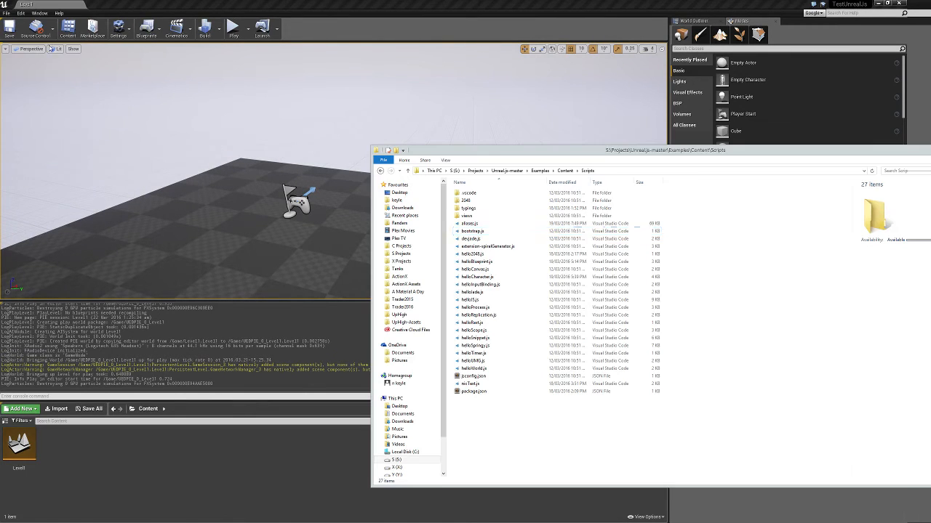
Select the helloBlueprint.js example in the Scripts folder and open it in VS Code.
click(475, 269)
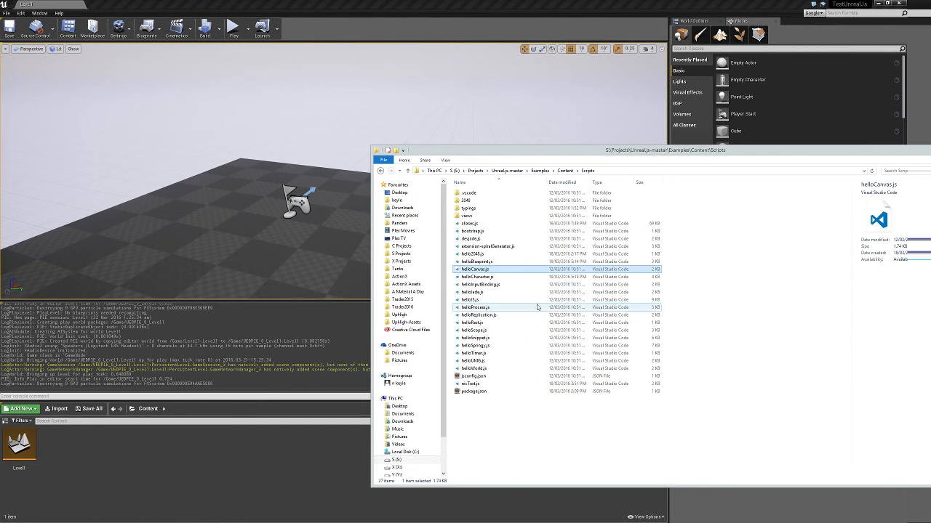
click(478, 261)
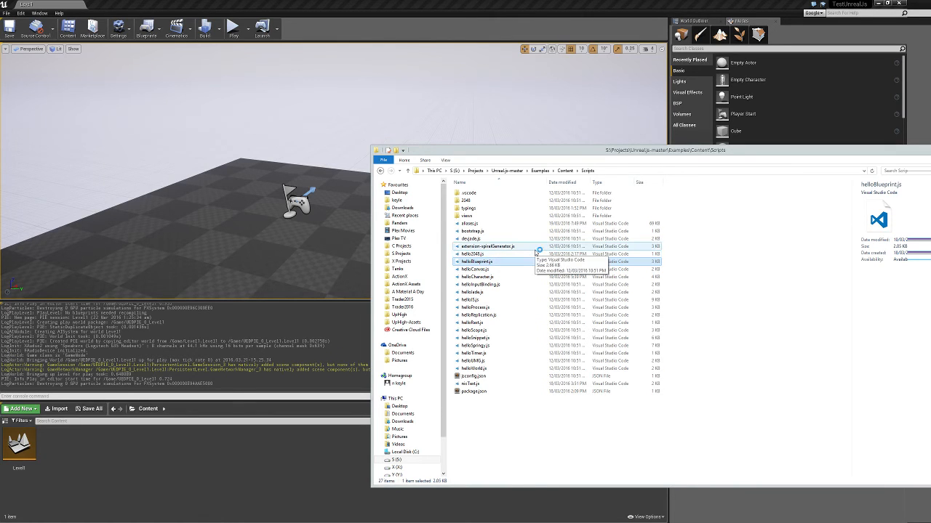
click(477, 261)
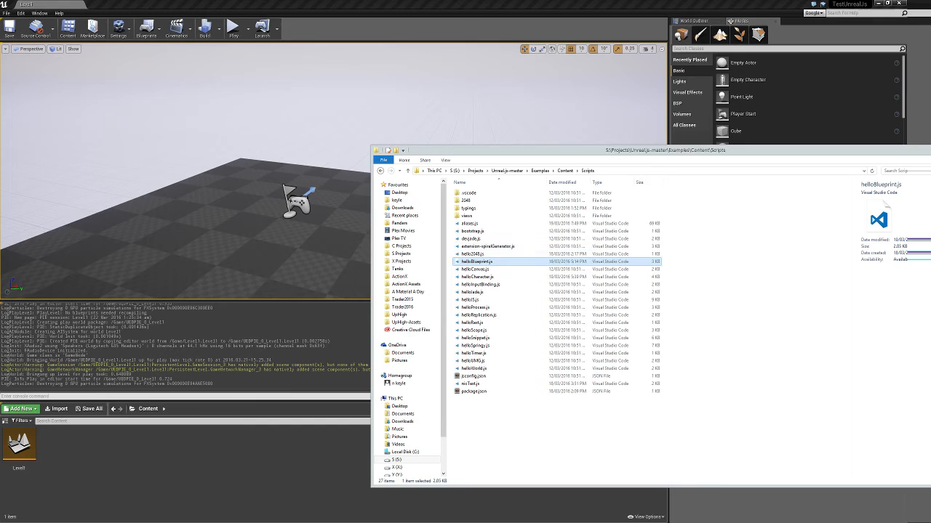
double_click(477, 261)
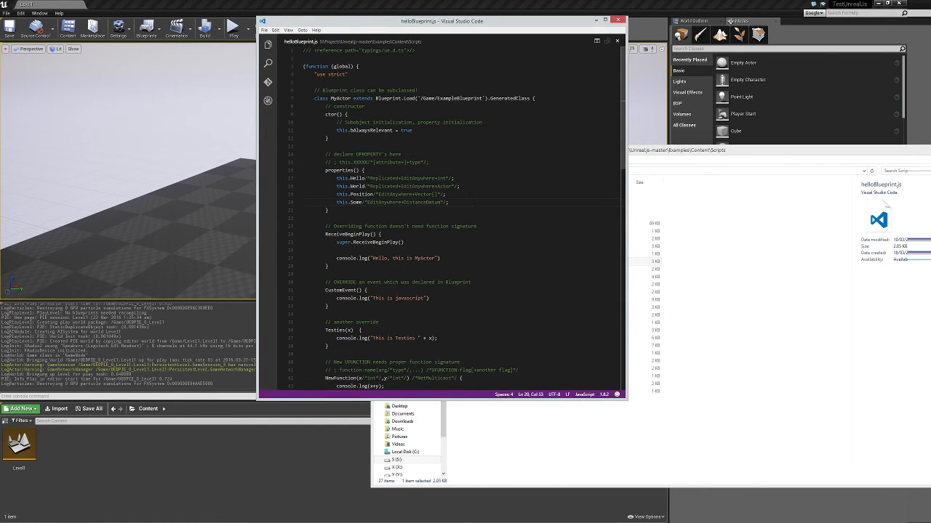
scroll(down, 3)
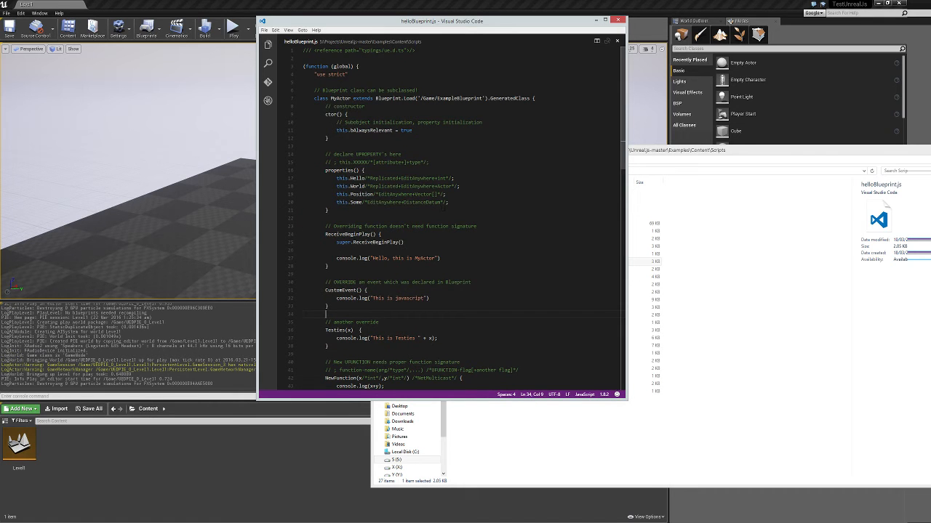
scroll(down, 3)
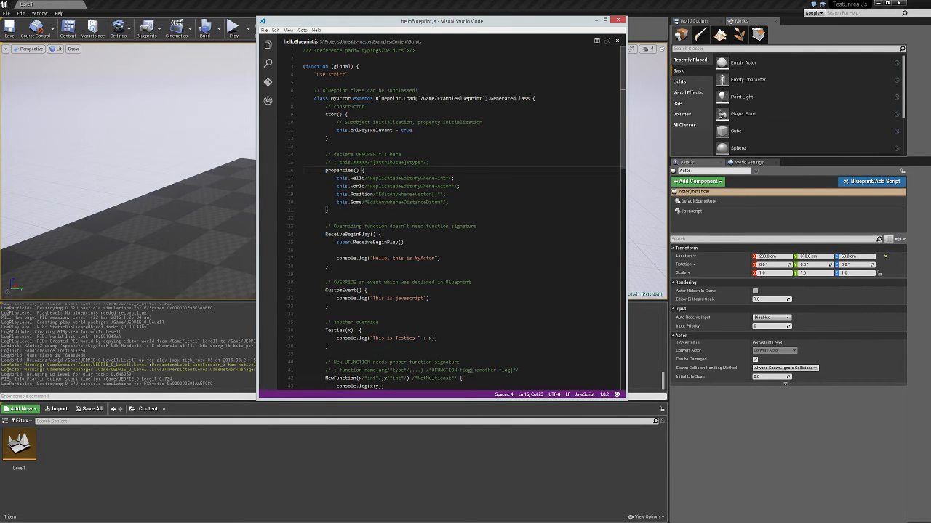
scroll(down, 3)
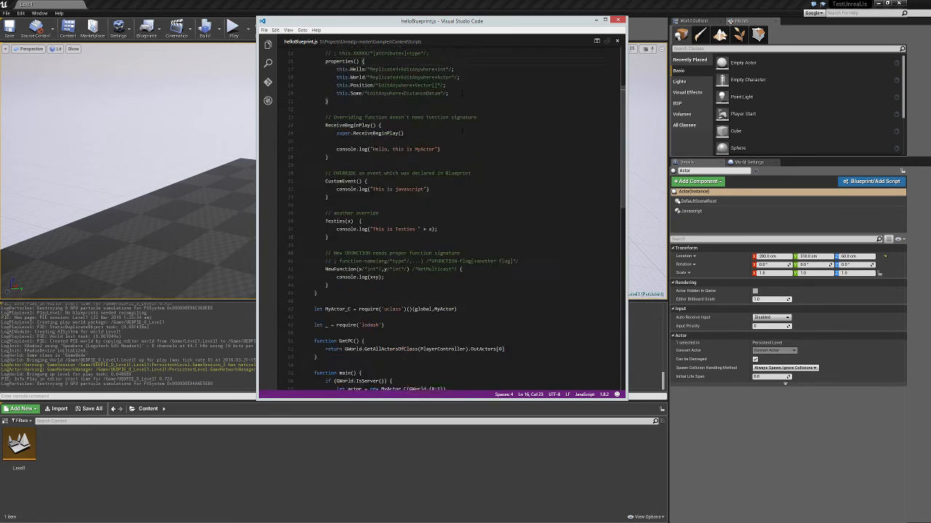
scroll(up, 3)
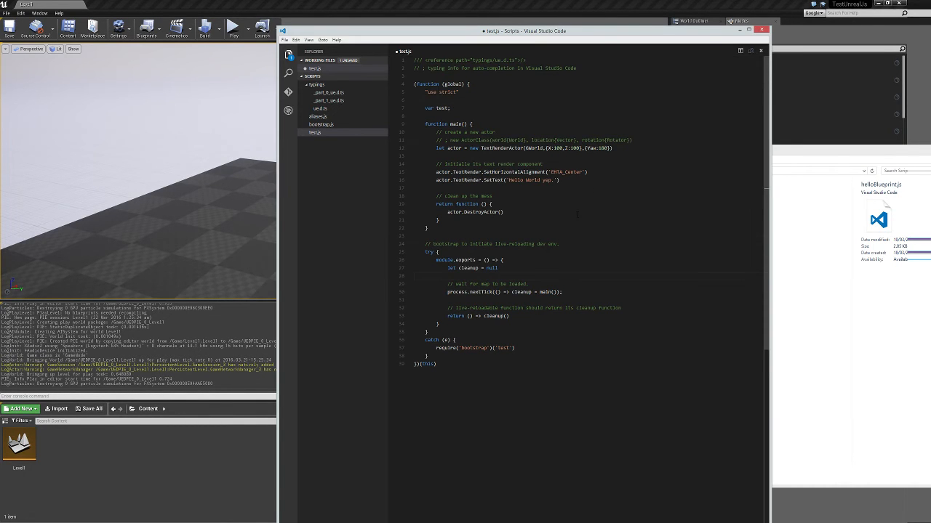
Create a new test2.js file in the Scripts folder and focus it for editing.
right_click(314, 133)
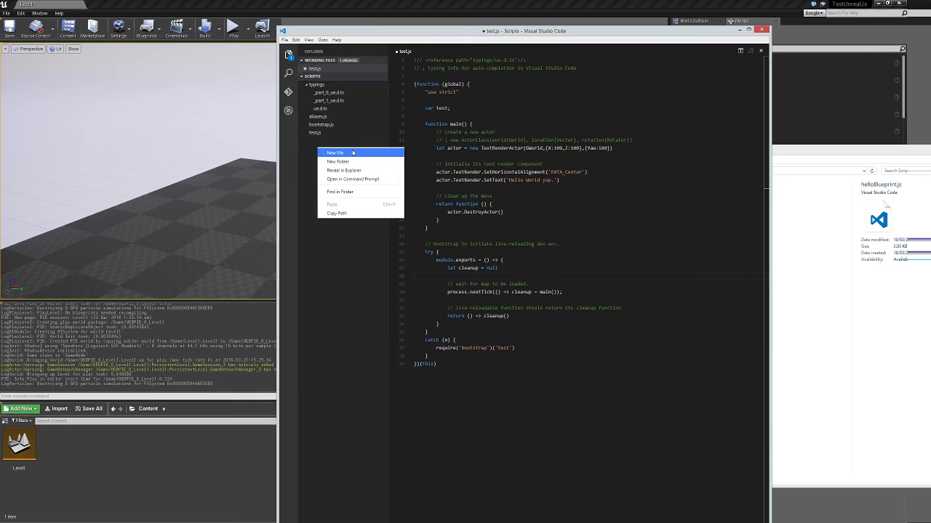
click(335, 152)
text(test2.js)
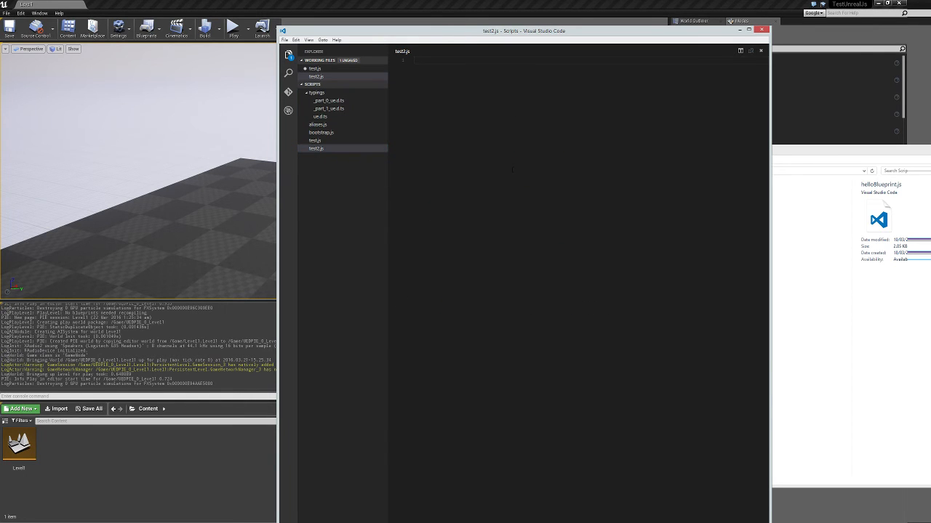
click(316, 148)
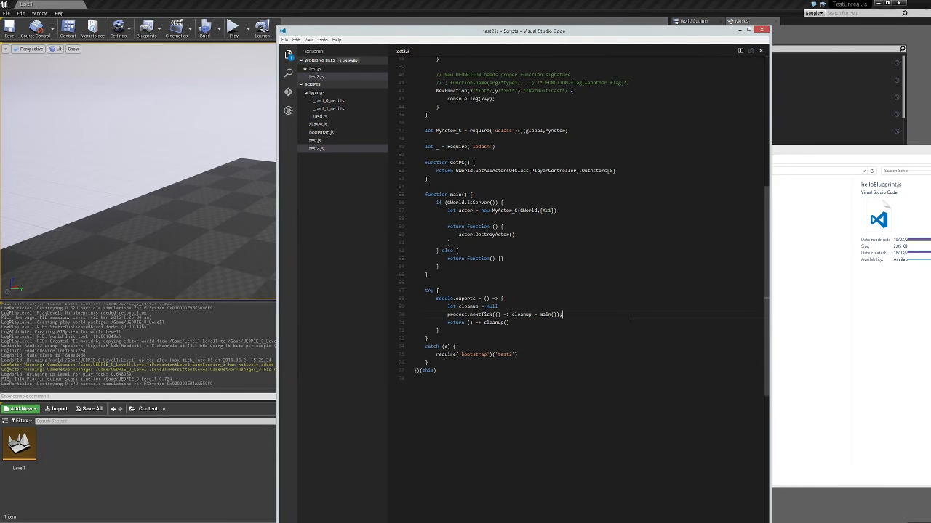
scroll(up, 3)
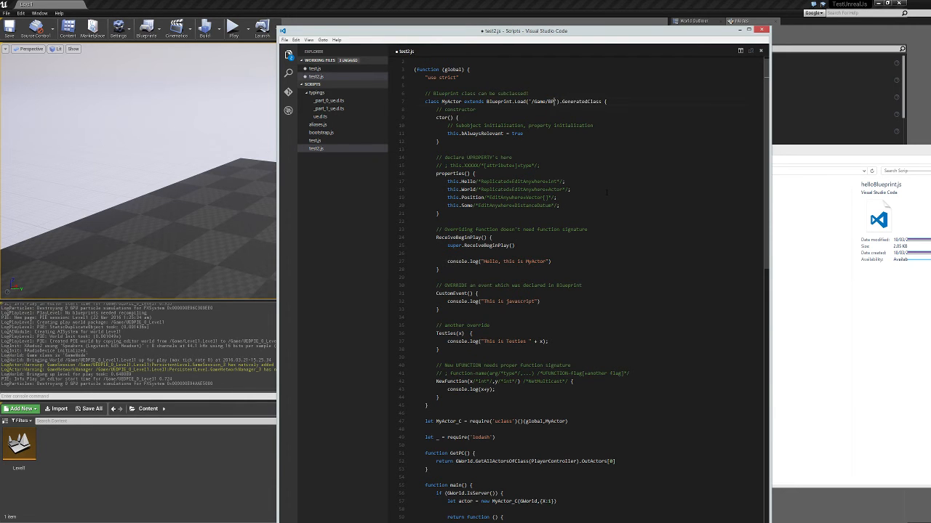
Start a new Blueprint Class asset from the Content Browser's Add New menu.
click(20, 408)
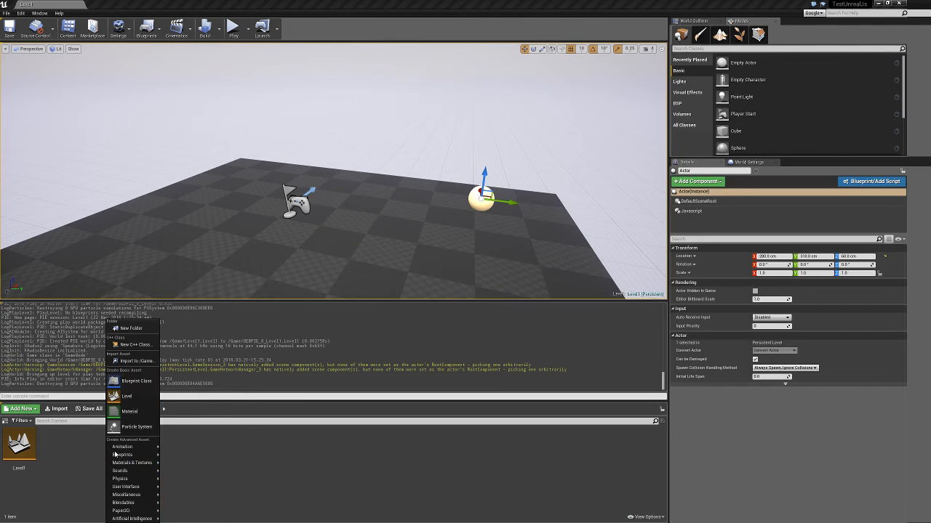
click(136, 381)
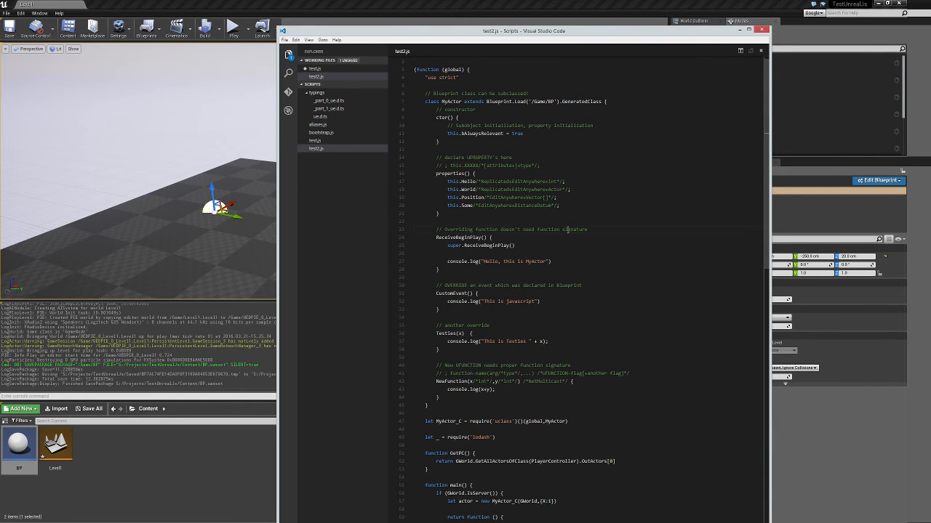
Review test2.js and open the BP Blueprint in the Blueprint Editor.
scroll(down, 3)
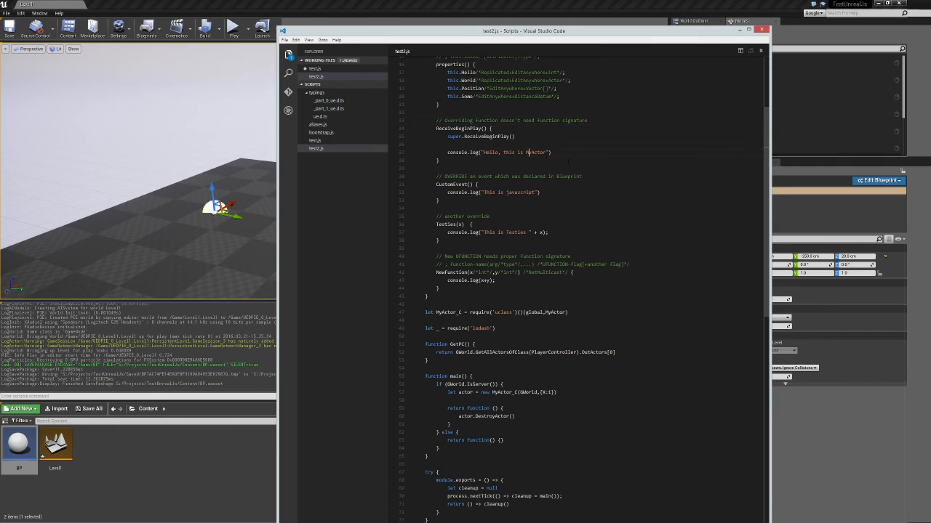
scroll(down, 3)
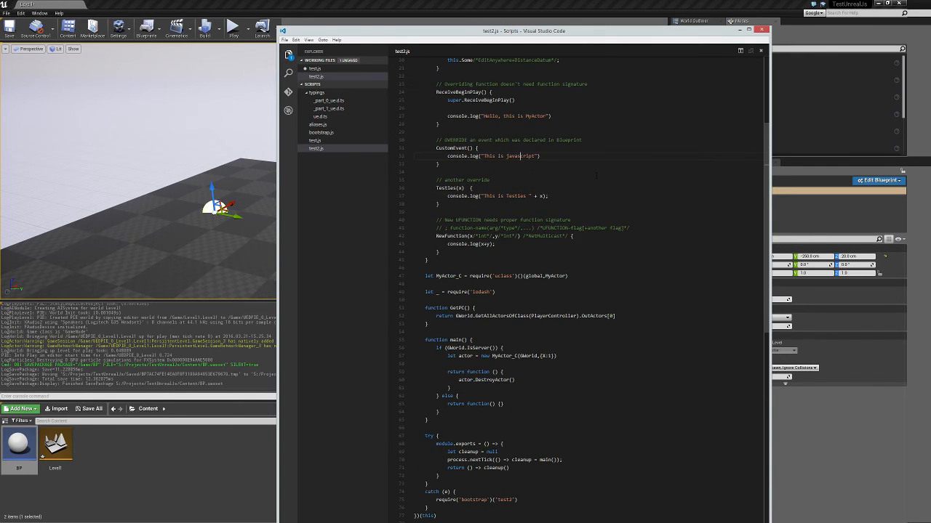
scroll(down, 3)
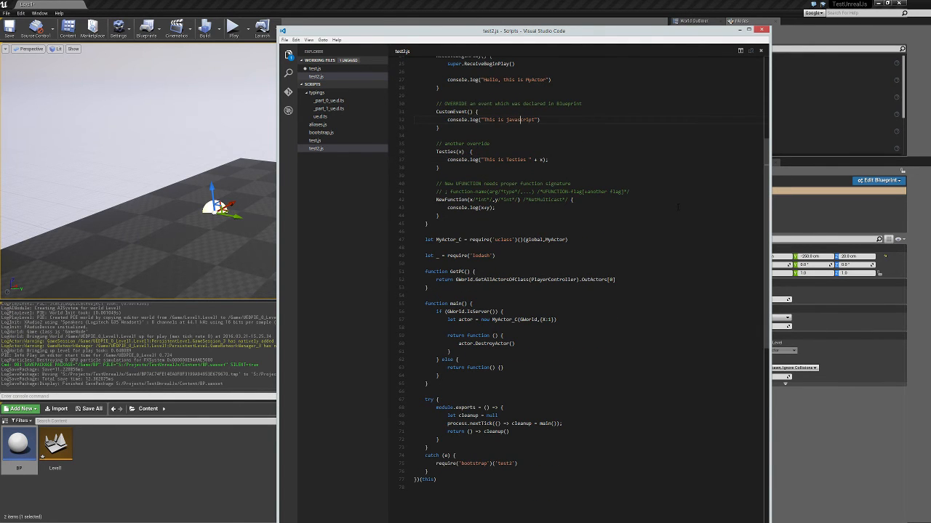
scroll(down, 3)
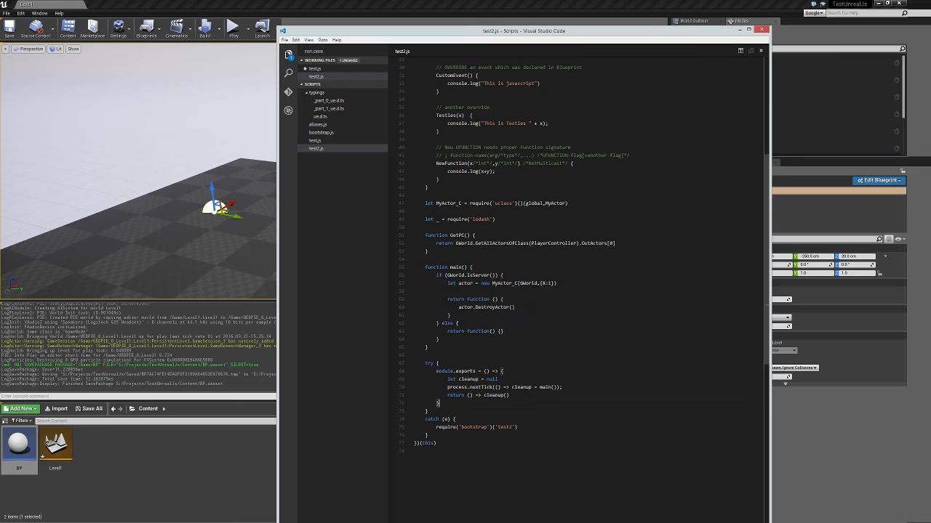
double_click(485, 283)
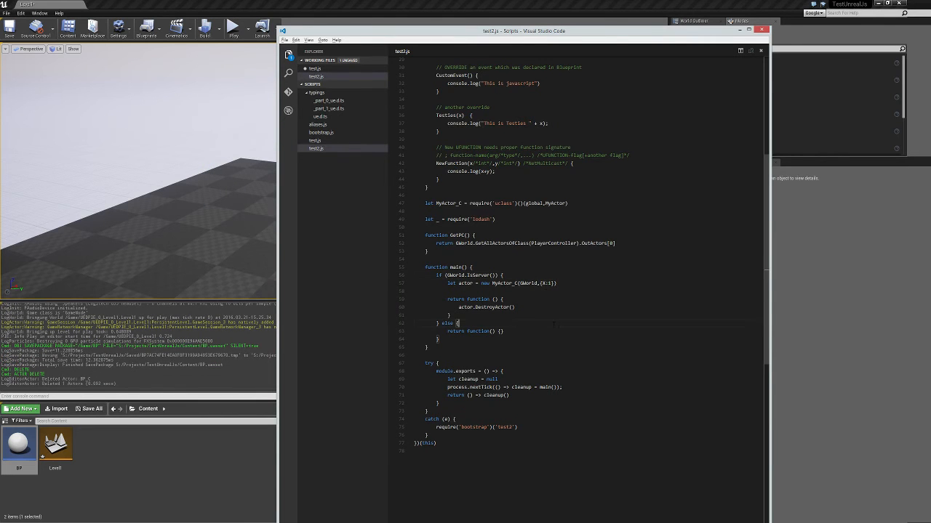
scroll(up, 3)
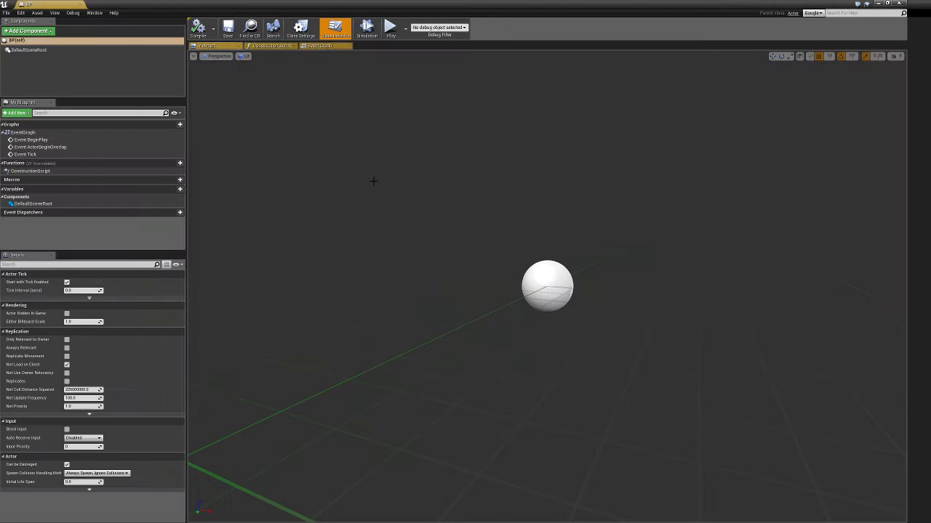
Show BP's Event Graph and add a new function for Testies.
click(318, 45)
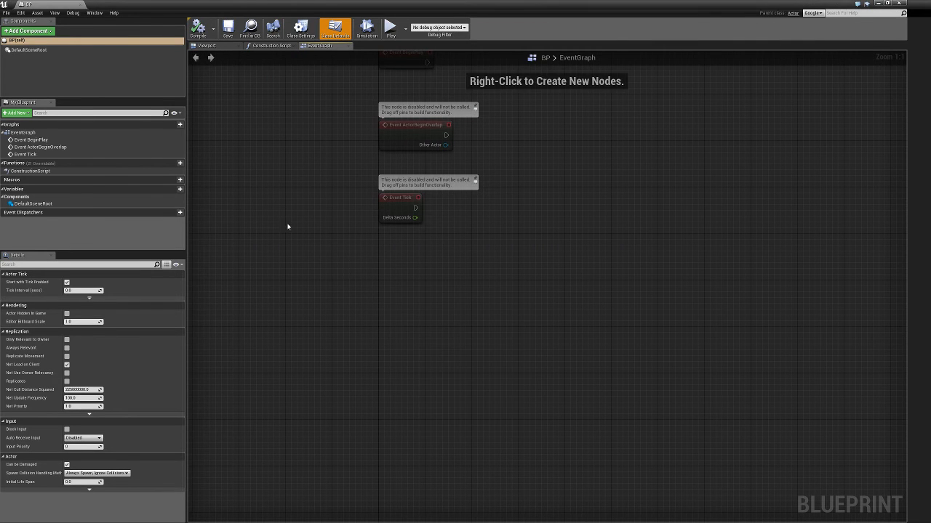
click(179, 163)
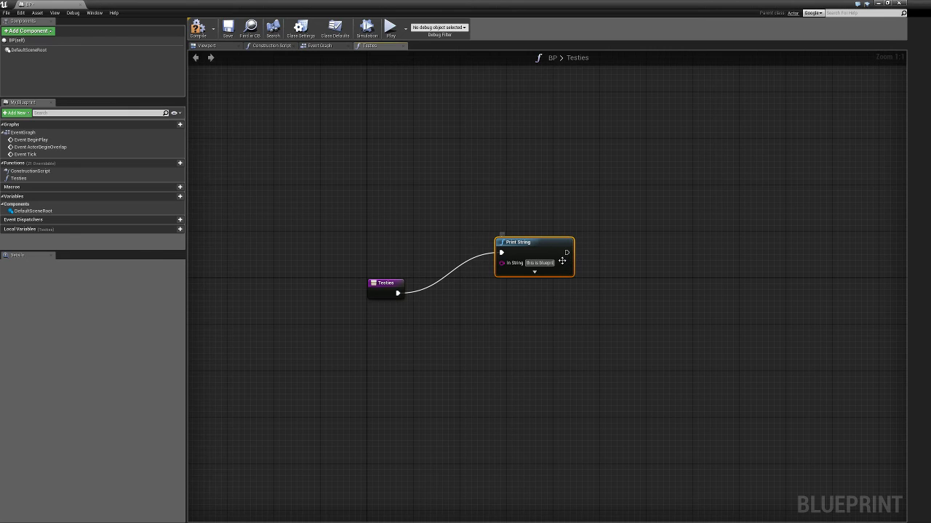
mouse_move(198, 28)
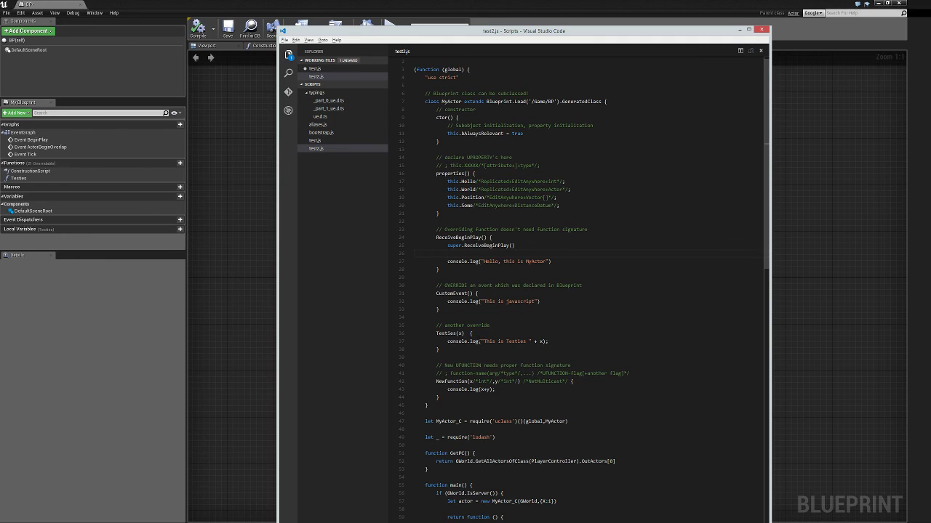
Play the level in the selected viewport and open the actor's JavaScript source.
double_click(516, 341)
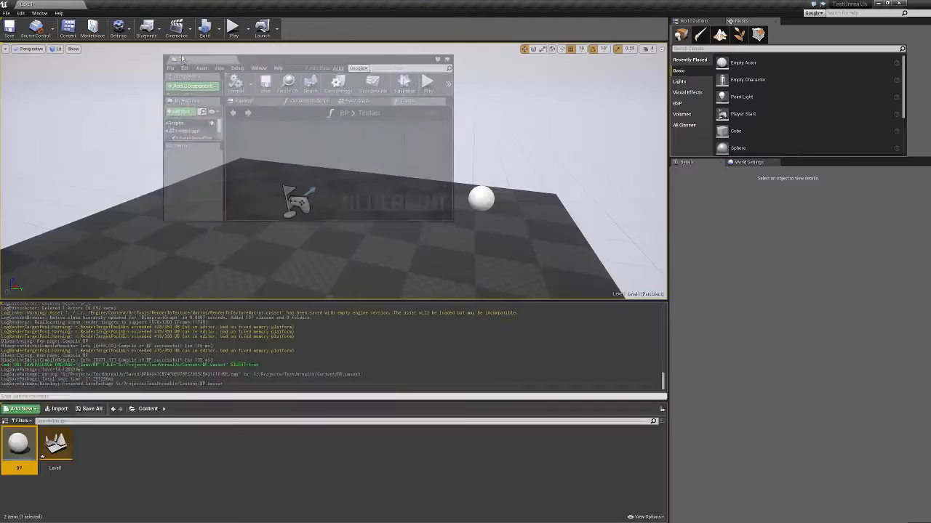
click(262, 30)
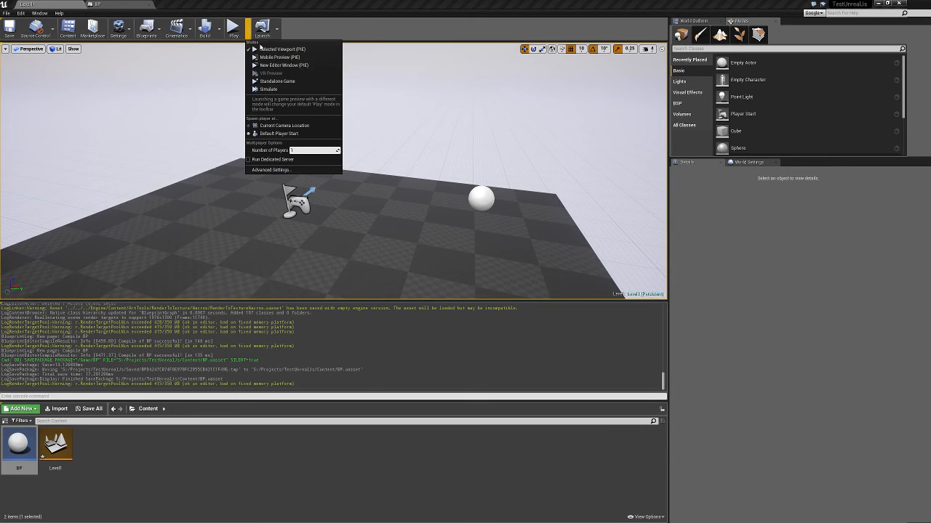
click(278, 81)
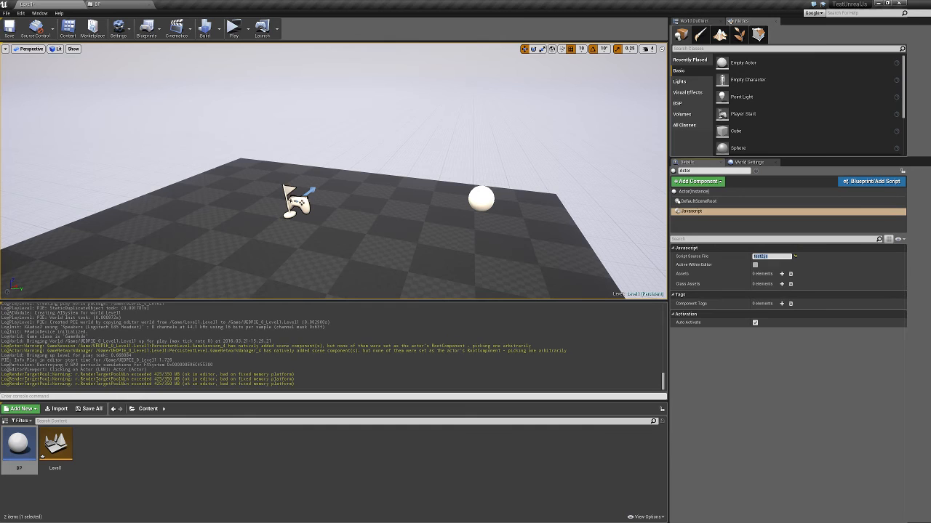
click(233, 28)
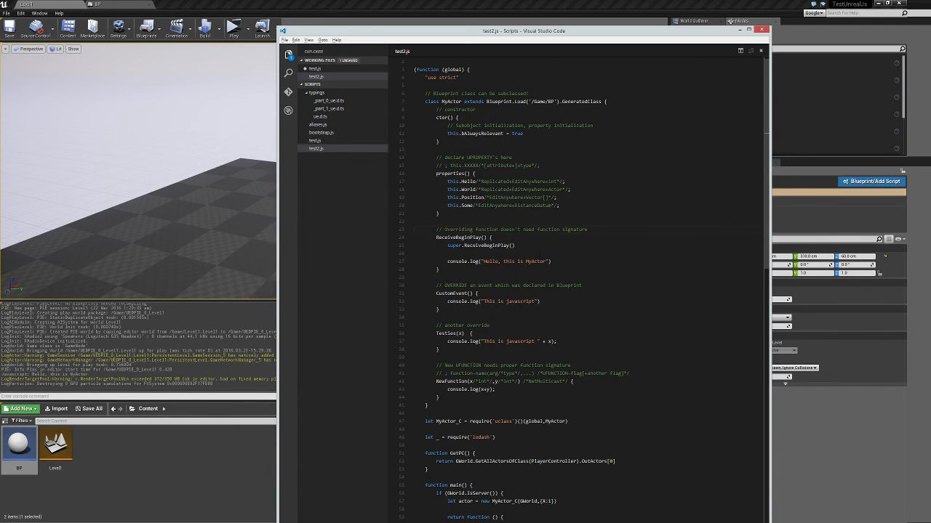
Read through test2.js and its Testies override in VS Code.
double_click(456, 238)
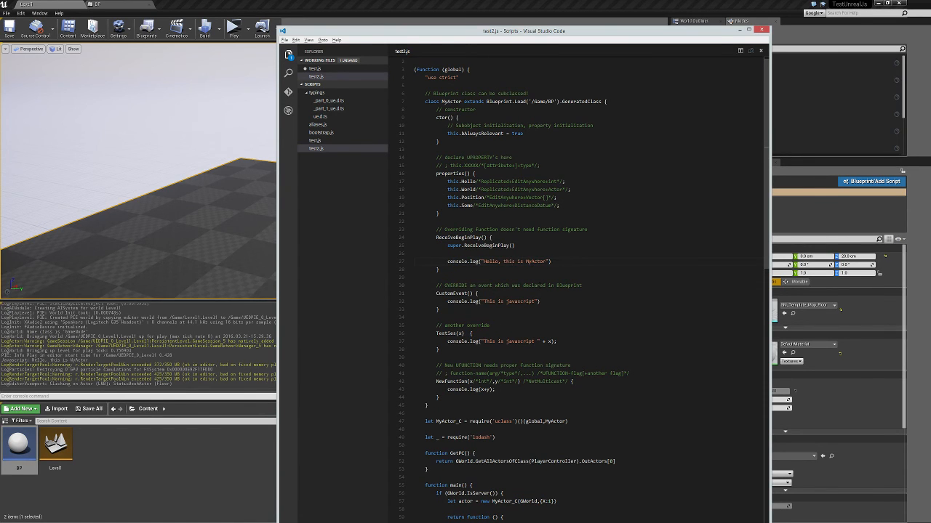
scroll(down, 3)
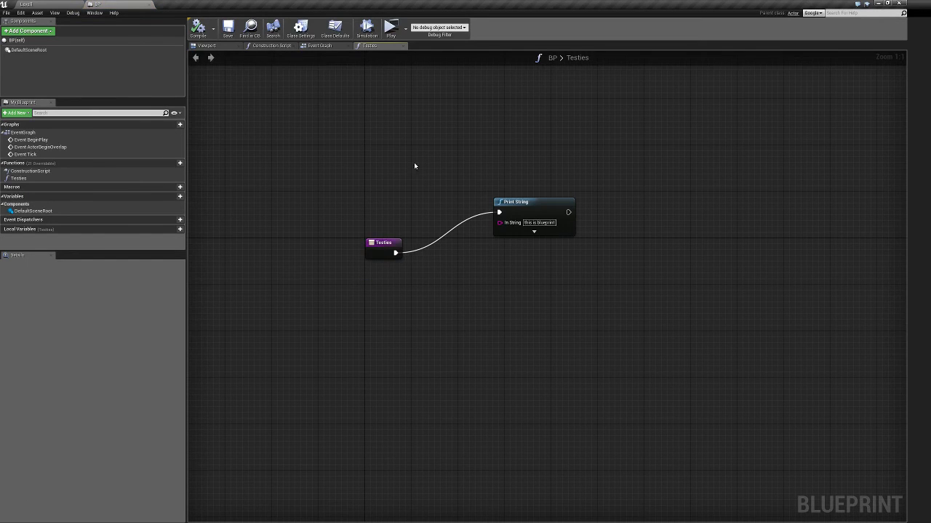
Check BP's BeginPlay → Delay → Testies event graph and compile the blueprint.
click(318, 45)
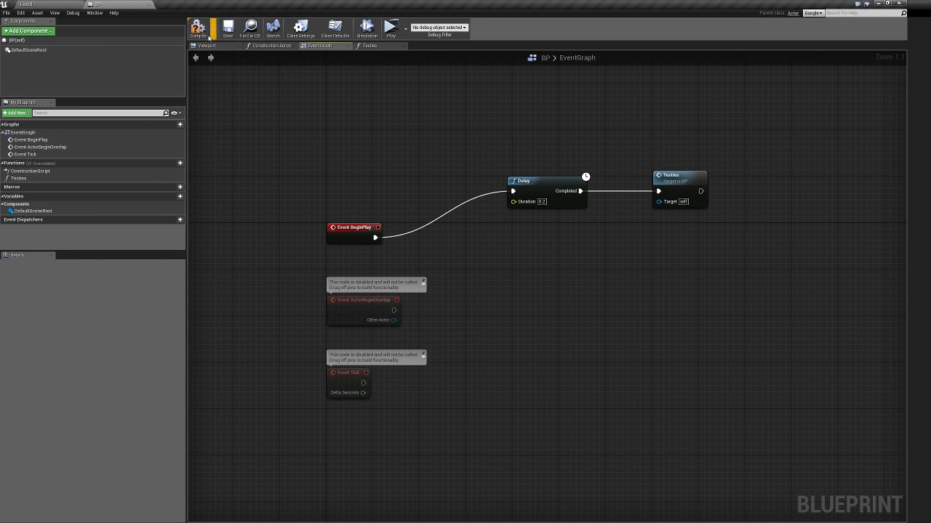
click(368, 46)
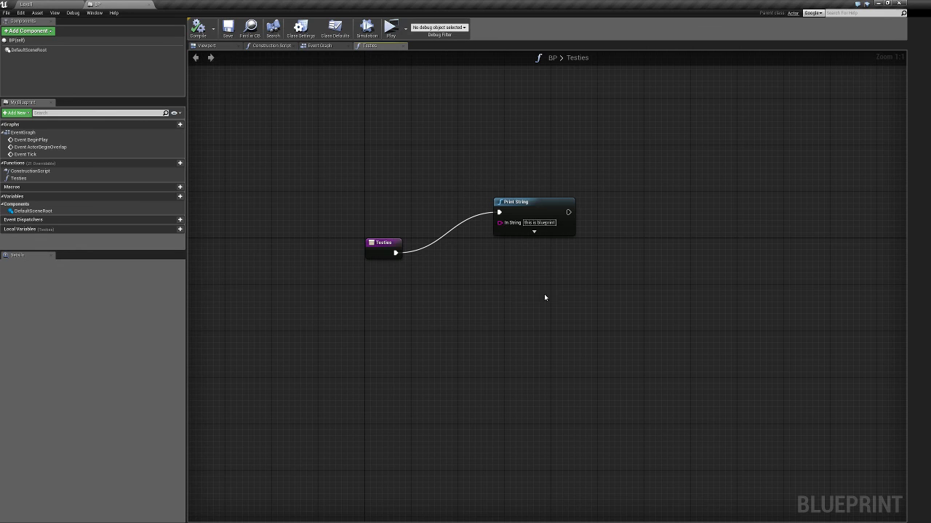
mouse_move(179, 34)
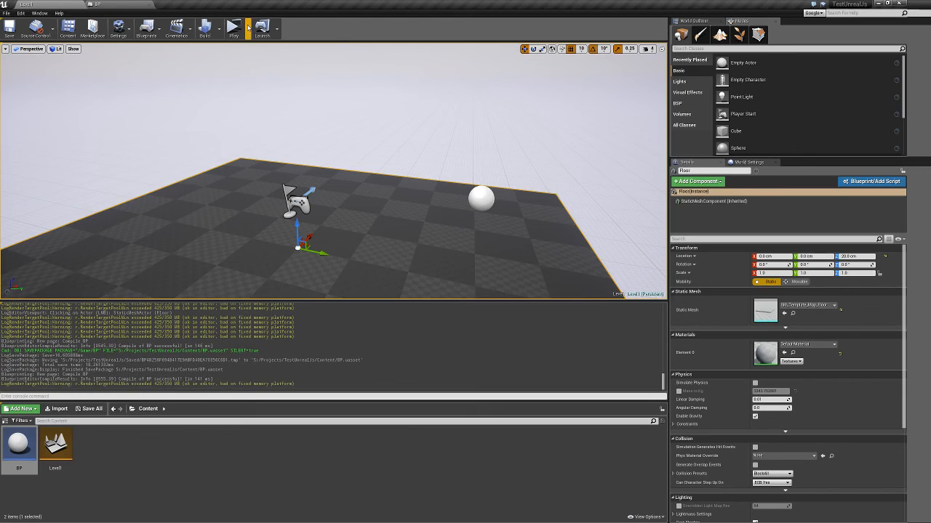
mouse_move(233, 29)
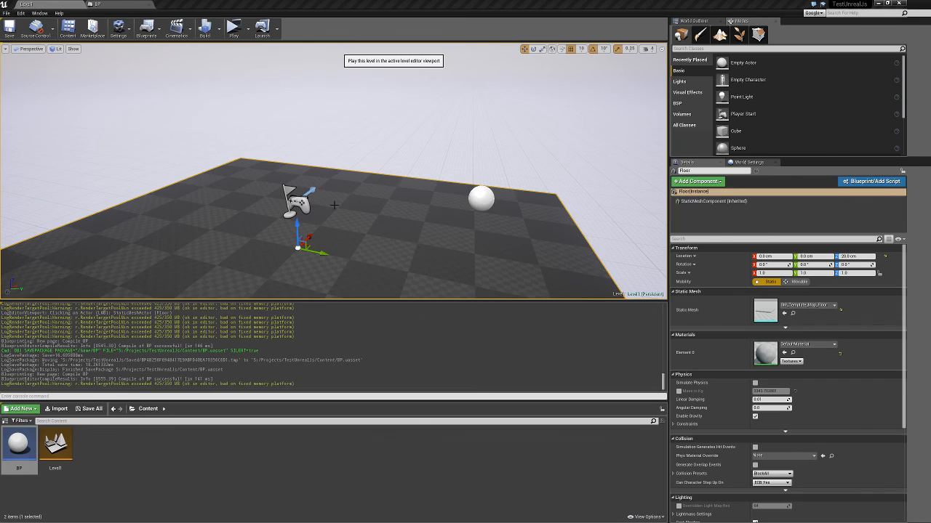
Play the level, inspect the Testies override code, and return to the BP blueprint editor.
click(233, 29)
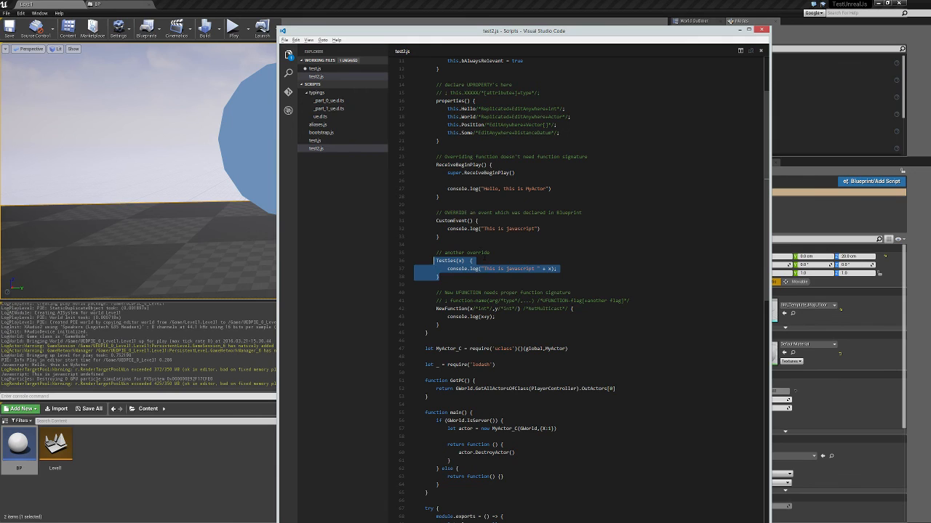
click(472, 268)
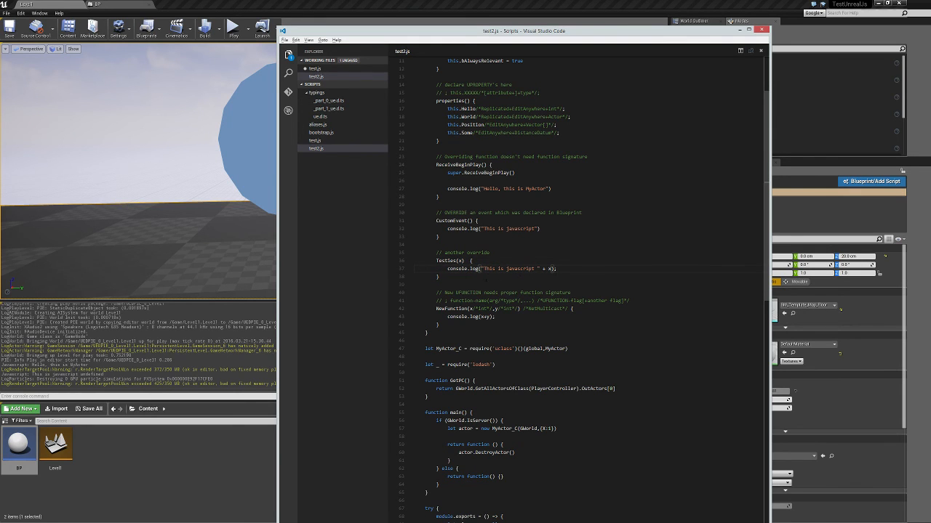
double_click(502, 268)
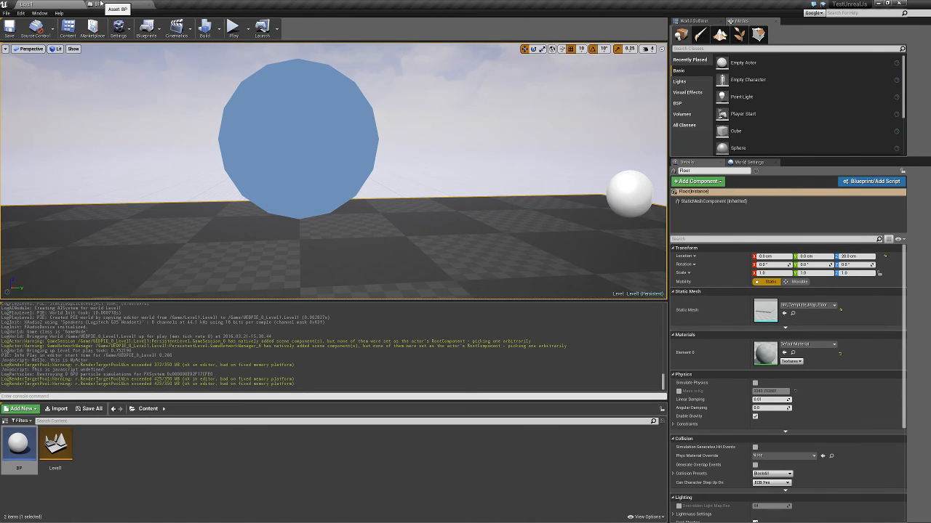
click(97, 4)
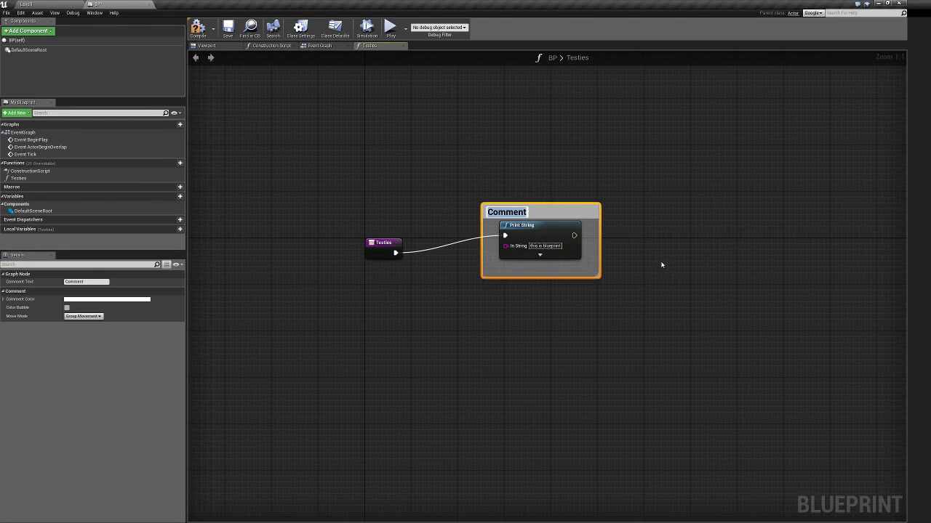
Label the Testies Print String comment 'overwritten in javascript', compile BP, and return to Level1.
text(overriden in JS)
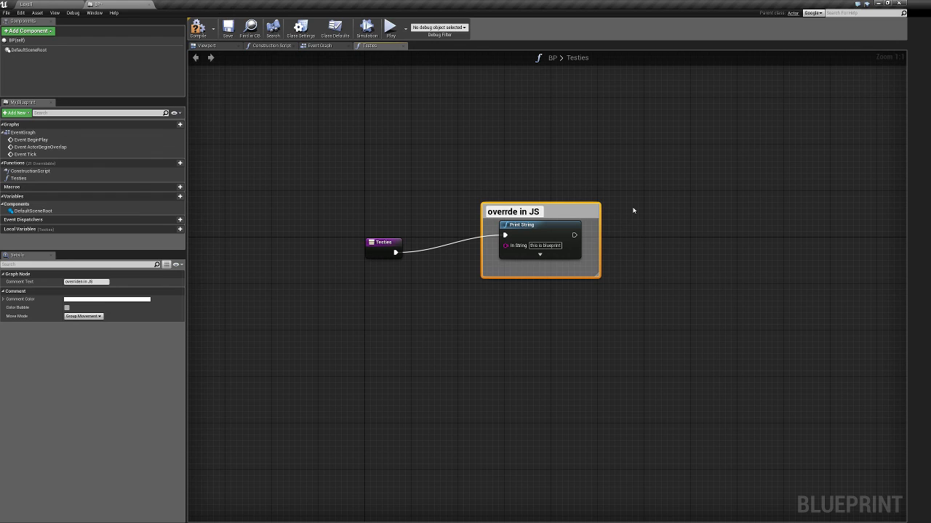
text(override in JS)
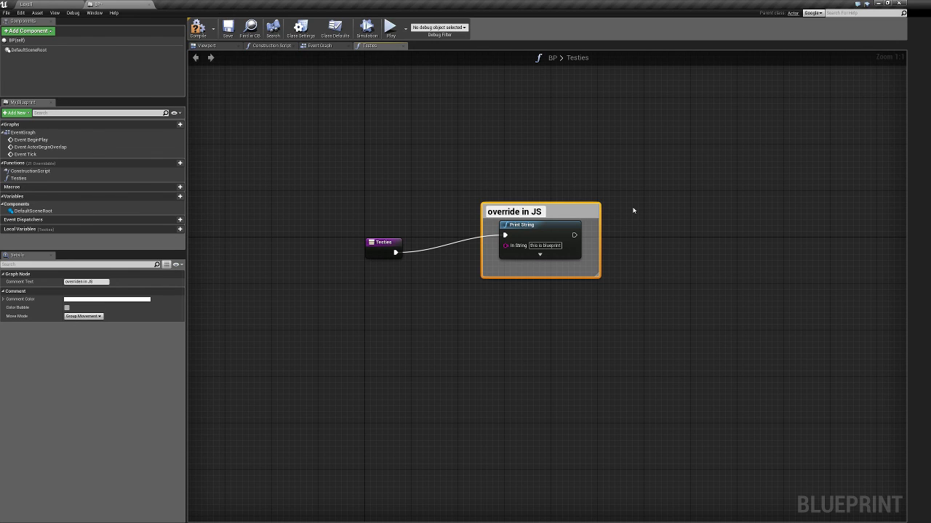
mouse_move(578, 211)
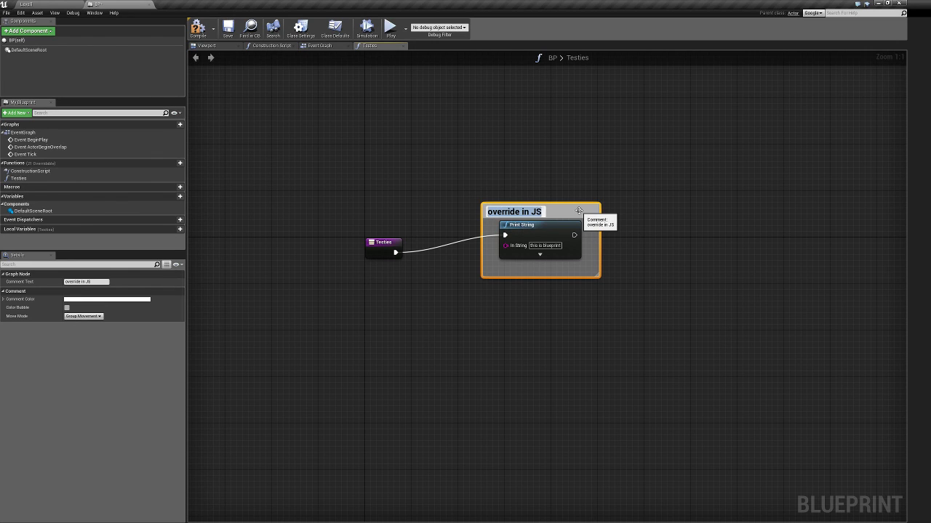
text(overwritten i)
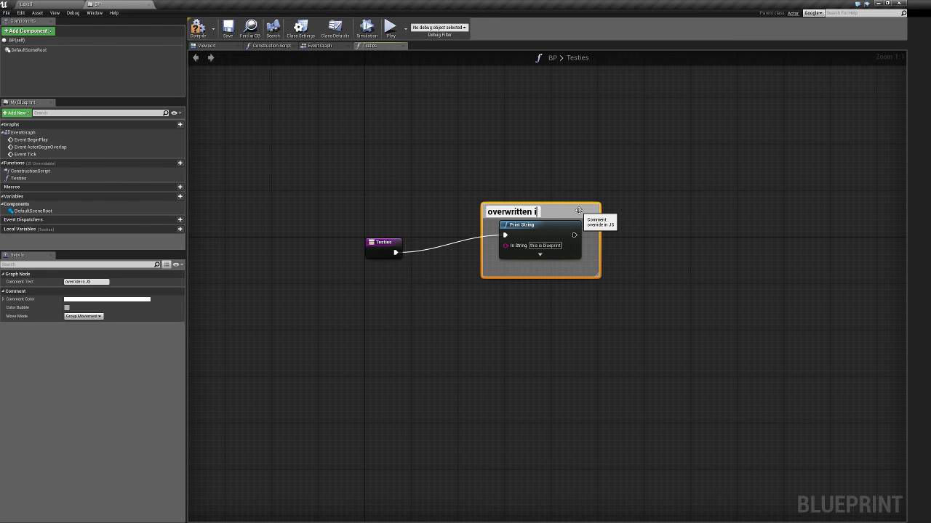
text(n javascript)
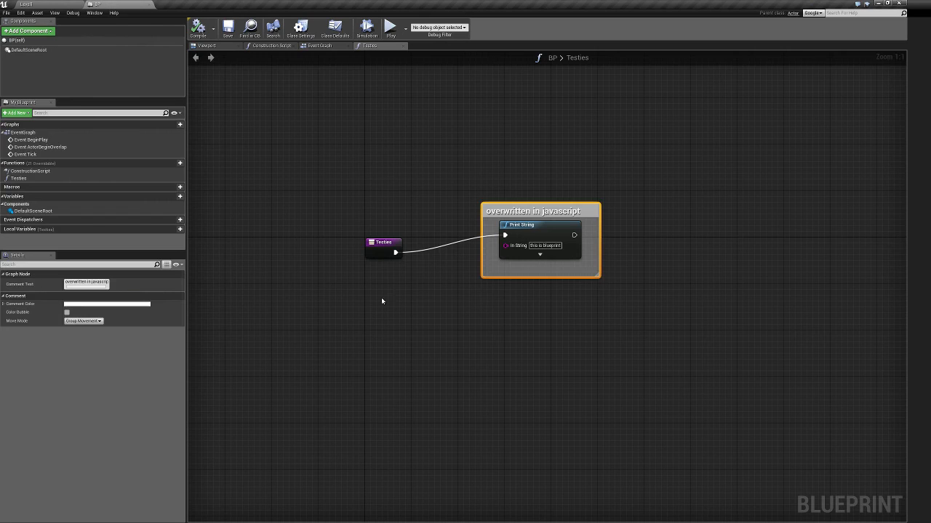
click(383, 242)
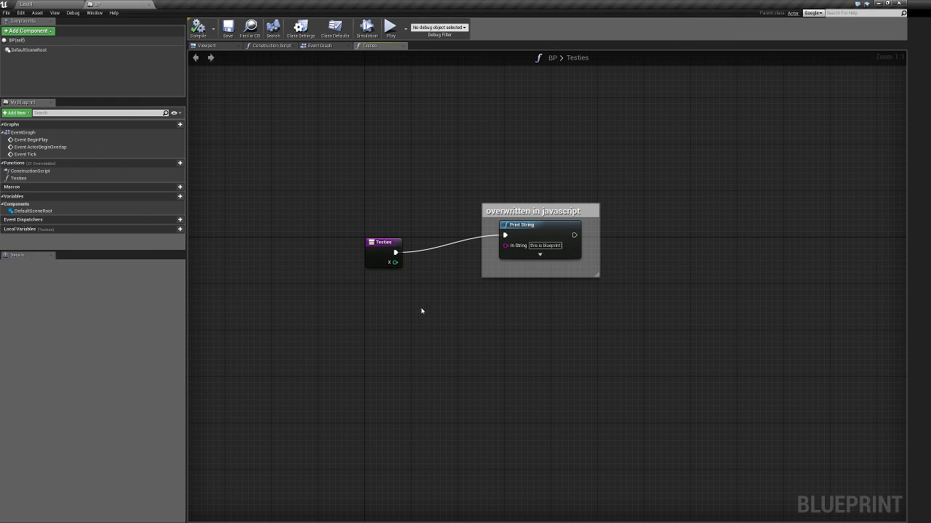
click(227, 28)
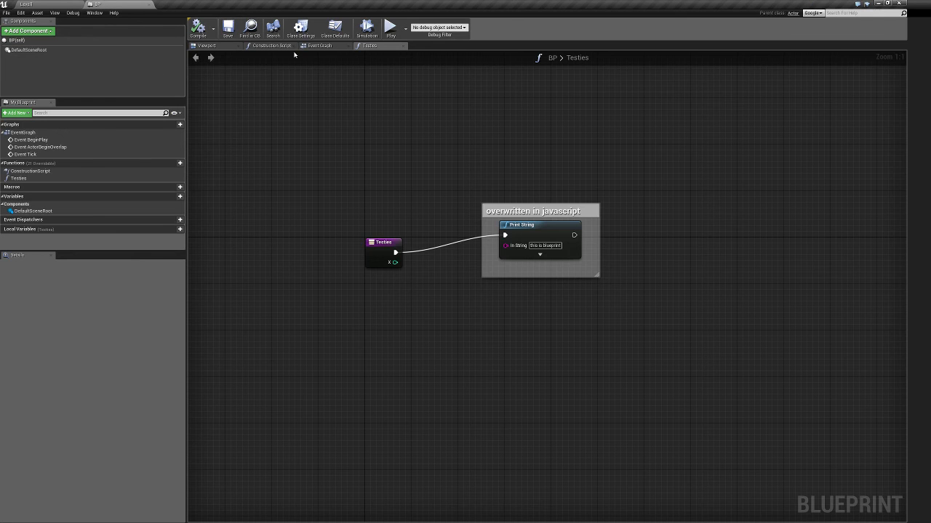
click(318, 45)
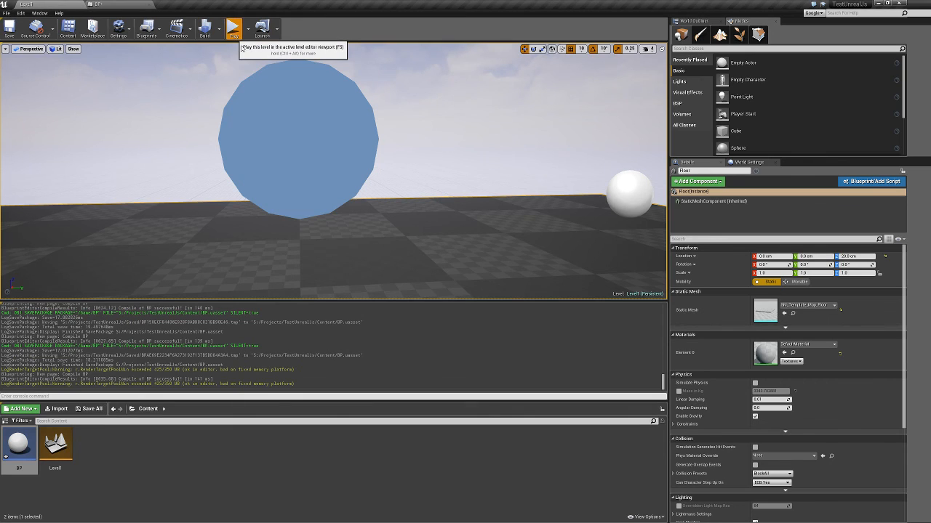
Play the level and check the Output Log for 'This is javascript 5' from test2.js.
click(234, 28)
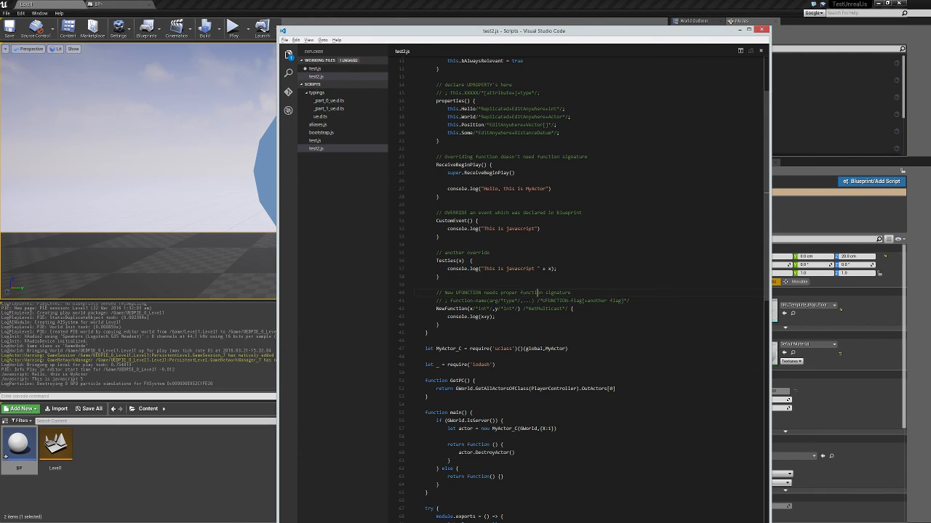
scroll(up, 3)
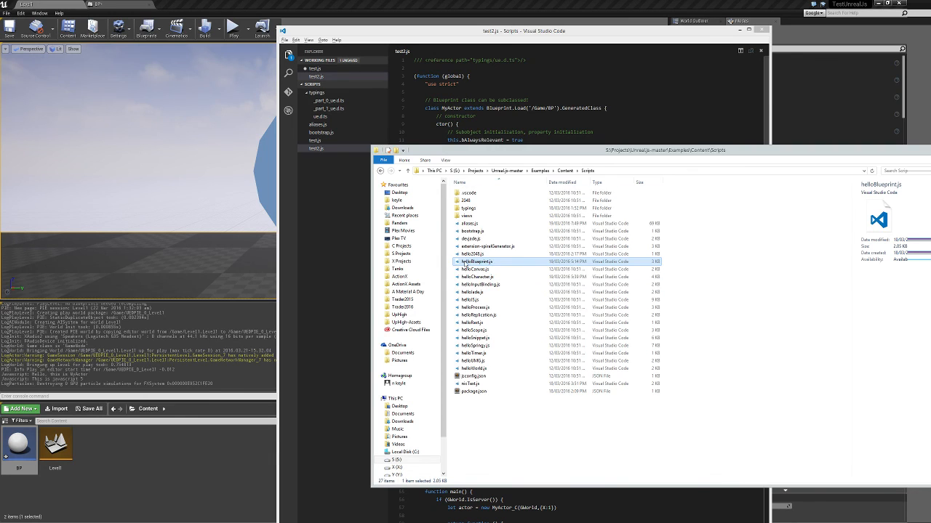
click(480, 277)
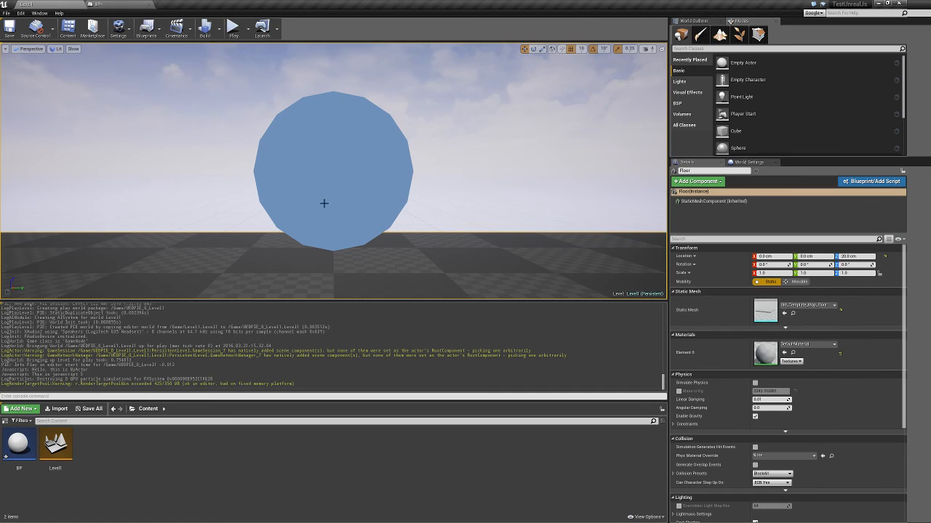
mouse_move(548, 184)
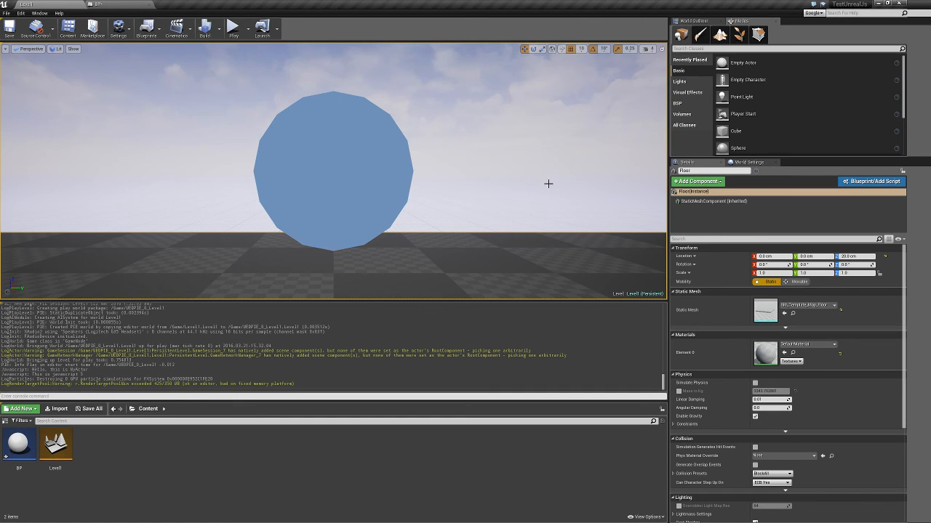